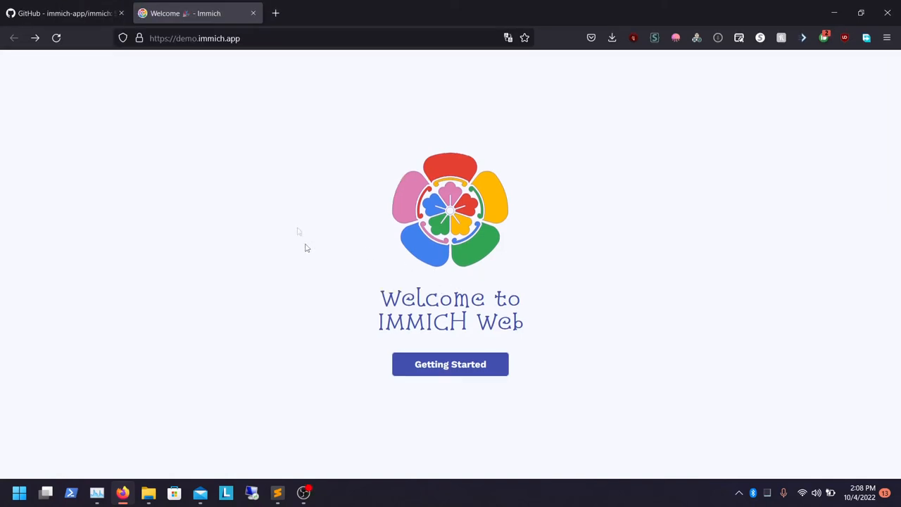
mouse_move(243, 132)
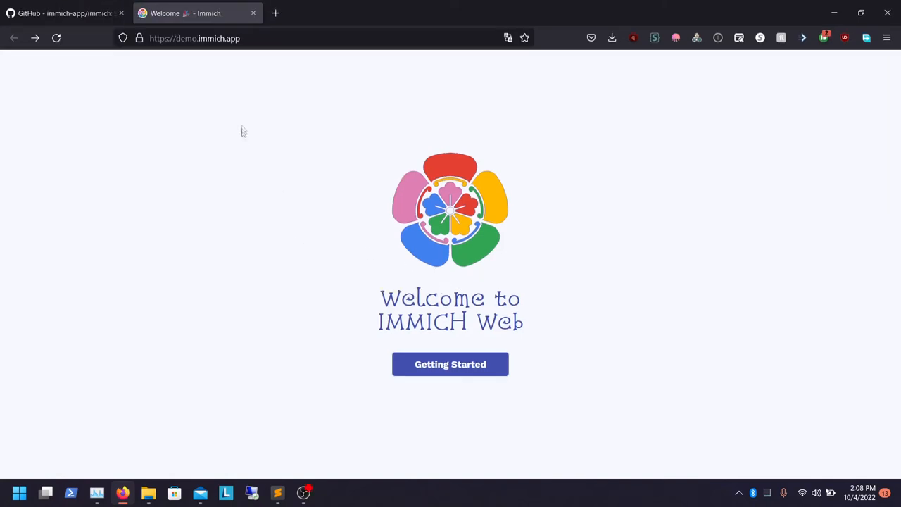
mouse_move(266, 213)
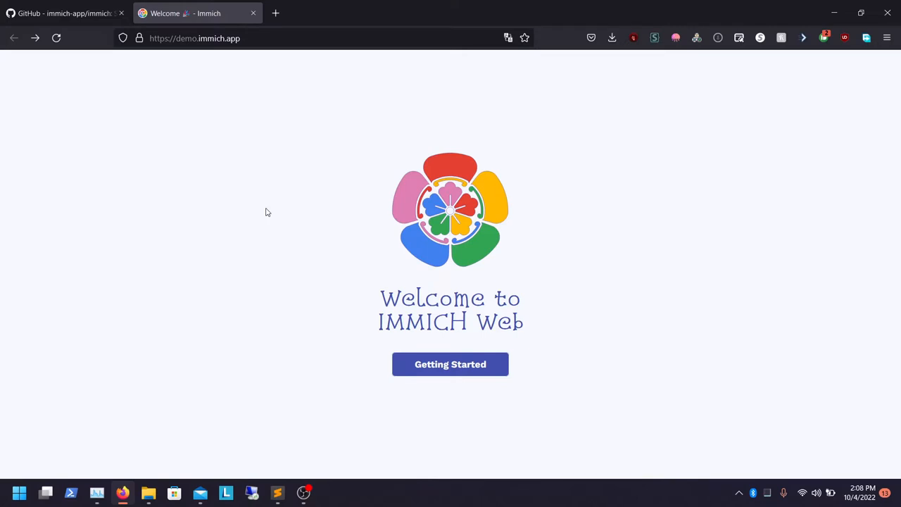
Go from the Immich welcome page to the login form via Getting Started
left_click(450, 364)
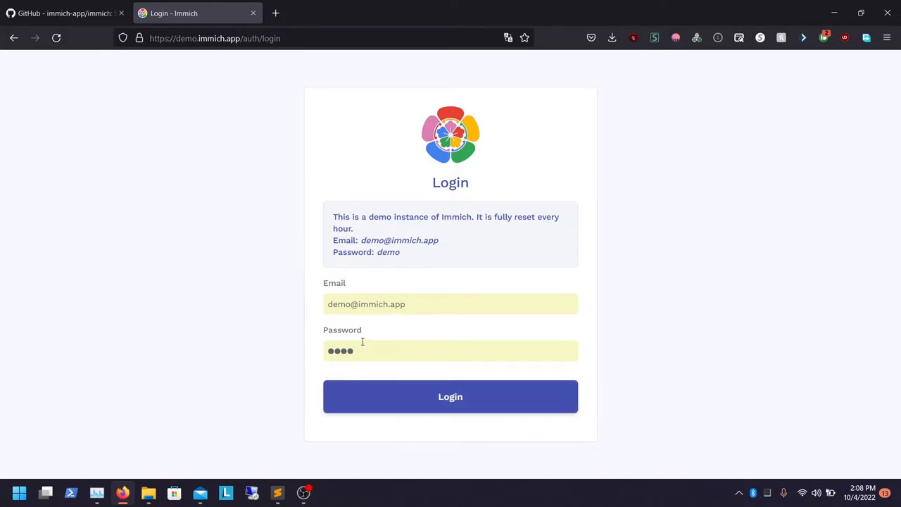
mouse_move(374, 318)
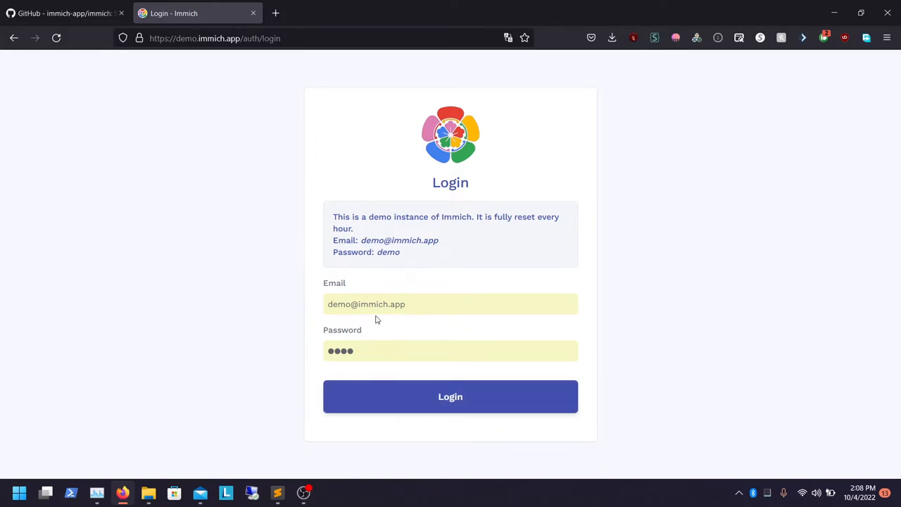
Sign in to Immich with the prefilled demo account credentials
left_click(417, 304)
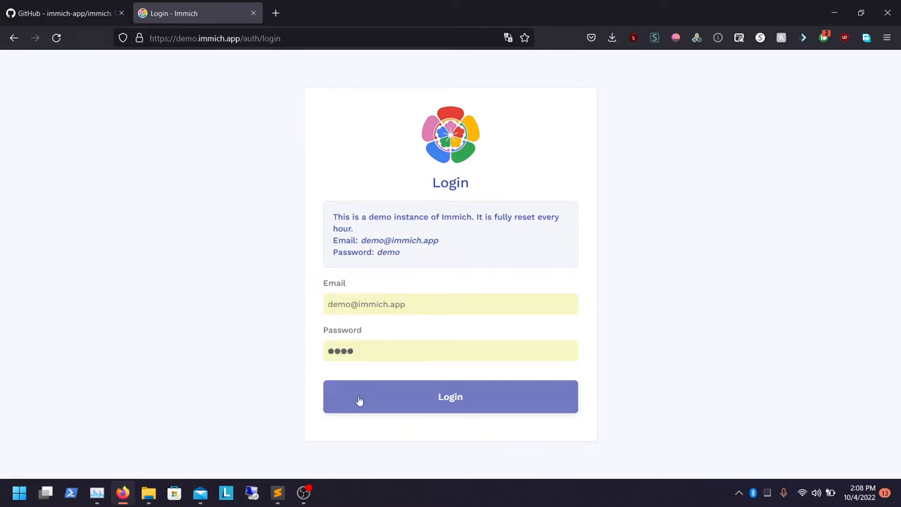
left_click(451, 397)
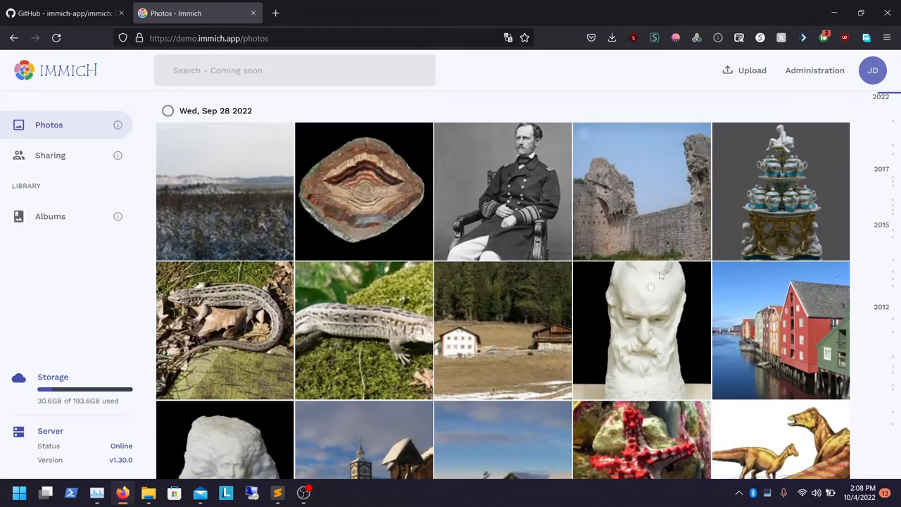
Tour the Sharing, Albums and Administration pages, ending back on the empty Albums page
left_click(51, 155)
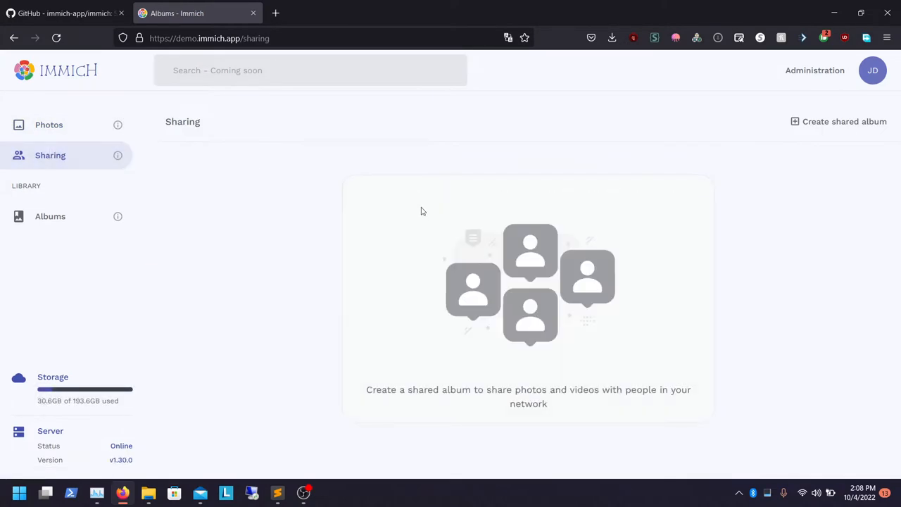
left_click(51, 217)
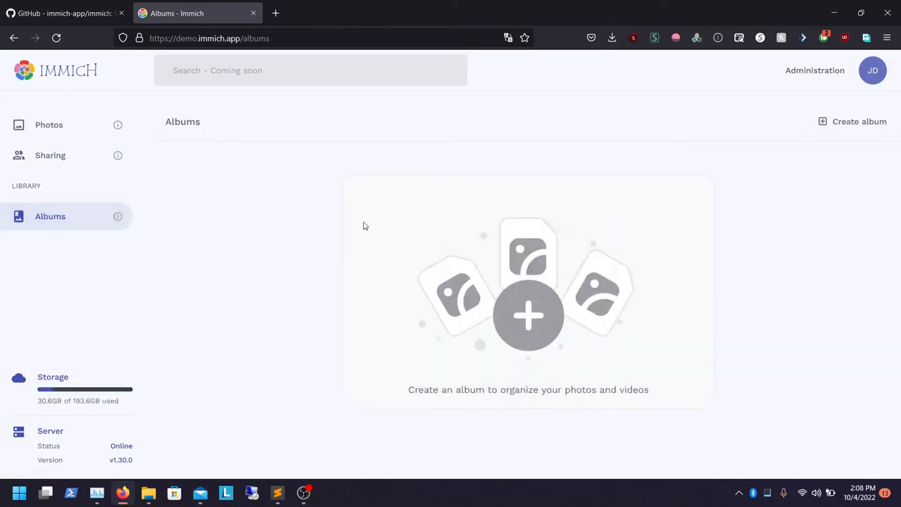
mouse_move(814, 70)
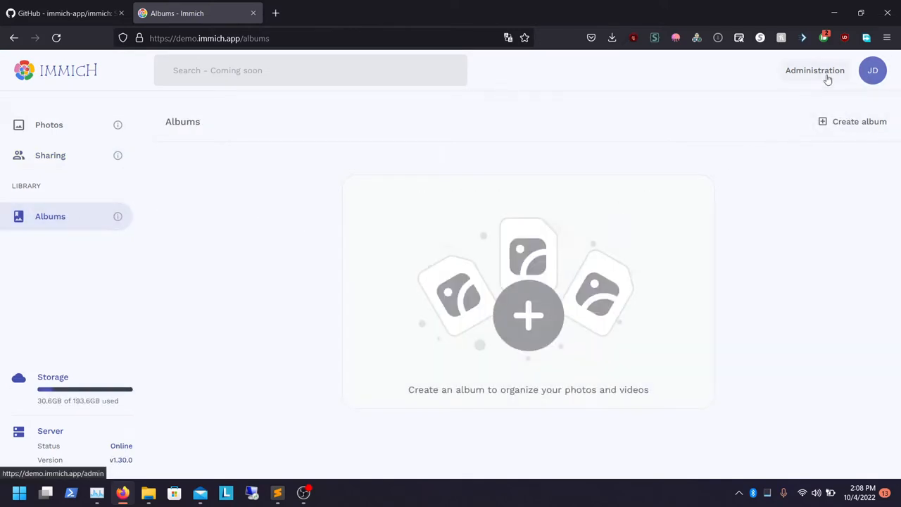
left_click(814, 70)
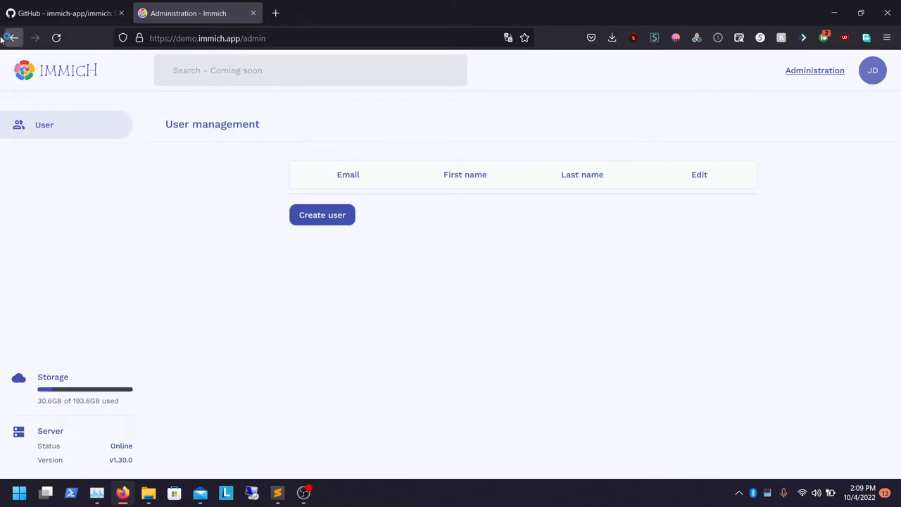
left_click(12, 38)
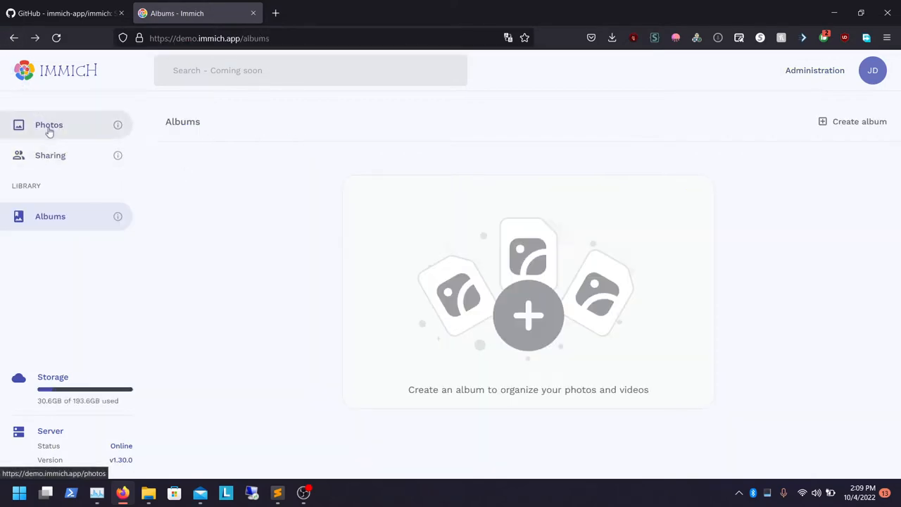
Browse the photo library and sharing pages, landing on the Albums page
left_click(48, 124)
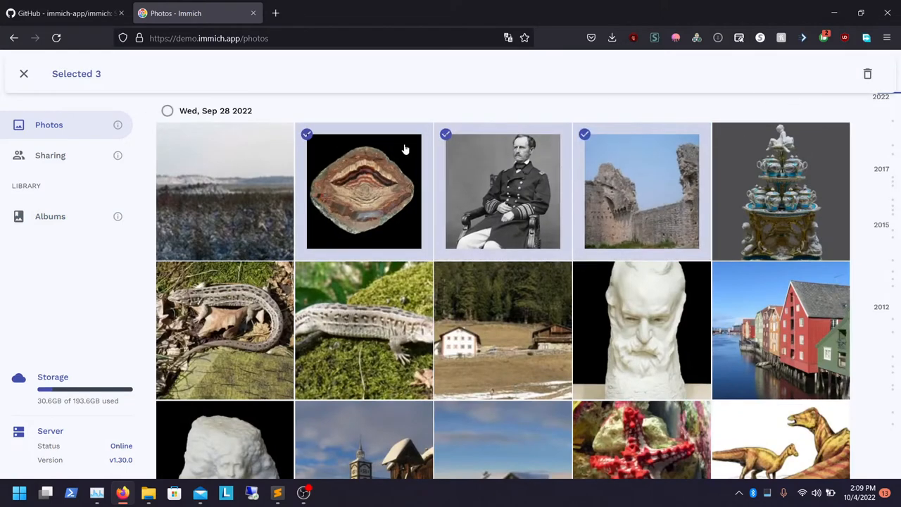
right_click(363, 190)
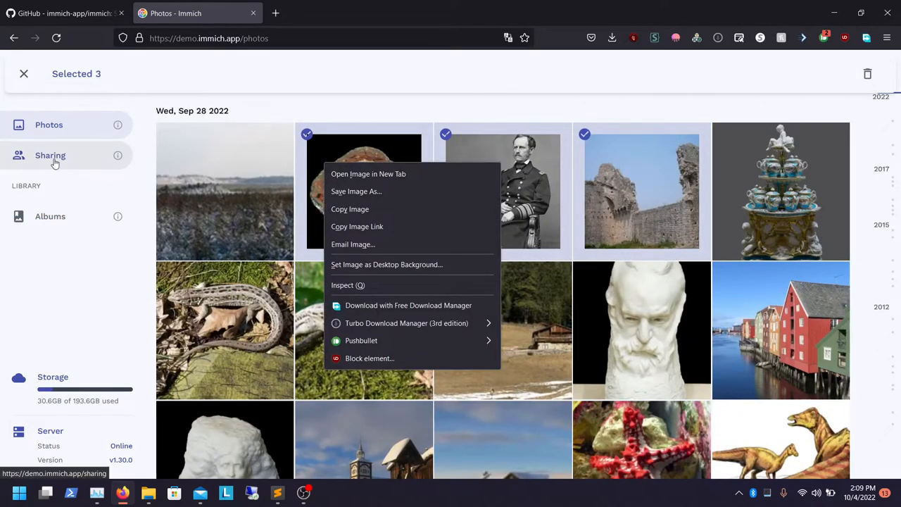
left_click(51, 154)
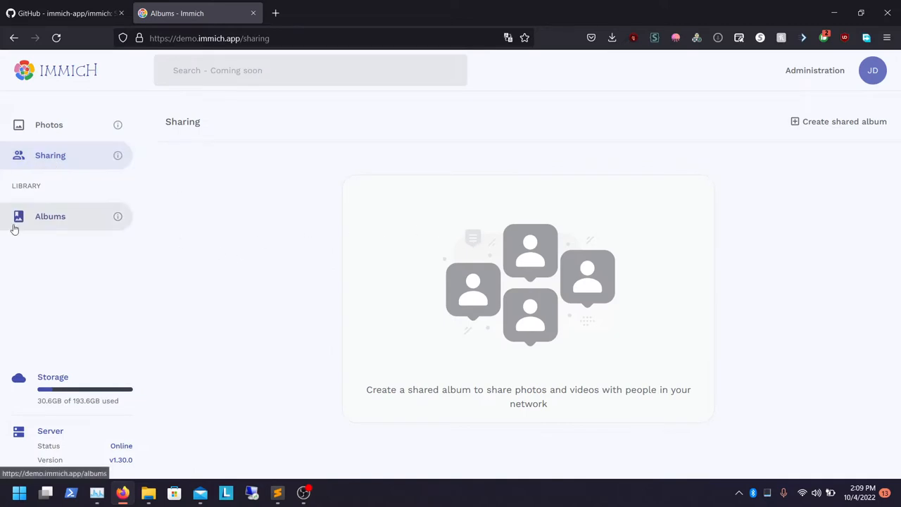
left_click(51, 217)
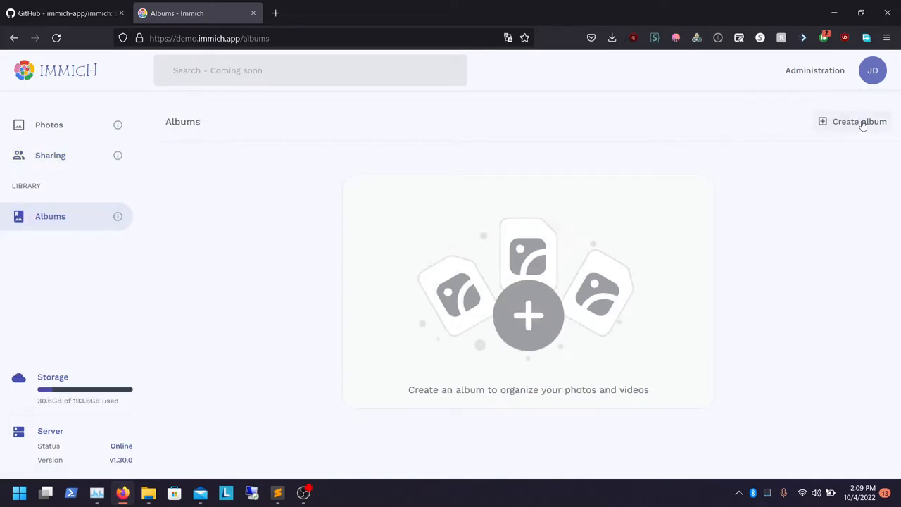
Create a new album and add two selected photos to it
left_click(852, 121)
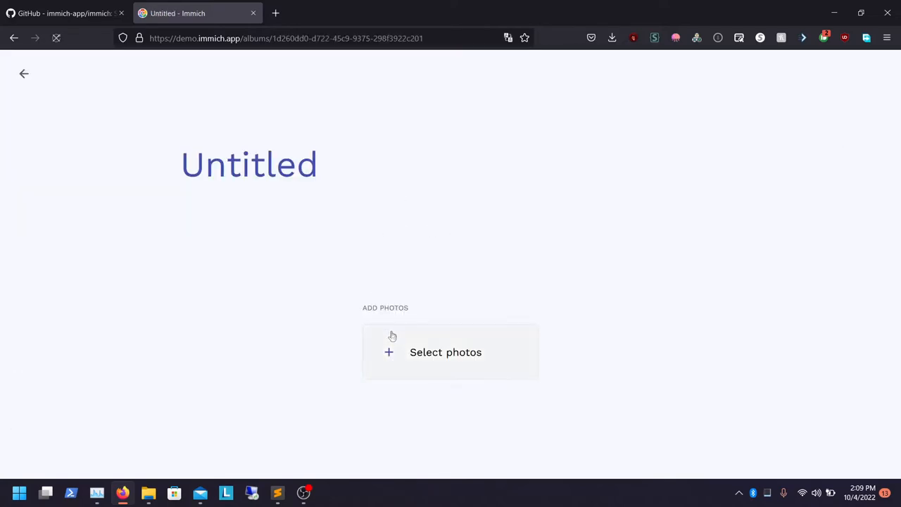
left_click(445, 352)
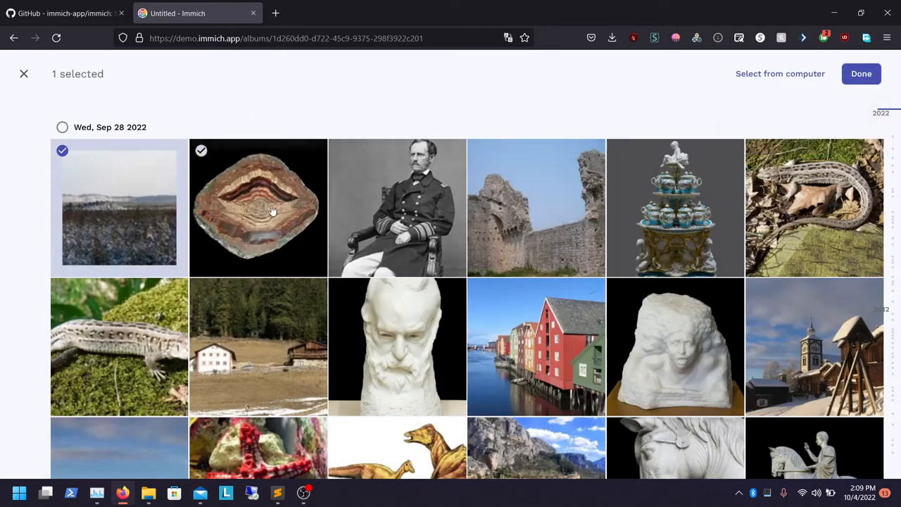
left_click(861, 73)
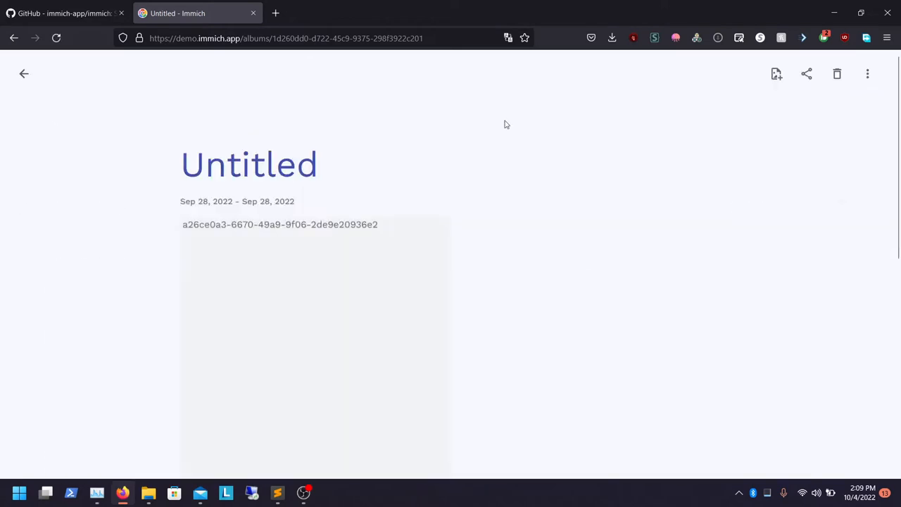
Rename the album from Untitled to 'Pictures', return to the album list and close the tab
triple_click(248, 163)
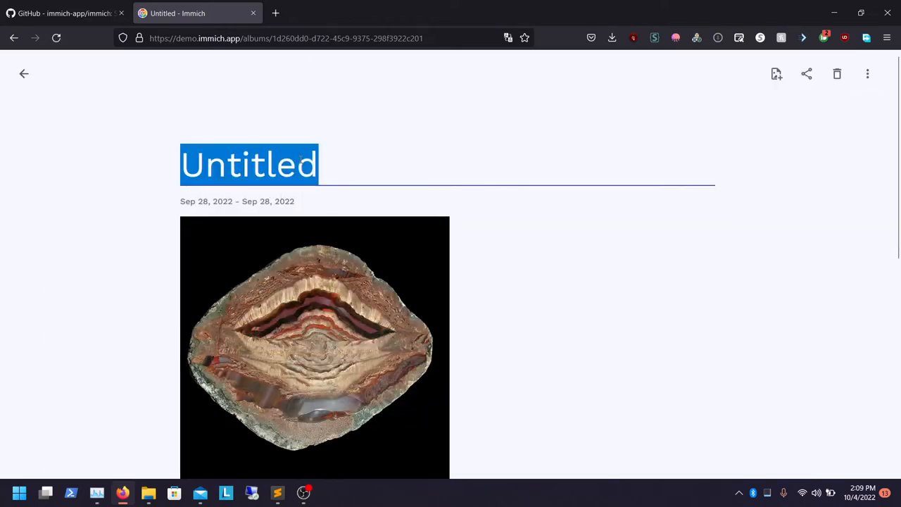
type("Pic")
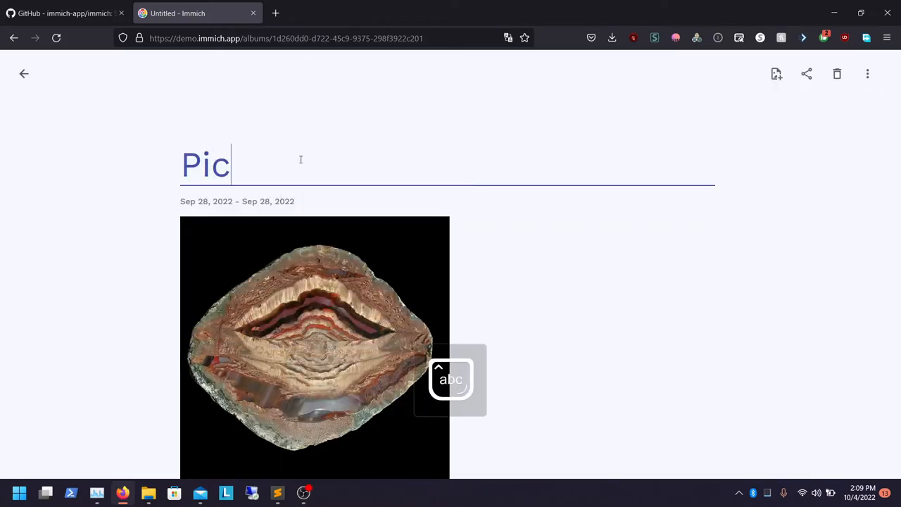
type("tures")
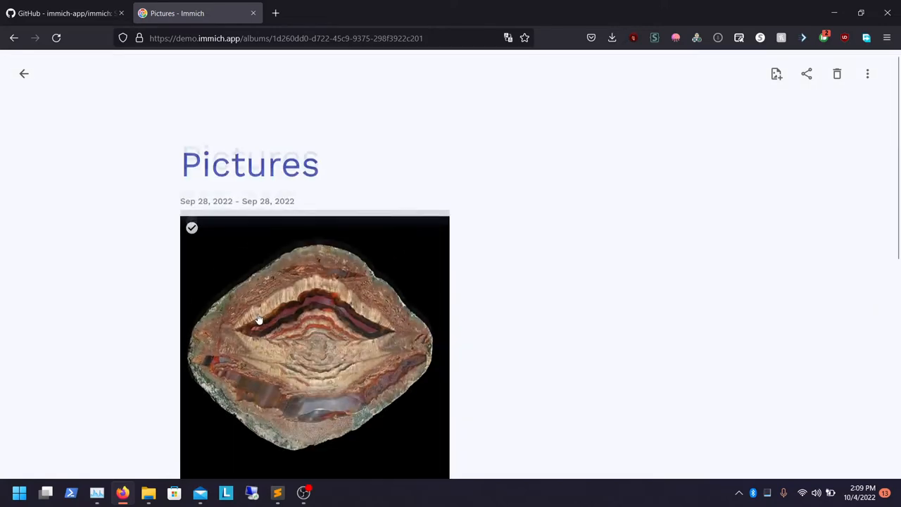
left_click(22, 73)
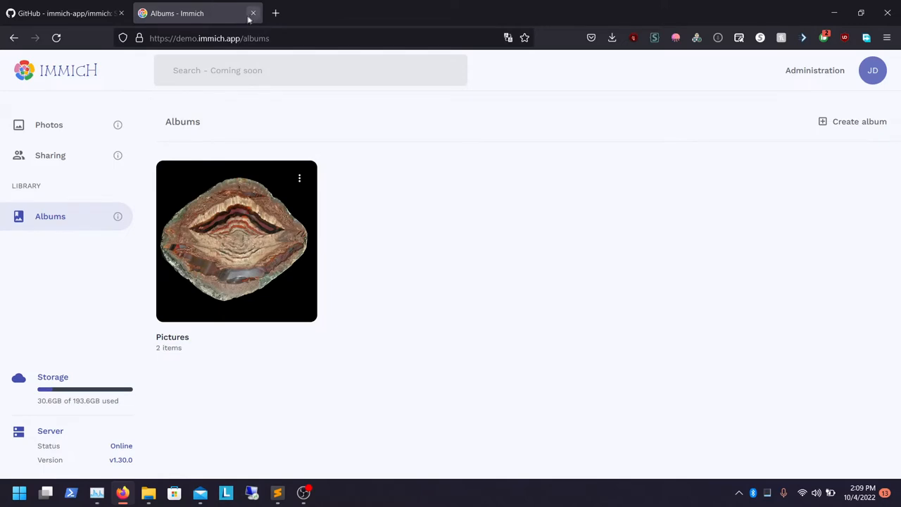
left_click(63, 13)
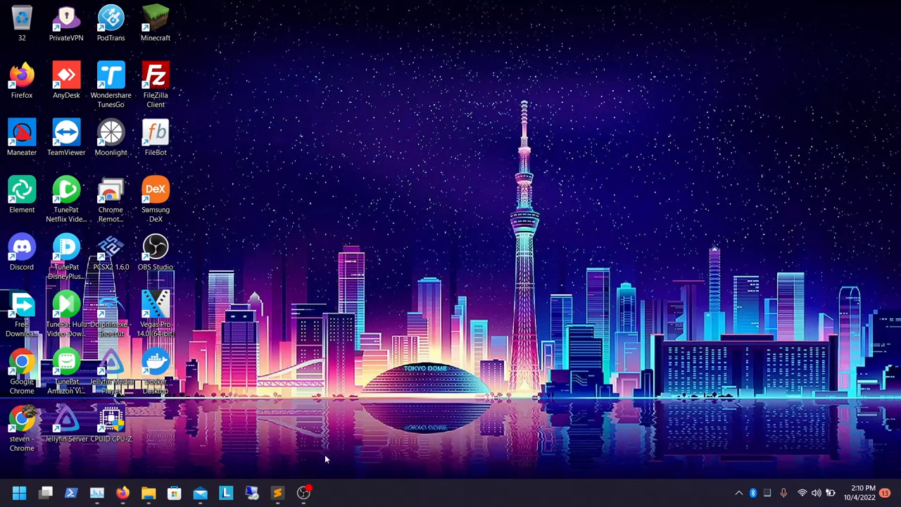
mouse_move(392, 355)
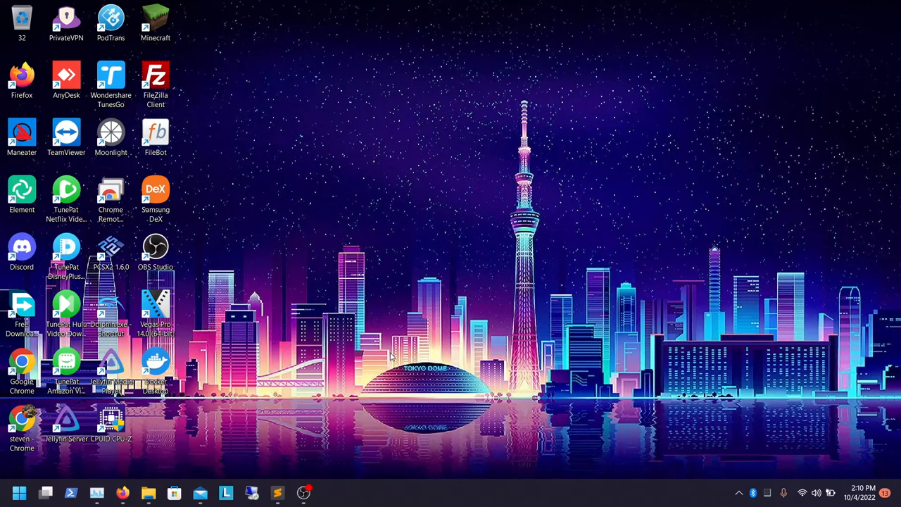
mouse_move(232, 415)
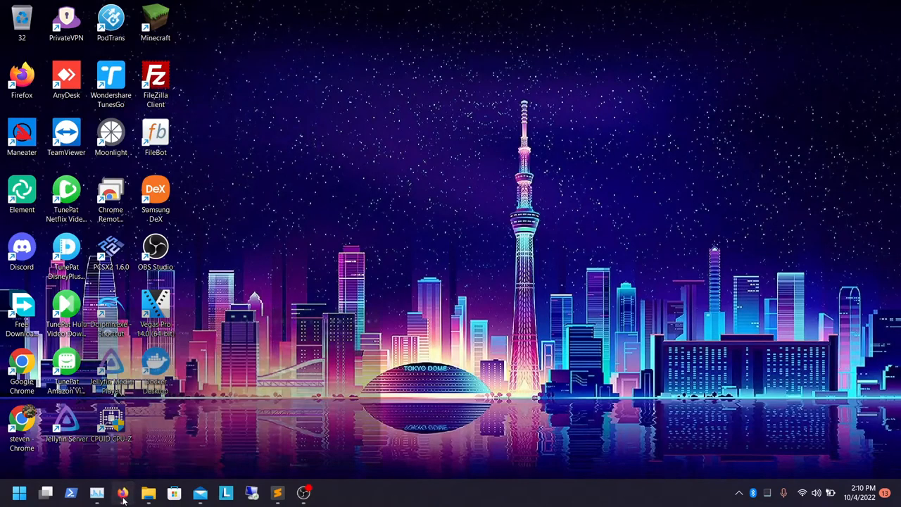
Bring up the Immich GitHub README and jump to its Installation section
left_click(122, 493)
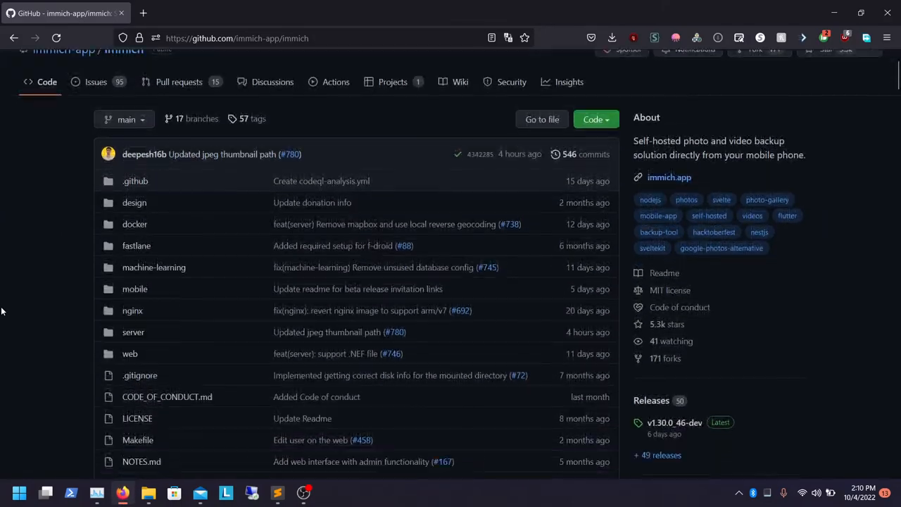
scroll("down", 3)
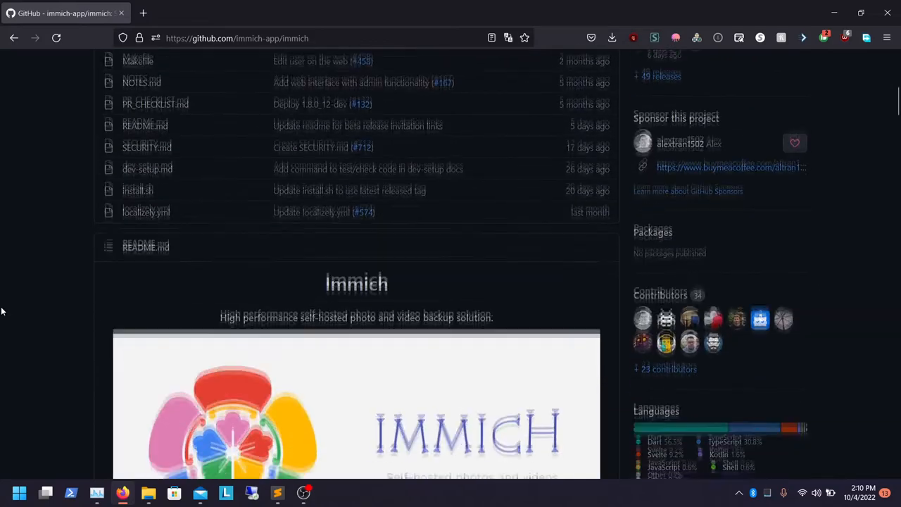
scroll("down", 3)
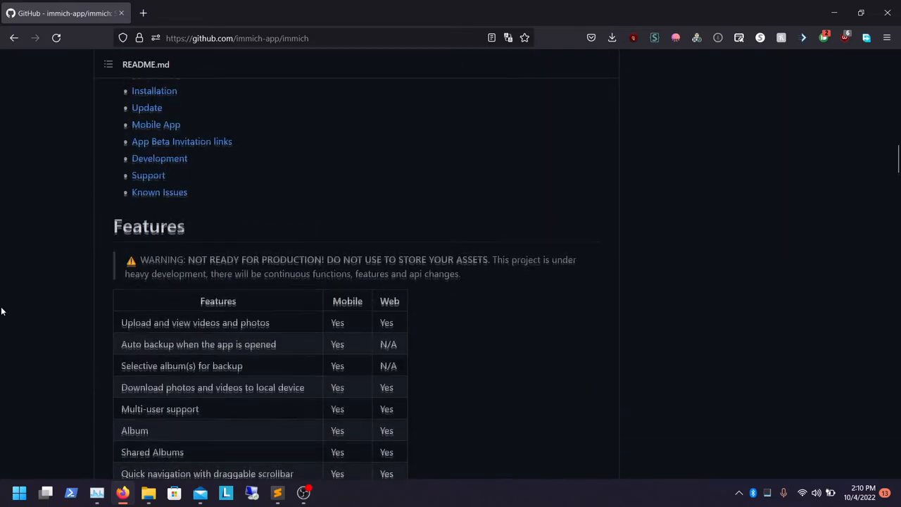
left_click(155, 90)
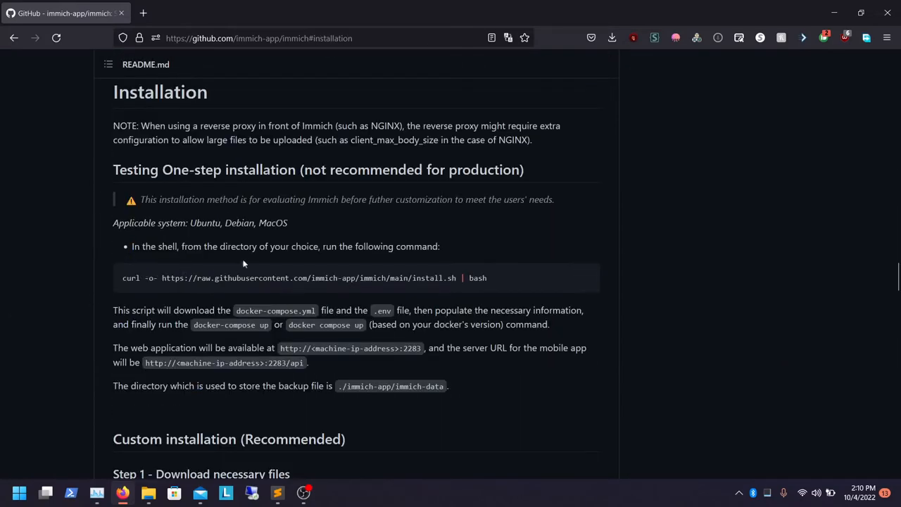
Look over the raw docker-compose.yml file, then return to the installation instructions
scroll("down", 3)
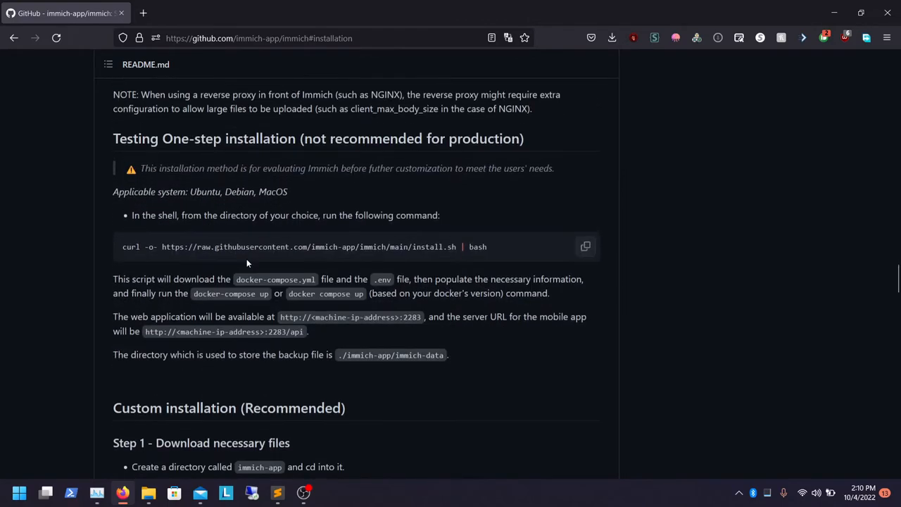
scroll("down", 3)
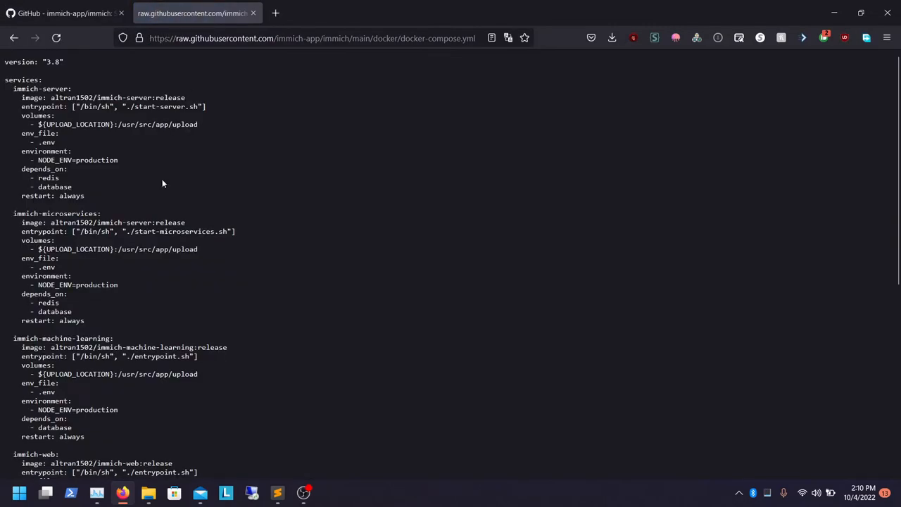
left_click(64, 12)
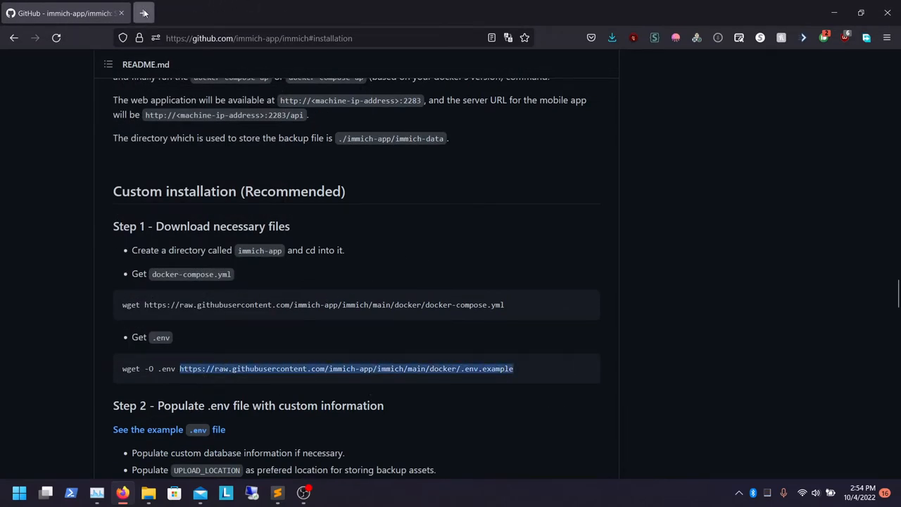
Save the .env.example page to disk under the name .env in C:\Tools\Immich
left_click(346, 369)
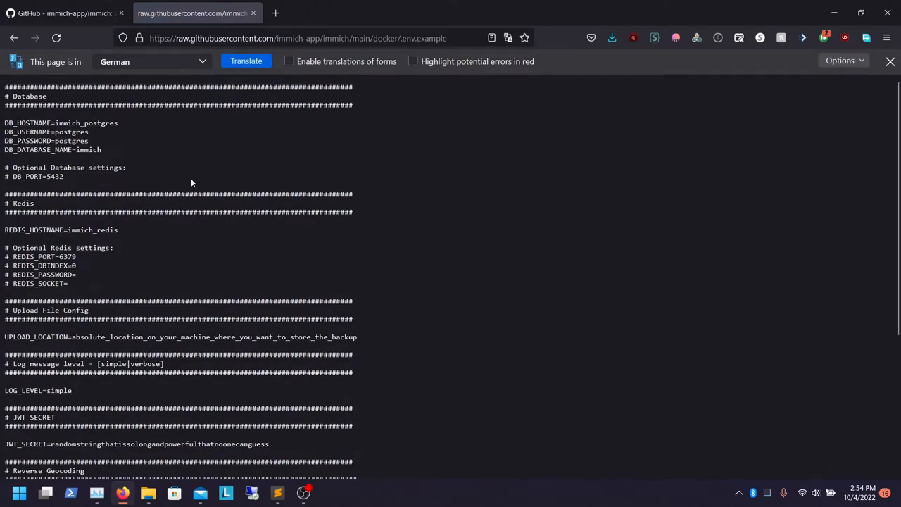
right_click(192, 183)
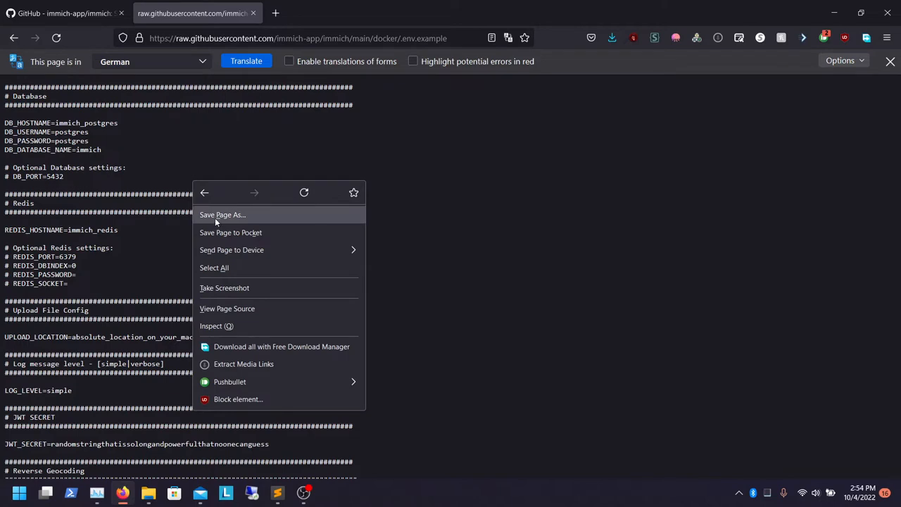
left_click(222, 214)
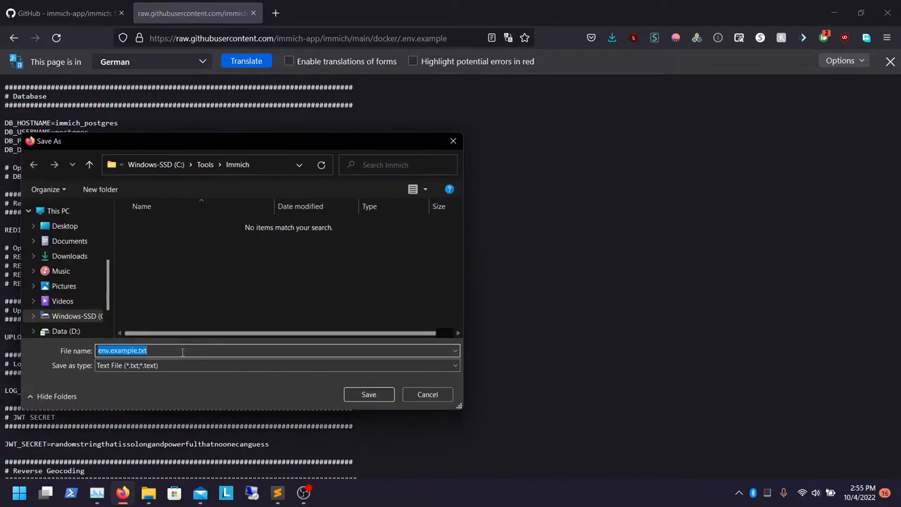
type(".ENV")
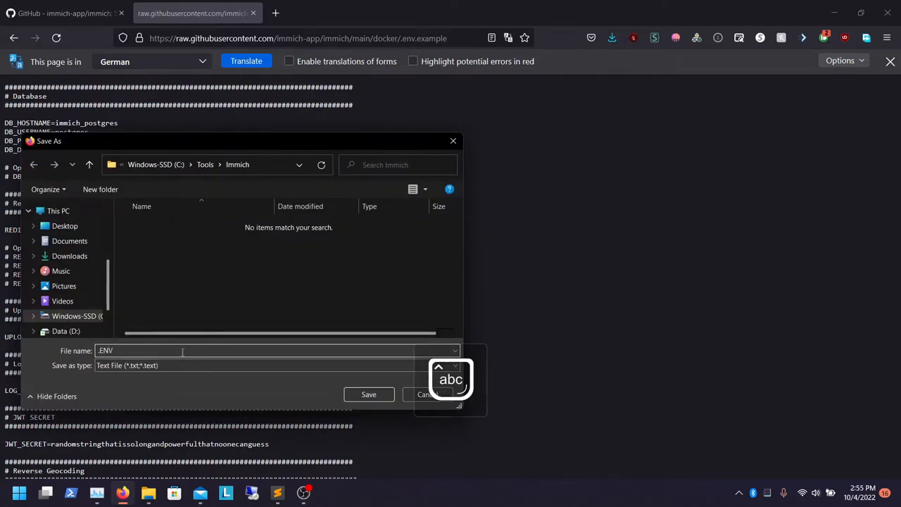
left_click(369, 395)
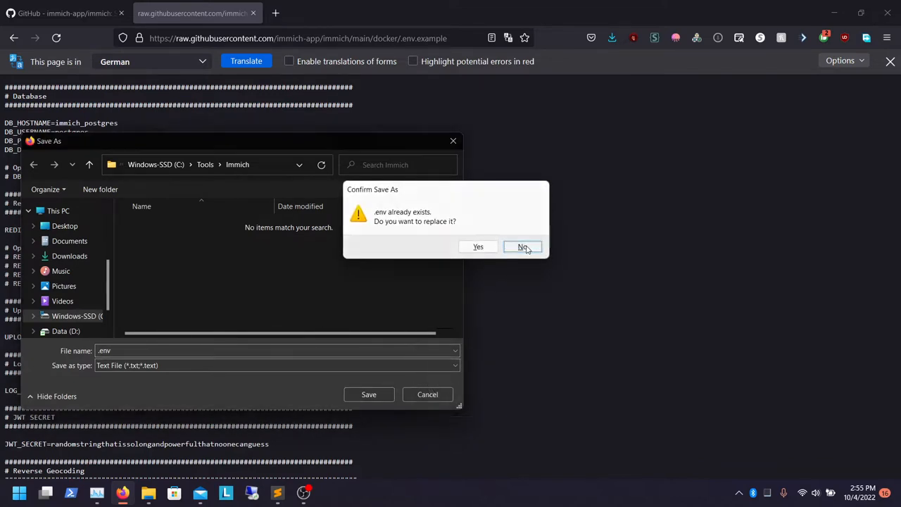
Confirm replacing the existing .env file, then return to the GitHub installation steps
left_click(522, 246)
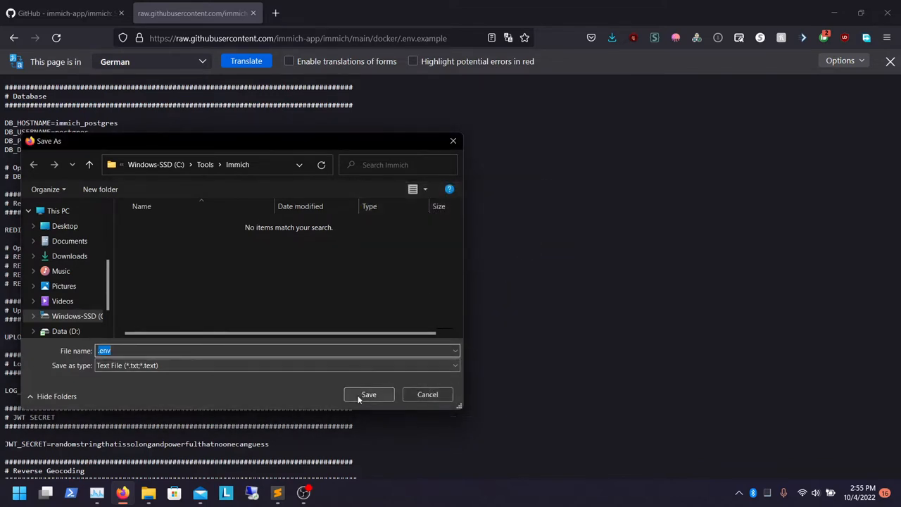
left_click(369, 394)
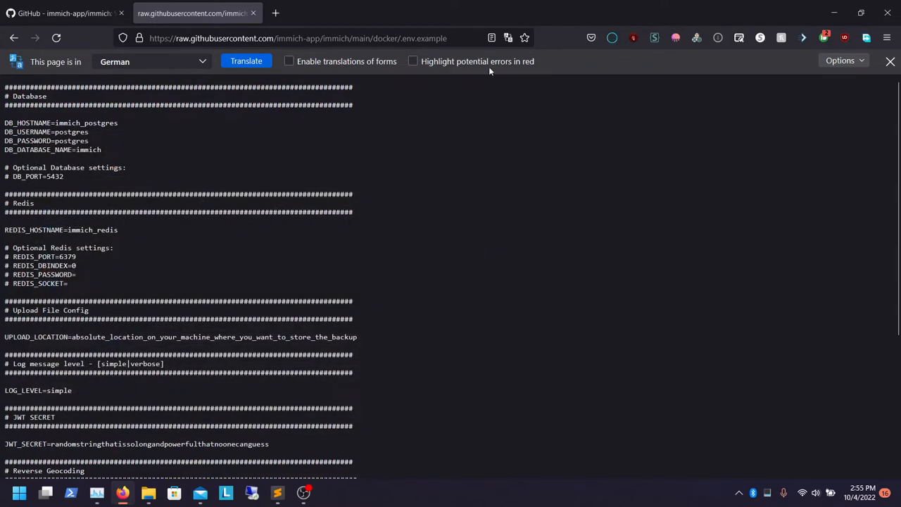
left_click(64, 13)
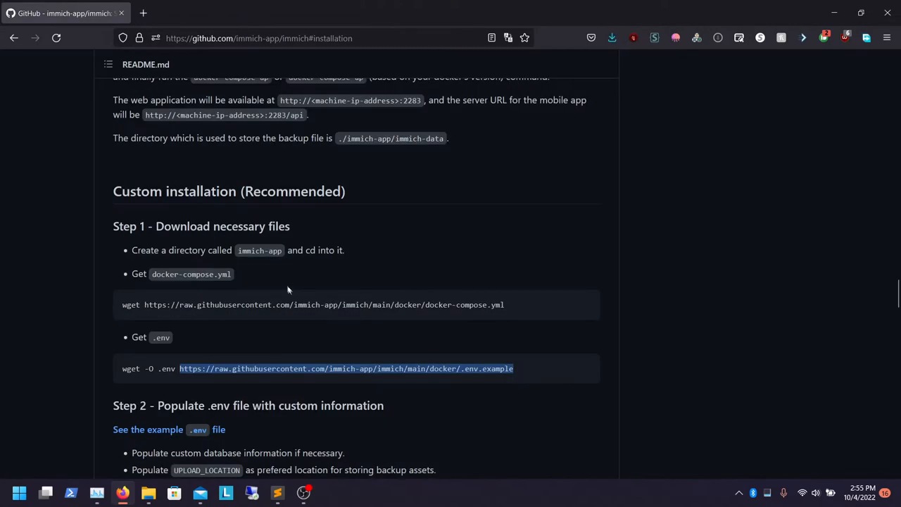
scroll("down", 3)
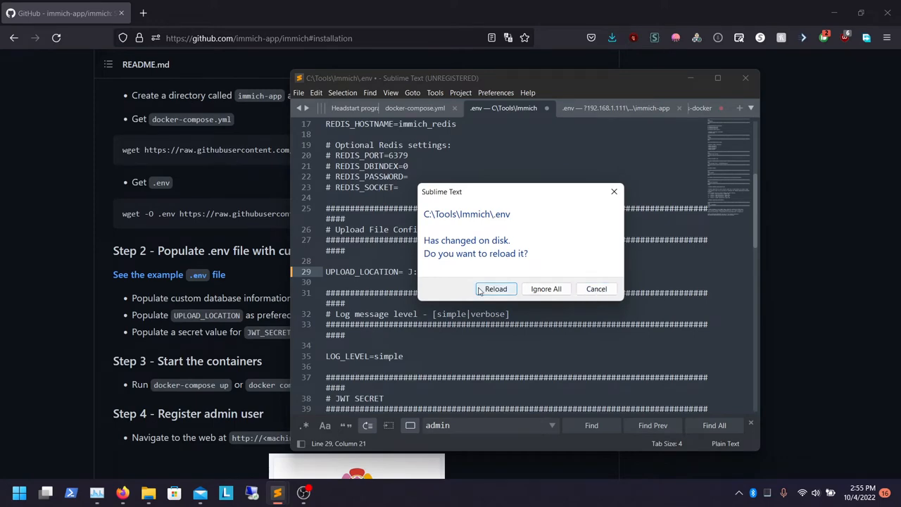
left_click(496, 288)
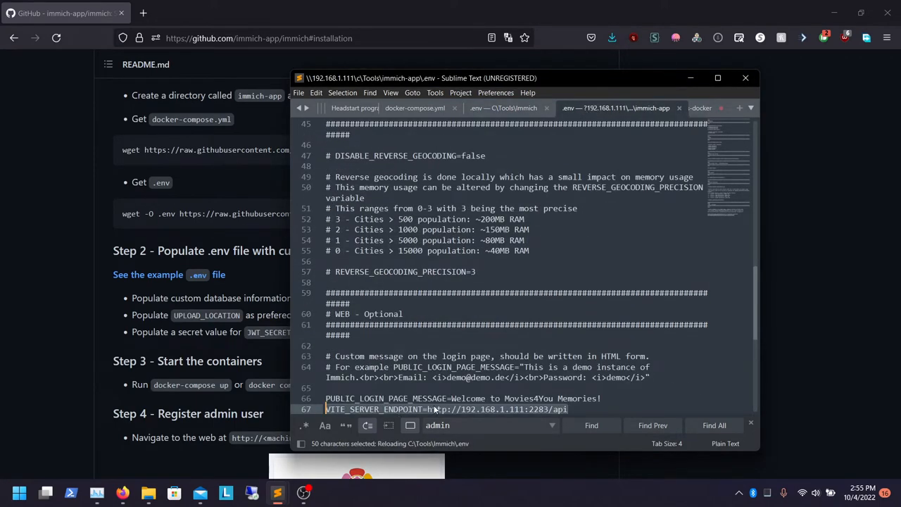
key("ctrl+c")
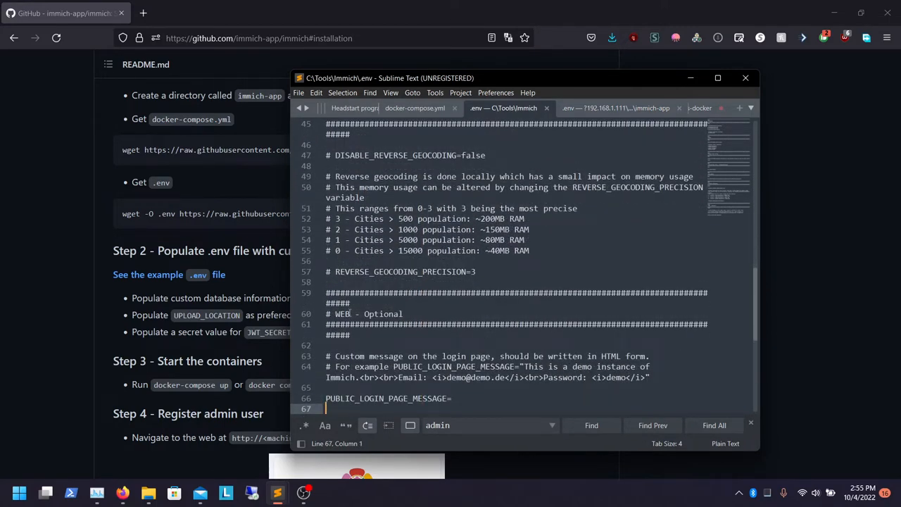
type("VITE_SERVER_ENDPOINT=http://192.168.1.111:2283/api")
left_click(514, 399)
type("\"Welcome")
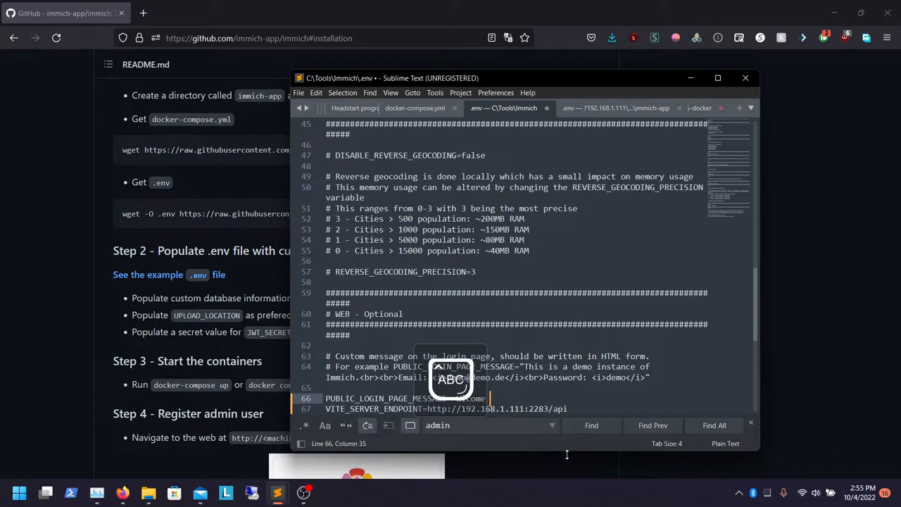
type("TO")
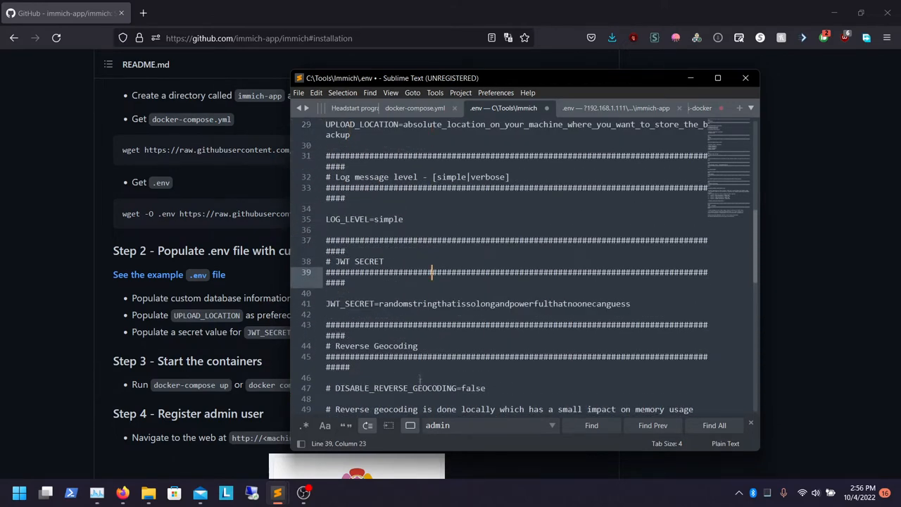
Clear the placeholder UPLOAD_LOCATION value in .env and begin a drive-letter path
left_click_drag(380, 304, 631, 304)
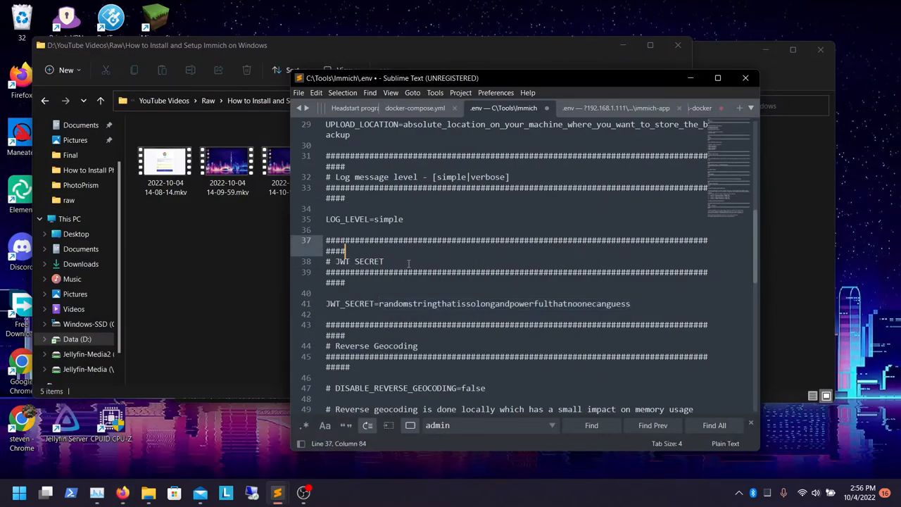
scroll("up", 3)
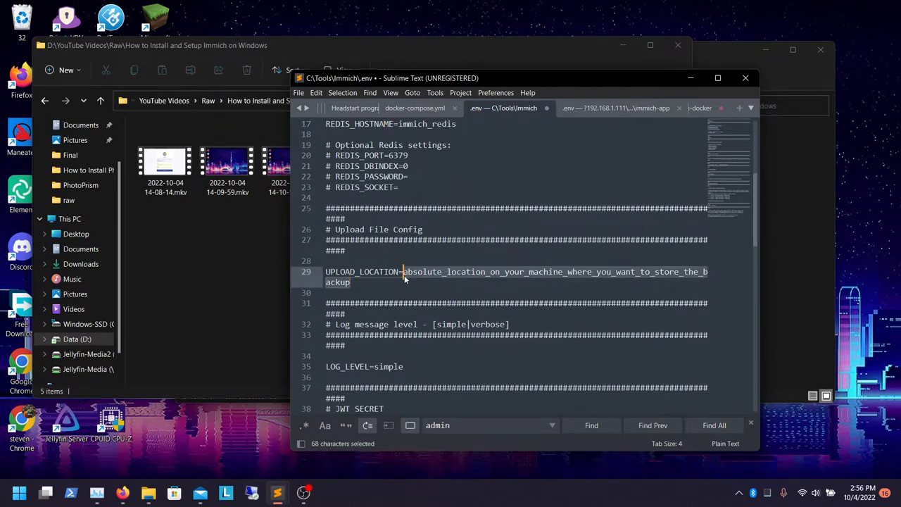
key("Delete")
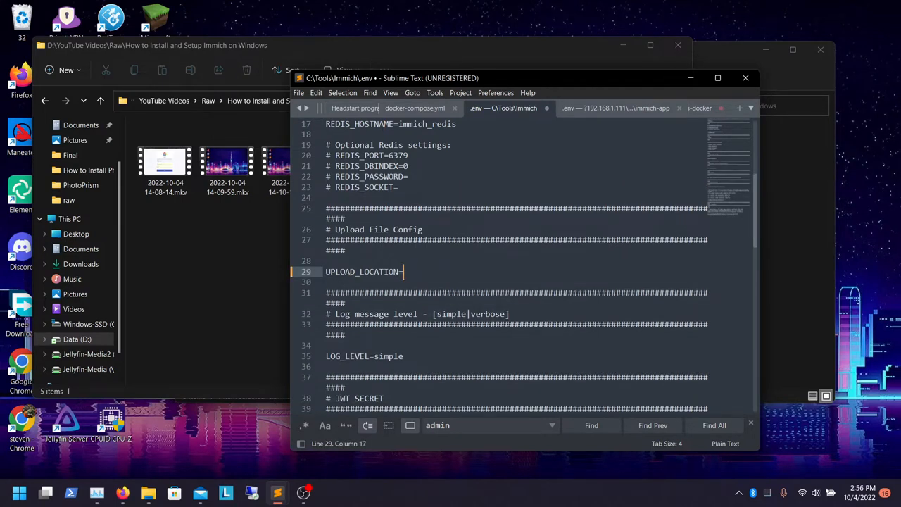
type("J:\\")
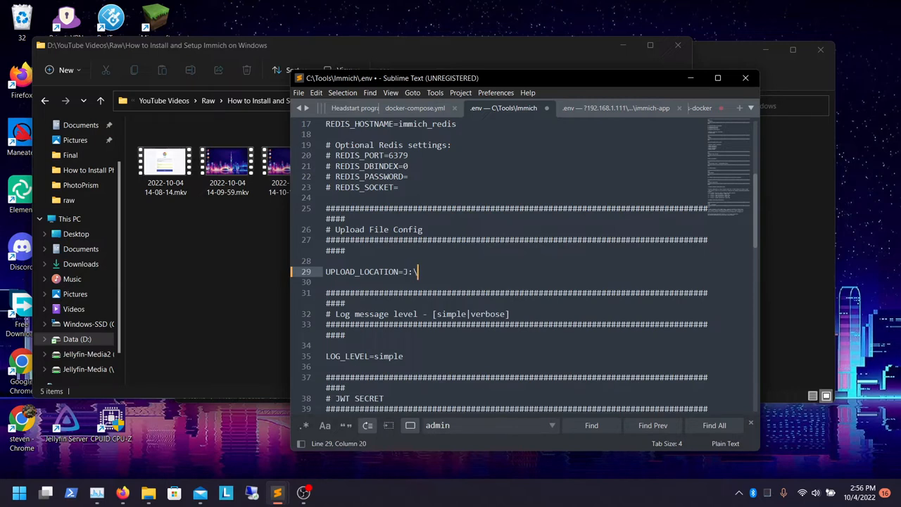
mouse_move(524, 347)
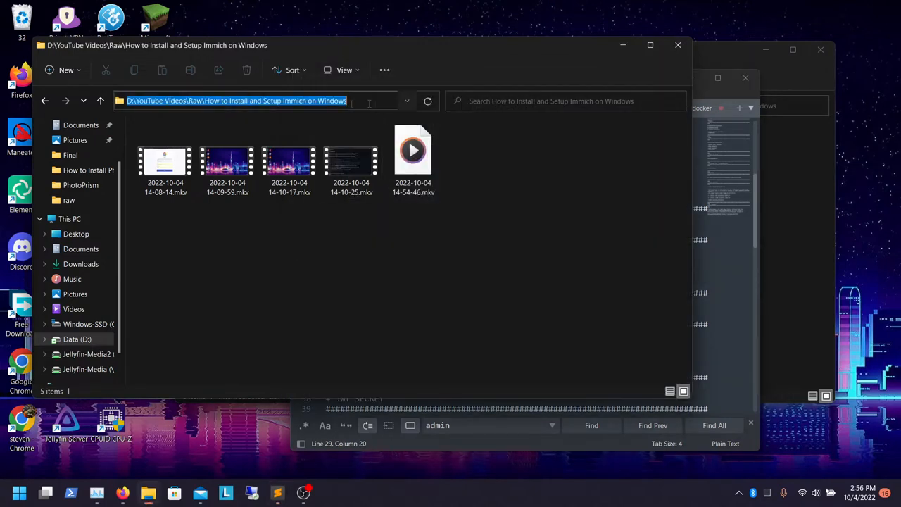
Navigate File Explorer into the Users folder and the Pictures folder, peeking at the Logos folder
left_click(595, 50)
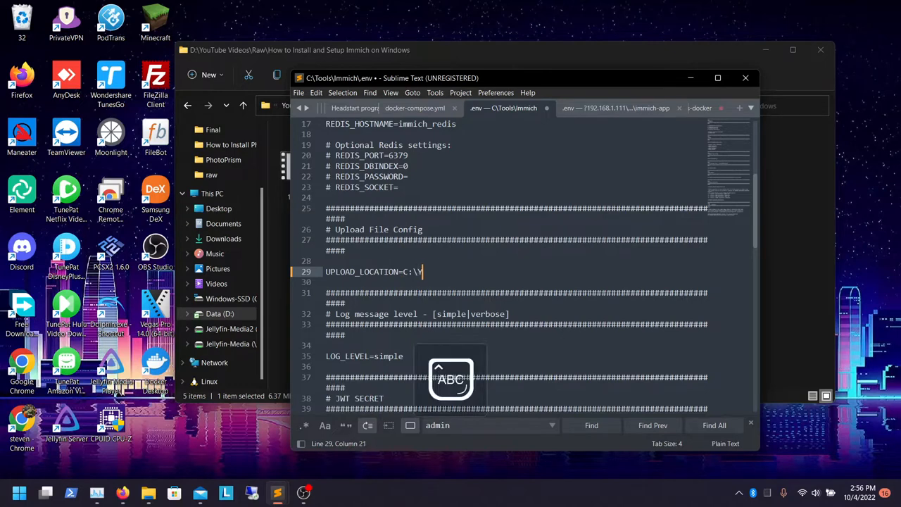
type("User")
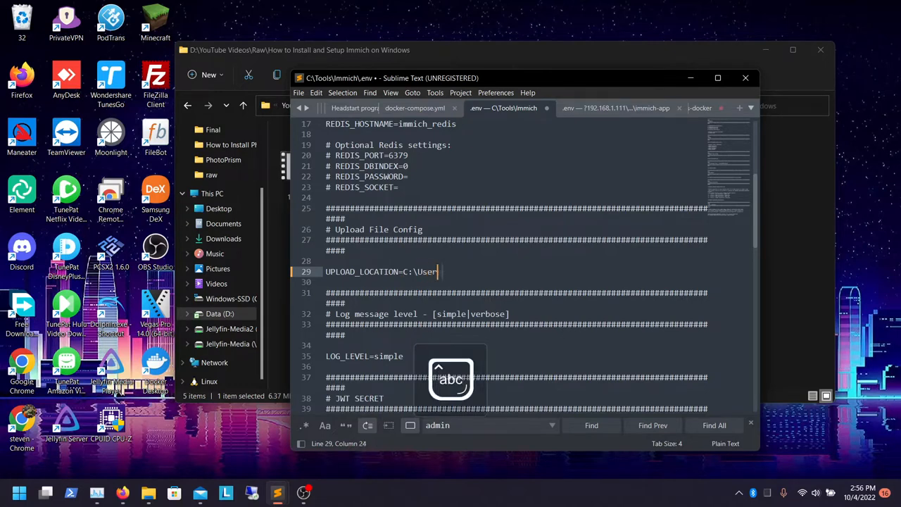
type("s\\")
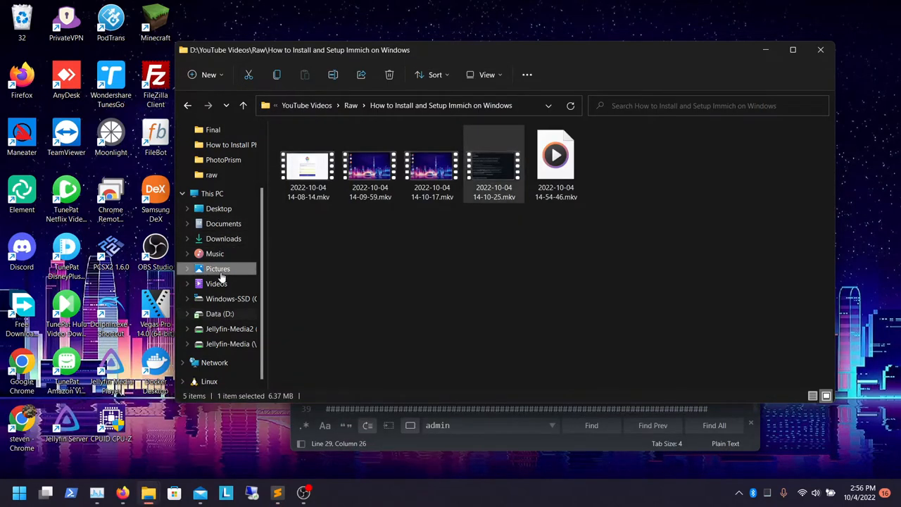
left_click(217, 267)
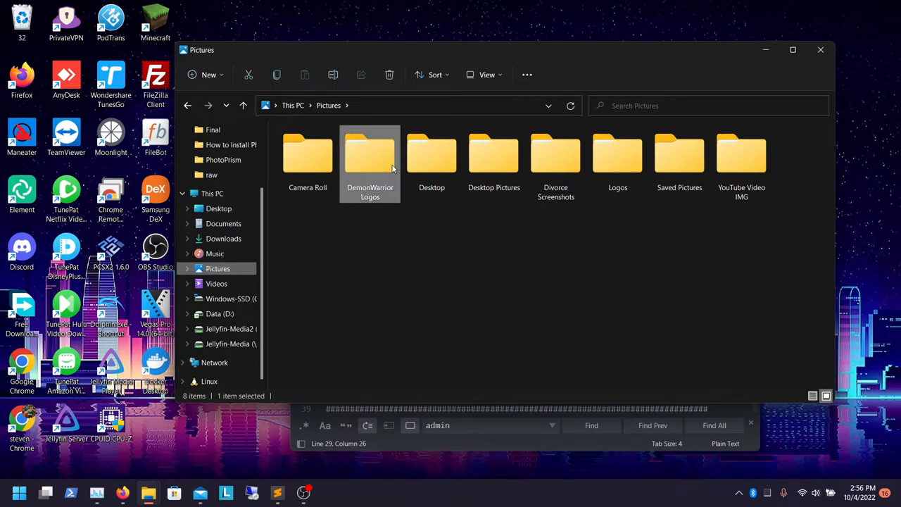
double_click(369, 155)
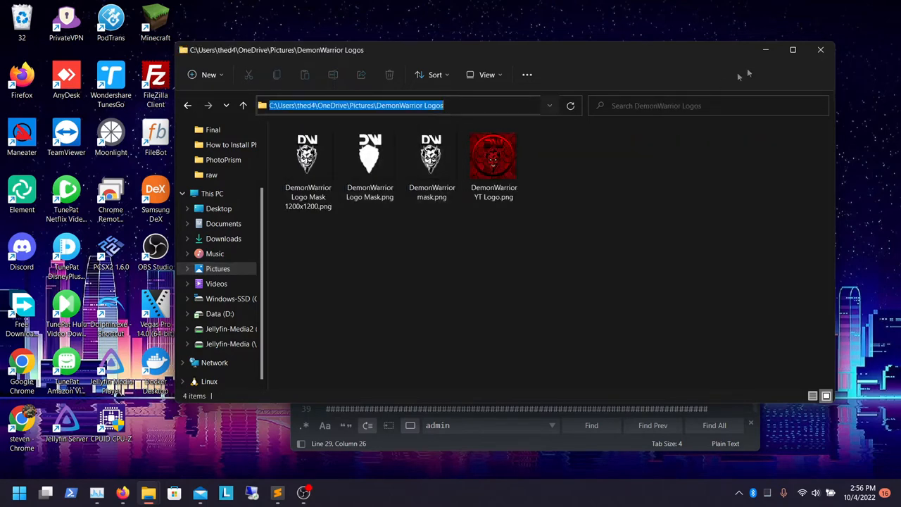
left_click(147, 492)
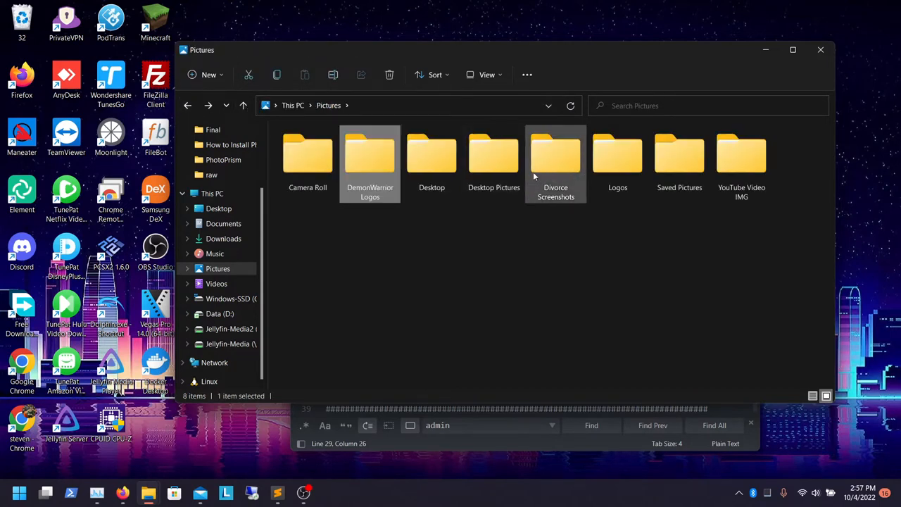
mouse_move(679, 157)
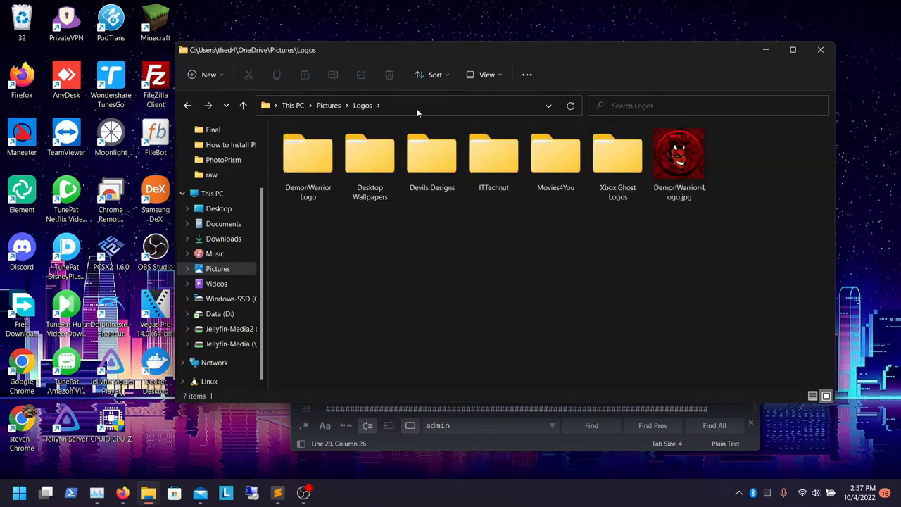
Reveal and edit the Logos folder's full address-bar path toward the OneDrive location
left_click(401, 104)
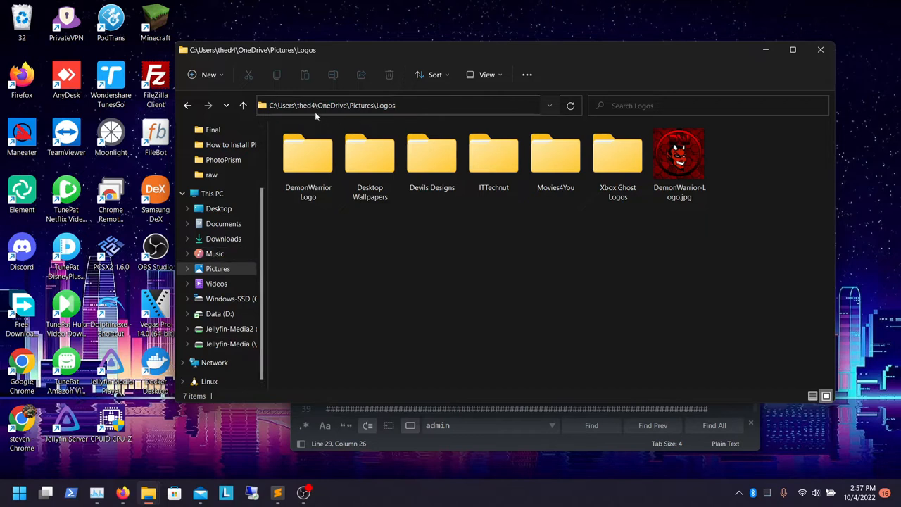
double_click(331, 106)
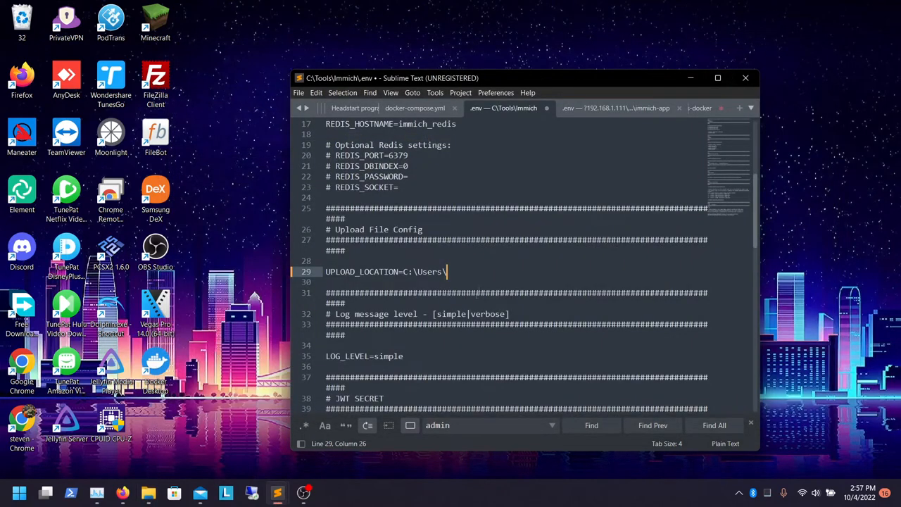
type("thed4")
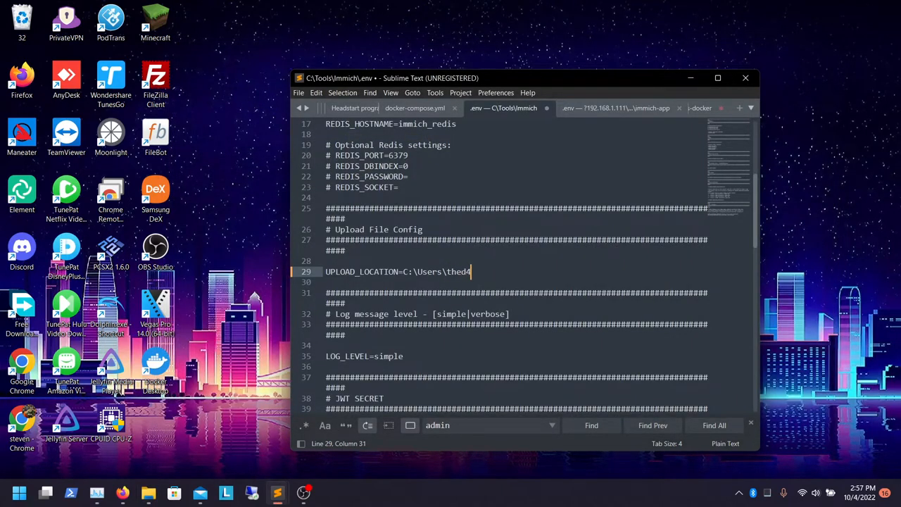
type("\\onedriv")
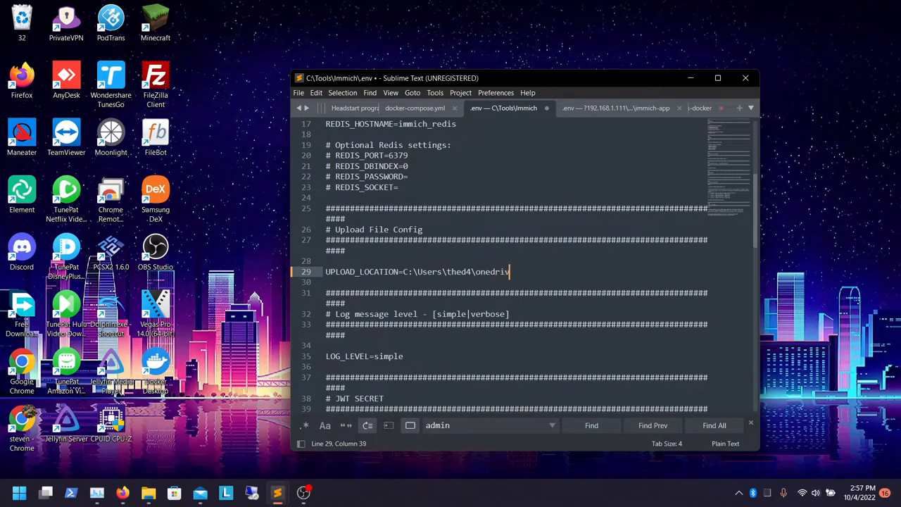
type("e]")
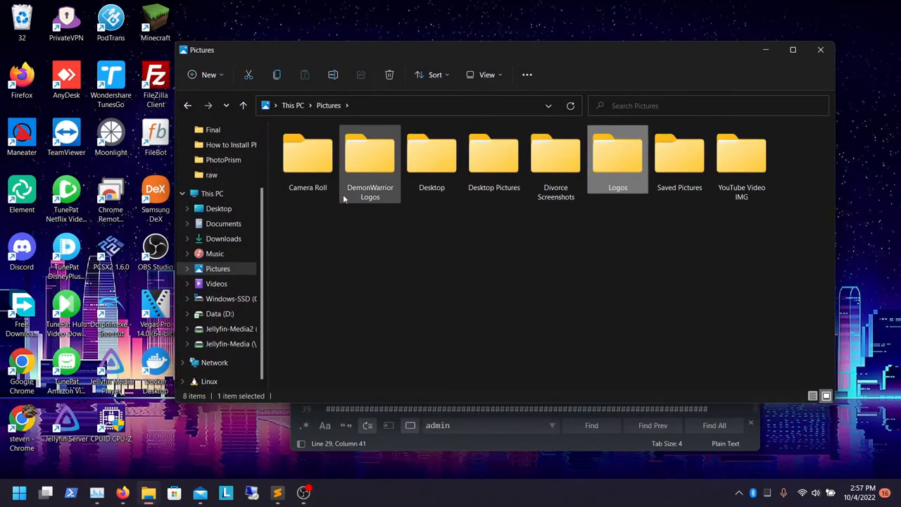
Open Pictures > Logos > Desktop Wallpapers > Gaming and grab its full path for UPLOAD_LOCATION
double_click(617, 155)
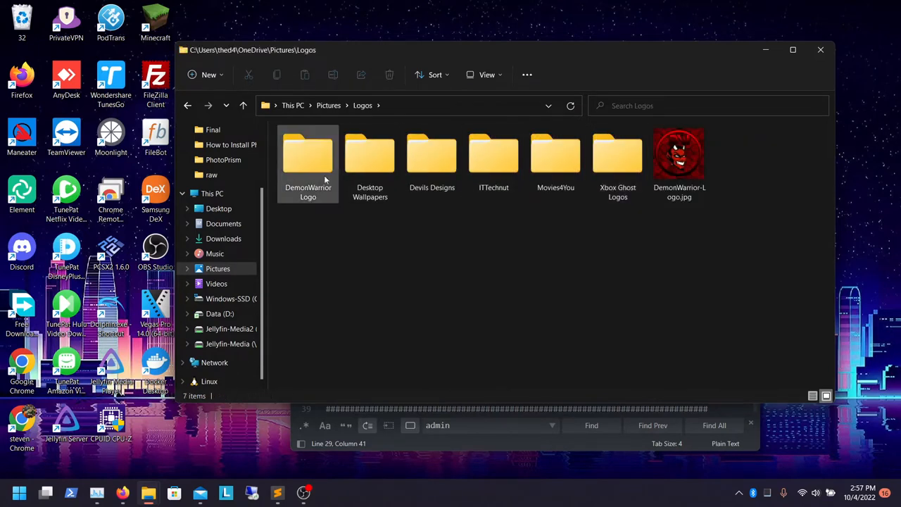
double_click(307, 153)
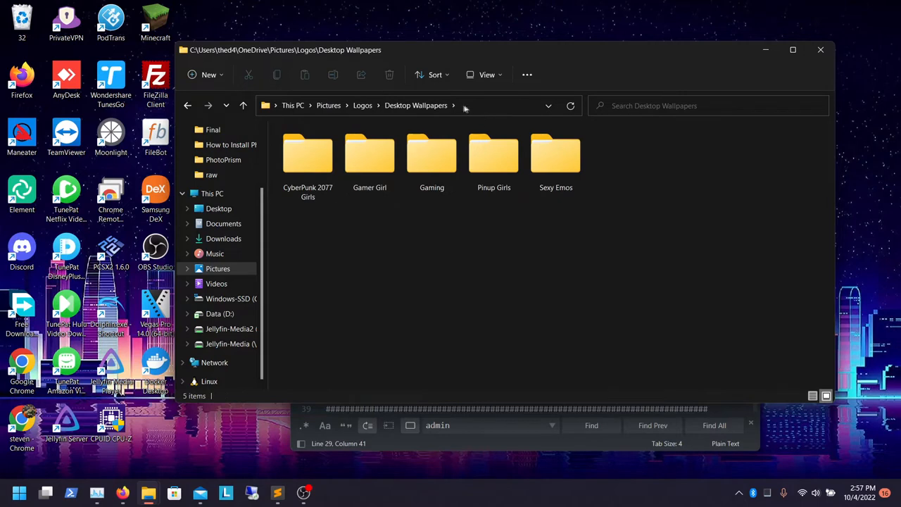
double_click(431, 155)
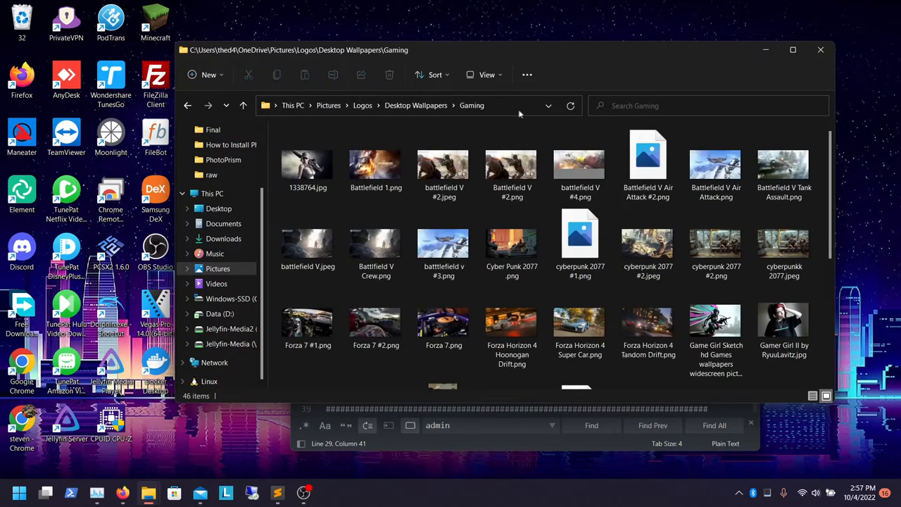
left_click(423, 105)
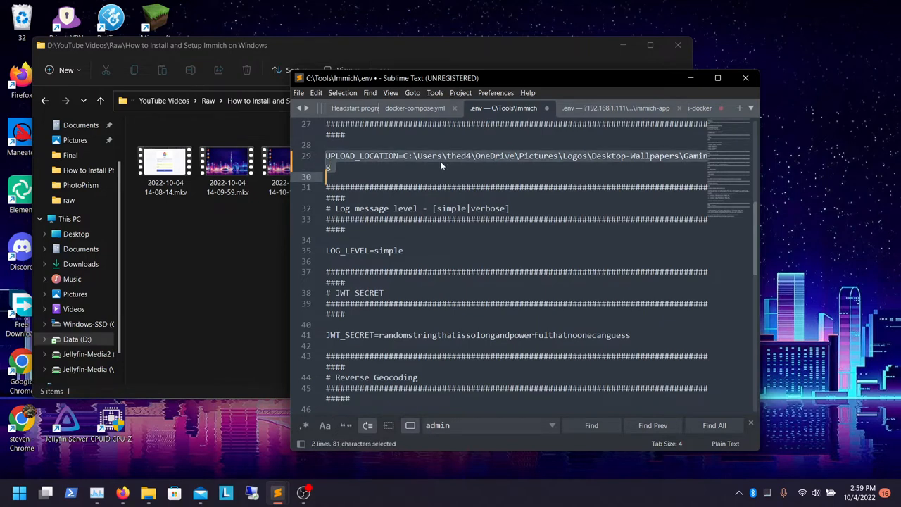
mouse_move(434, 163)
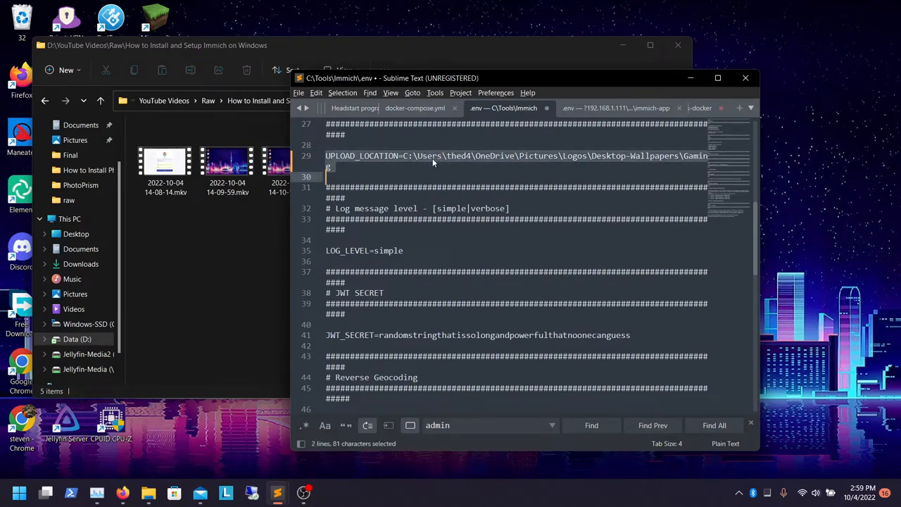
double_click(428, 155)
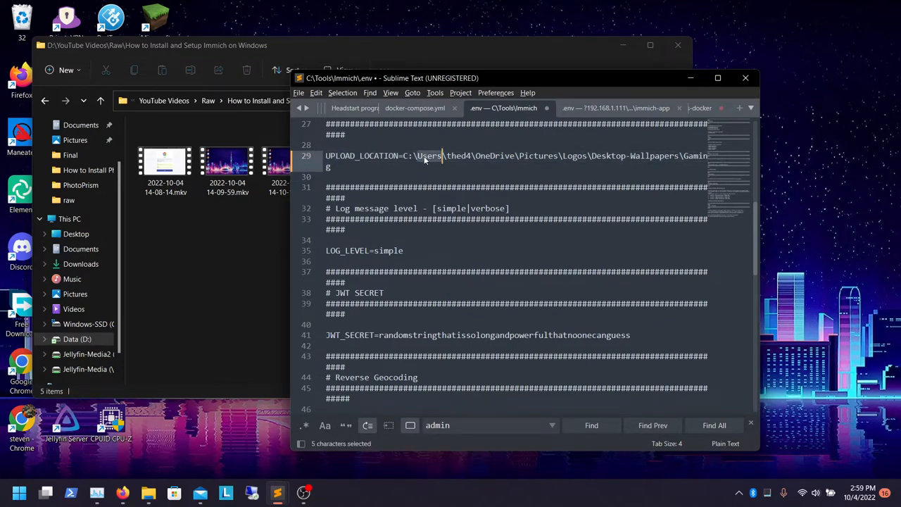
left_click(422, 155)
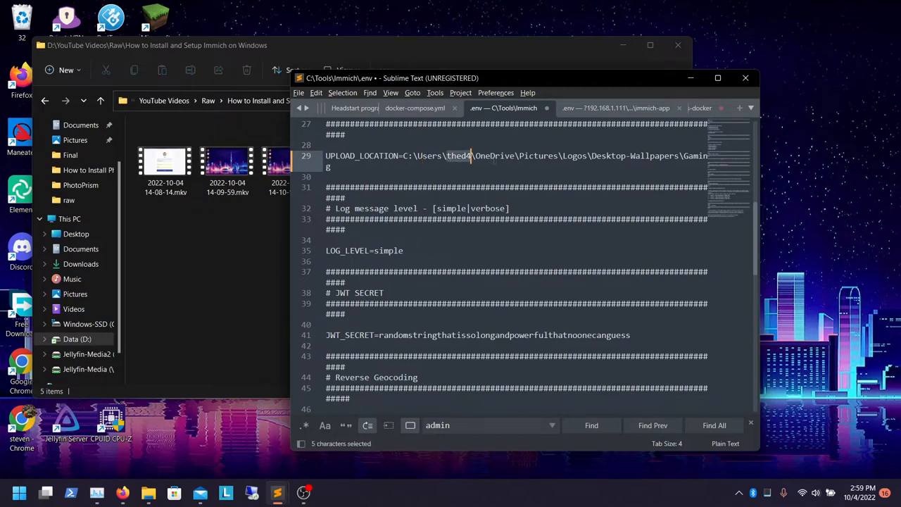
double_click(538, 155)
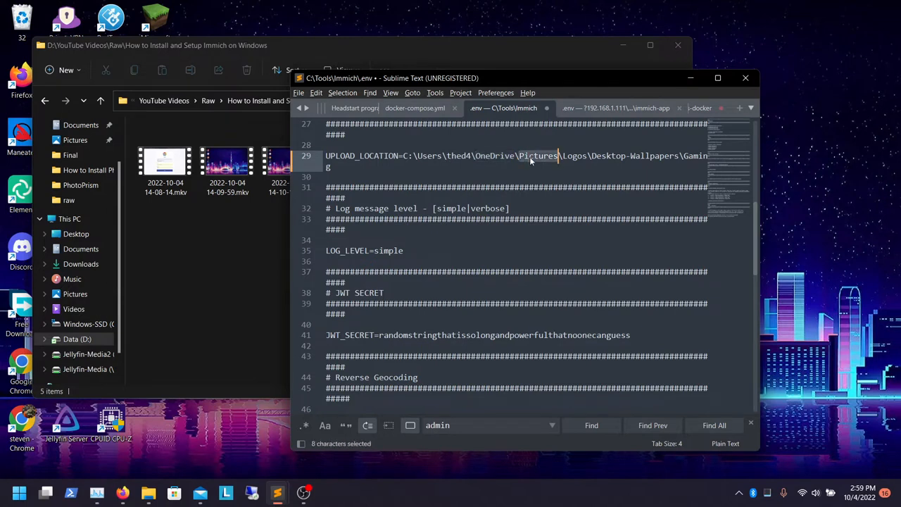
double_click(573, 155)
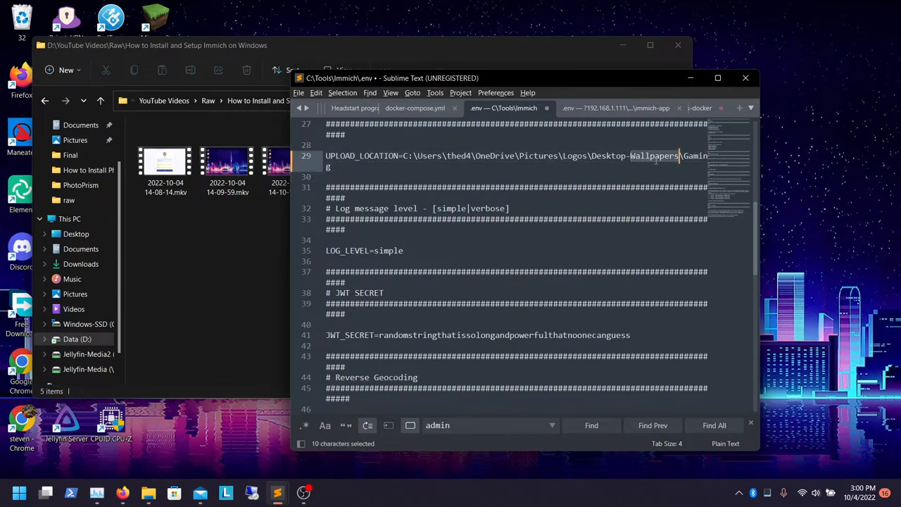
left_click(327, 145)
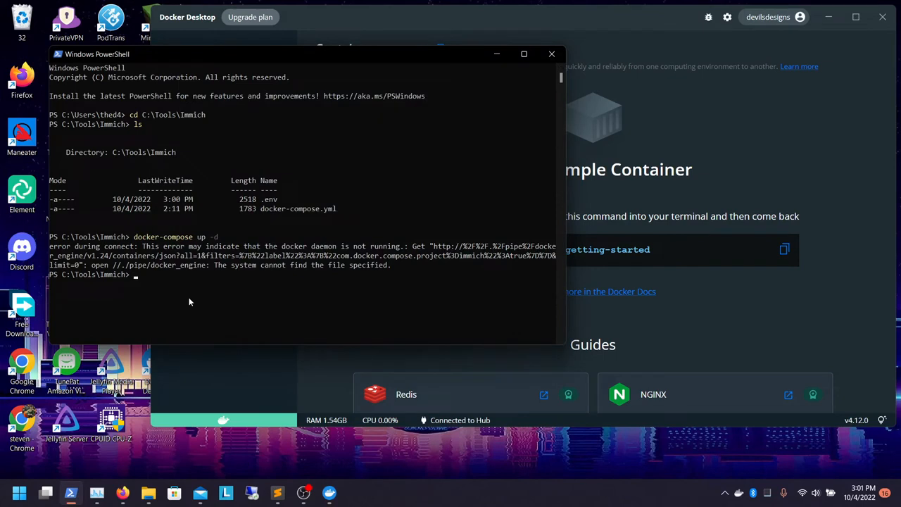
Run docker-compose up -d in PowerShell from C:\Tools\Immich to start the Immich containers
type("docker")
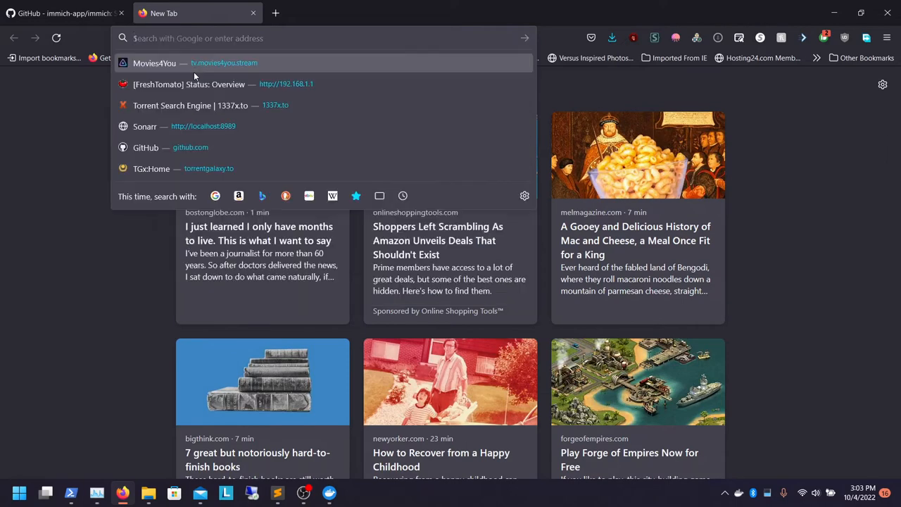
Enter the local address 127.0.0.1:2283 in a new tab to load the Immich web app
type("192.168.1.98")
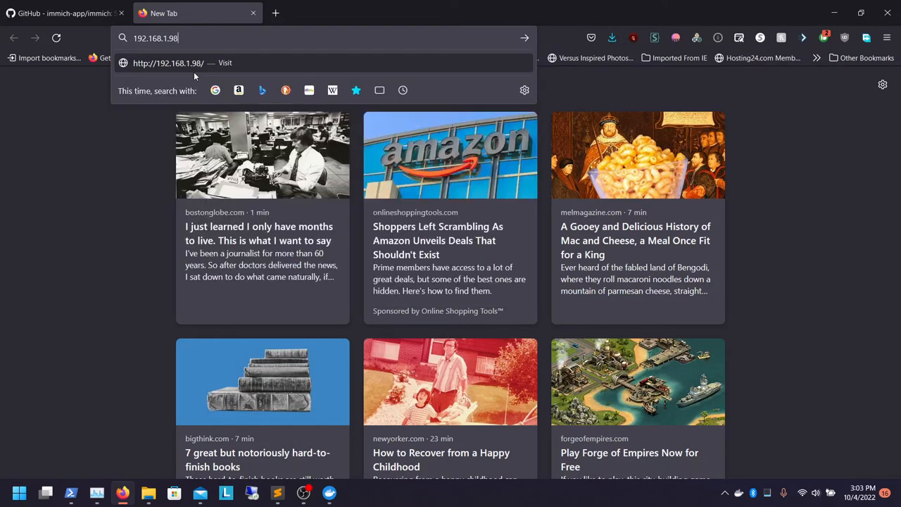
type("123rf.com/")
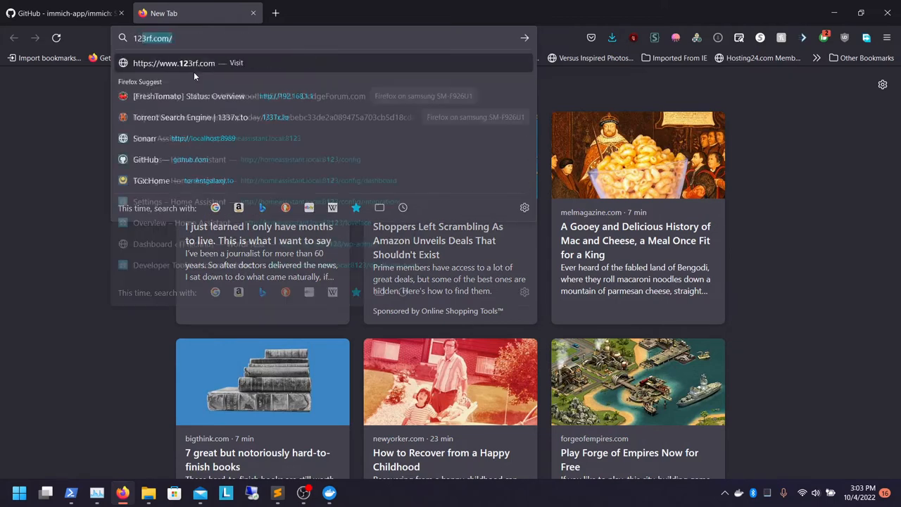
type("127.0.0.1:2283")
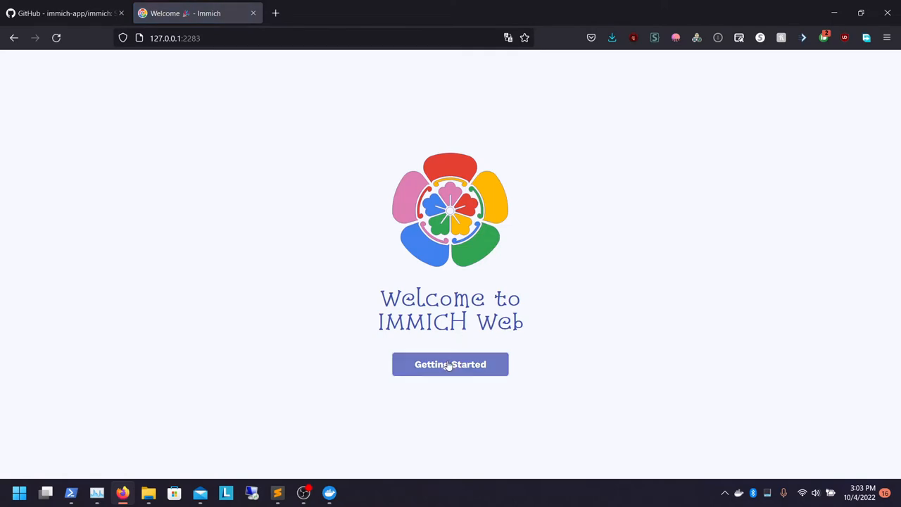
Register the admin account named DemonWarrior Tech with its password and log into the empty Photos library
left_click(450, 363)
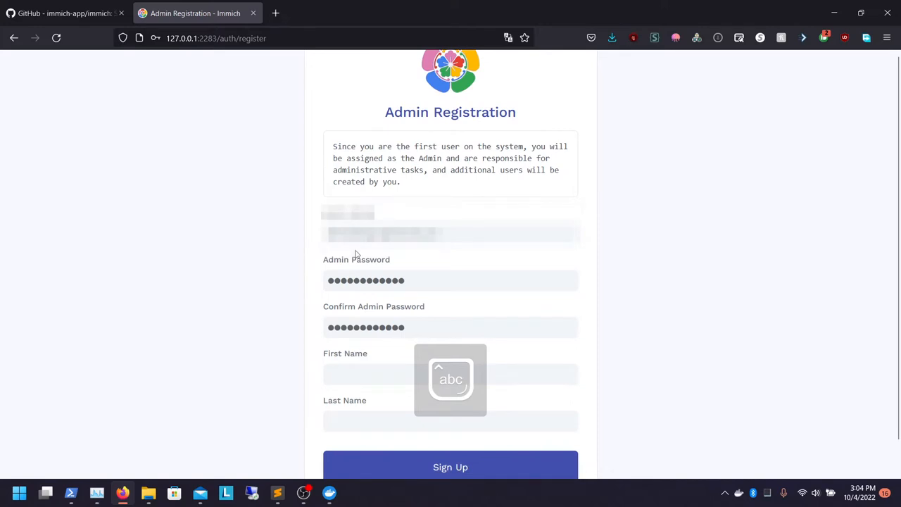
type("DemonWarrior")
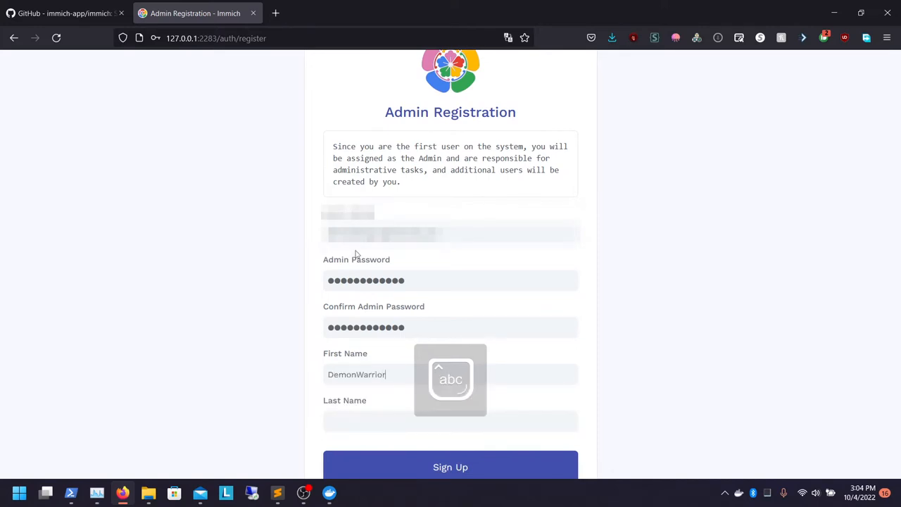
type("Tech")
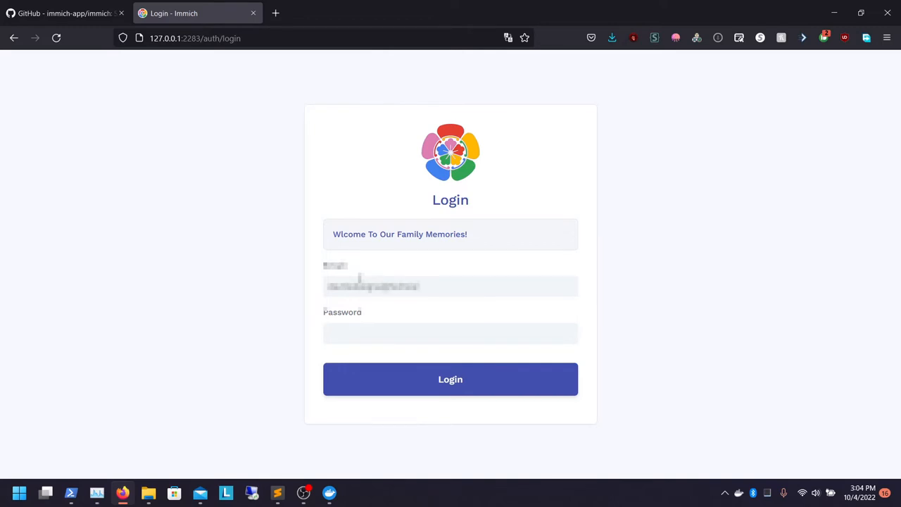
type("password")
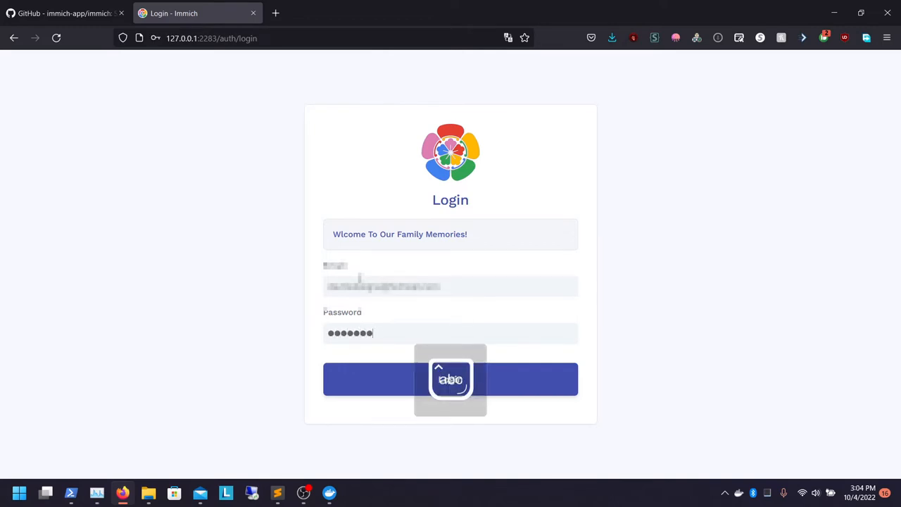
left_click(451, 380)
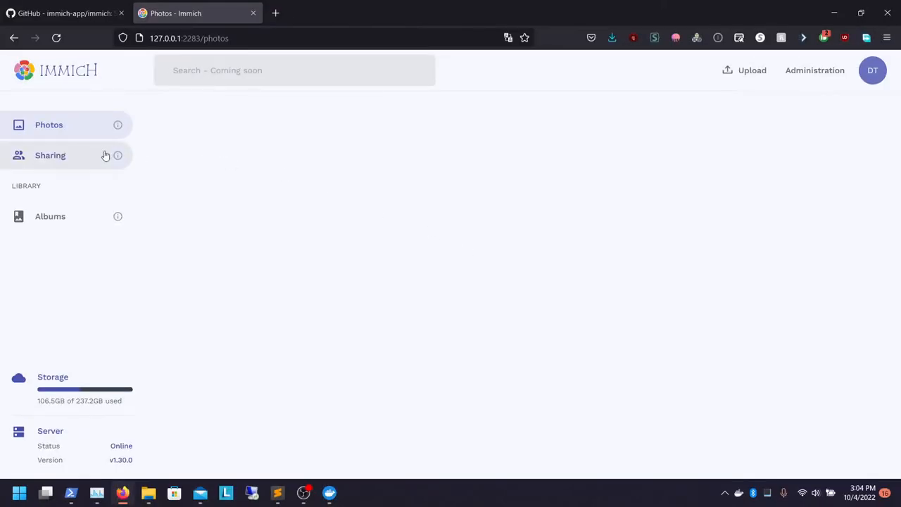
left_click(873, 70)
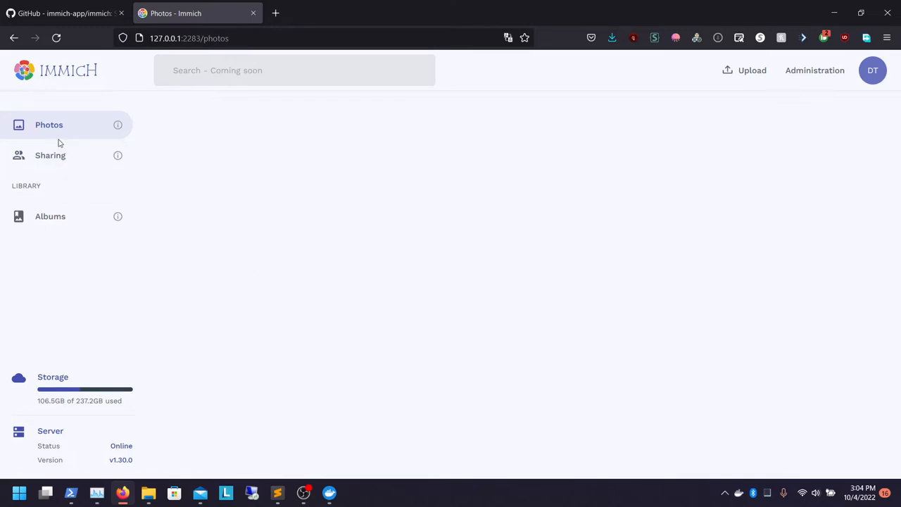
mouse_move(422, 100)
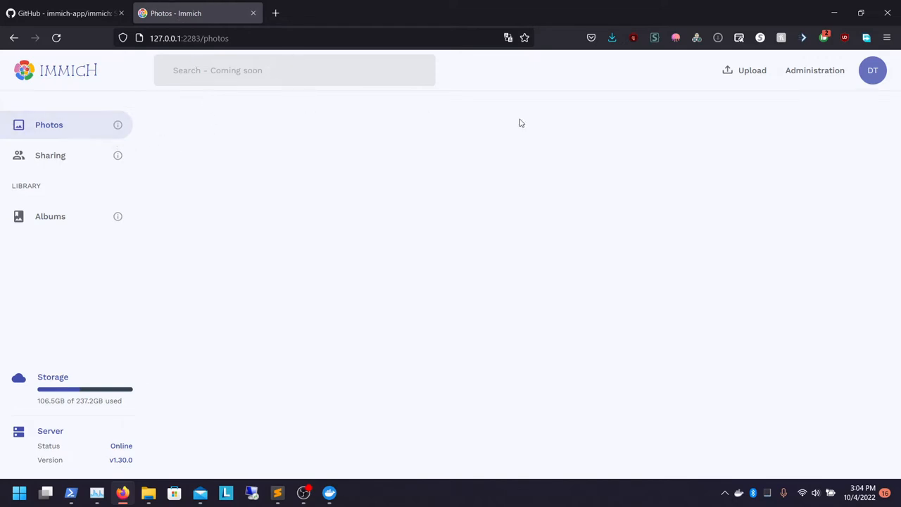
left_click(51, 155)
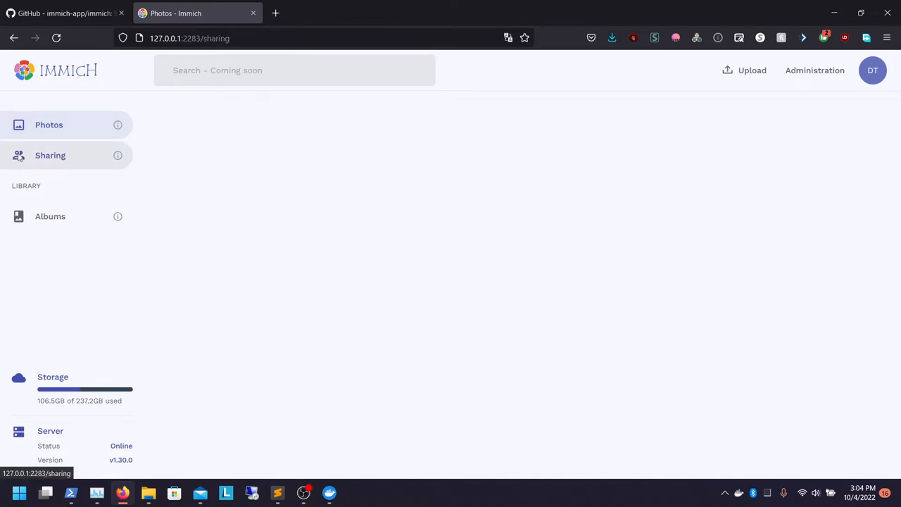
left_click(51, 216)
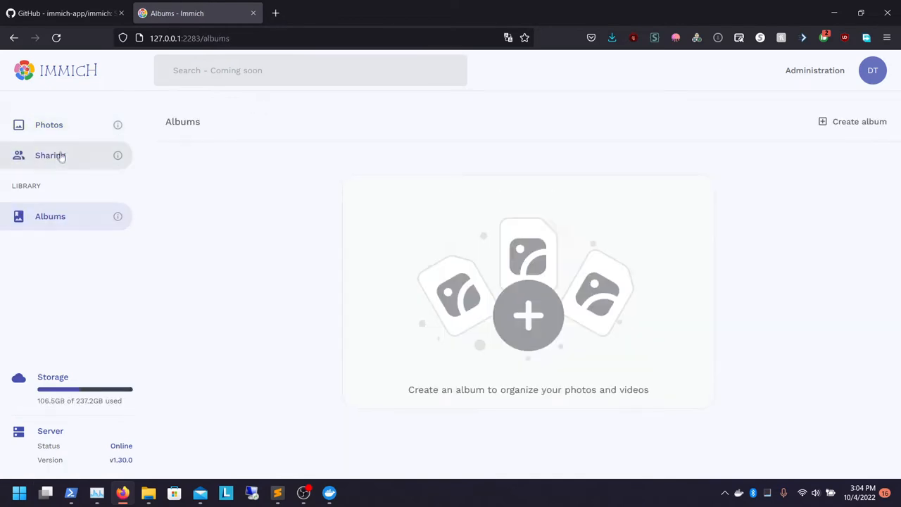
left_click(47, 124)
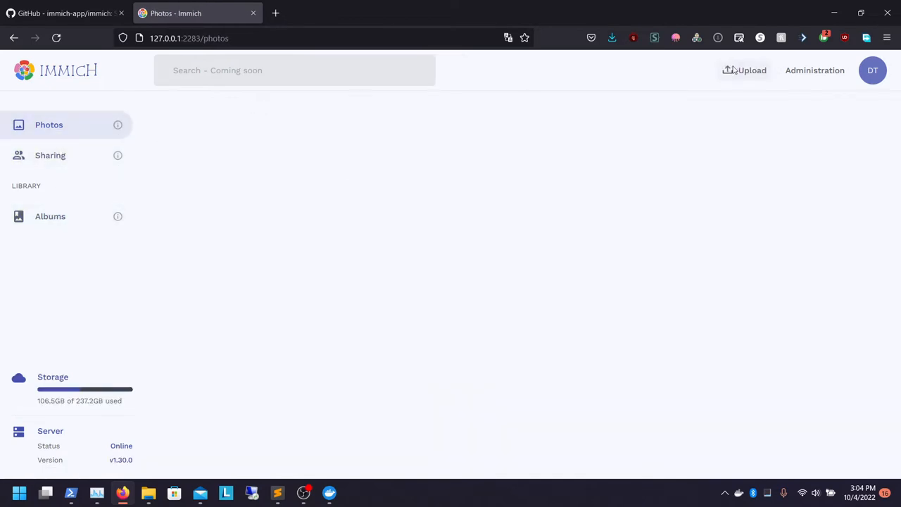
Start an upload and browse Pictures to the Logos folder, detouring through the wallpaper folders
left_click(744, 70)
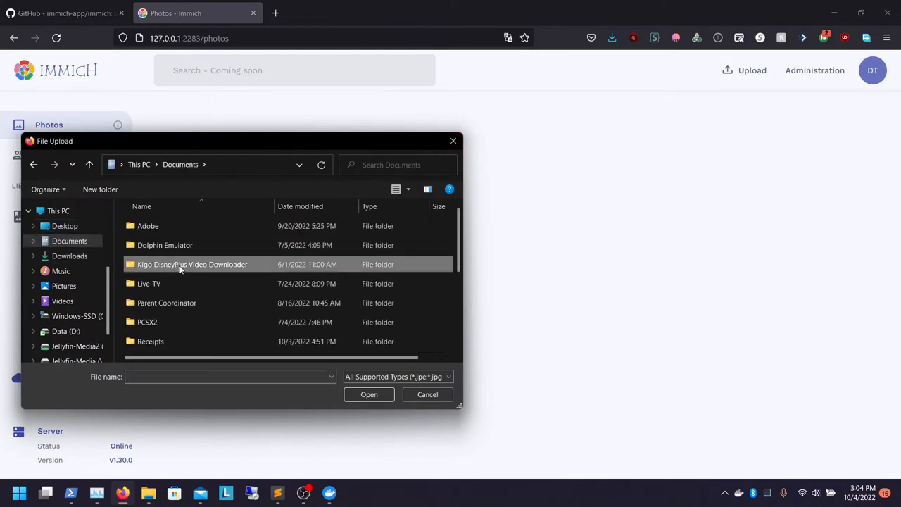
left_click(65, 286)
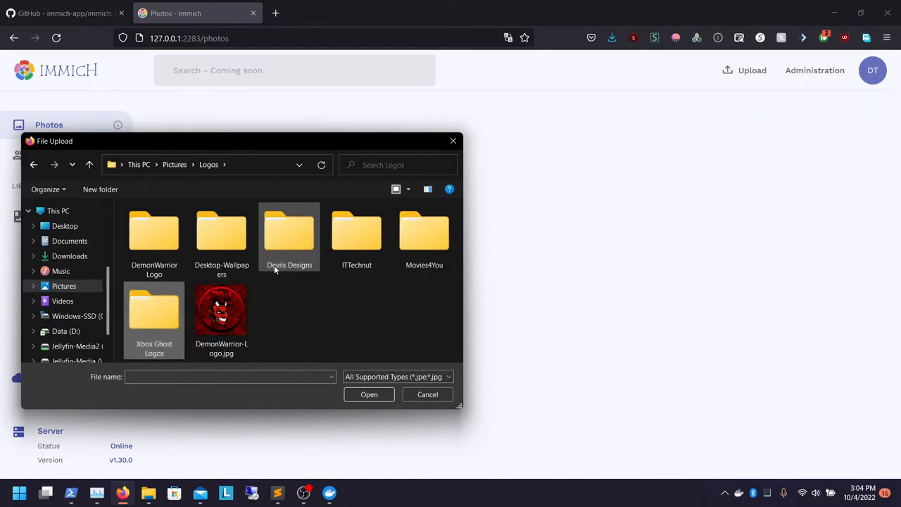
double_click(221, 232)
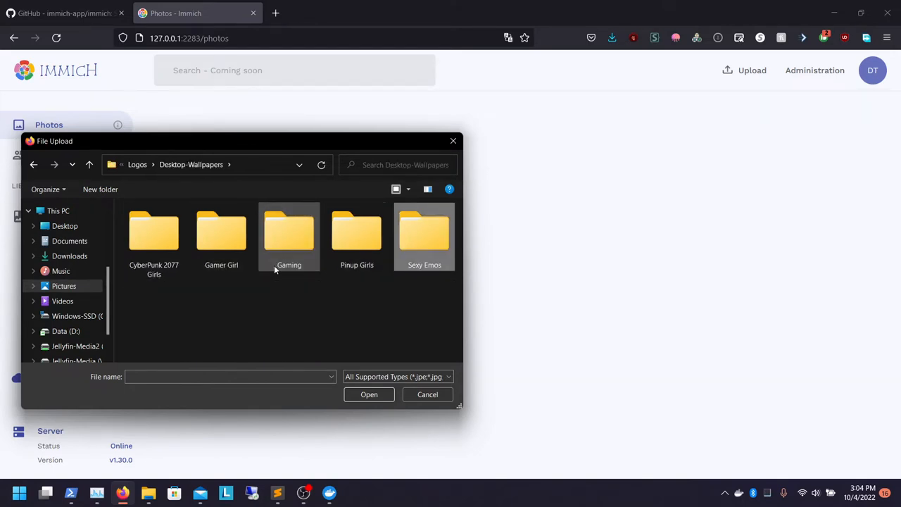
double_click(289, 232)
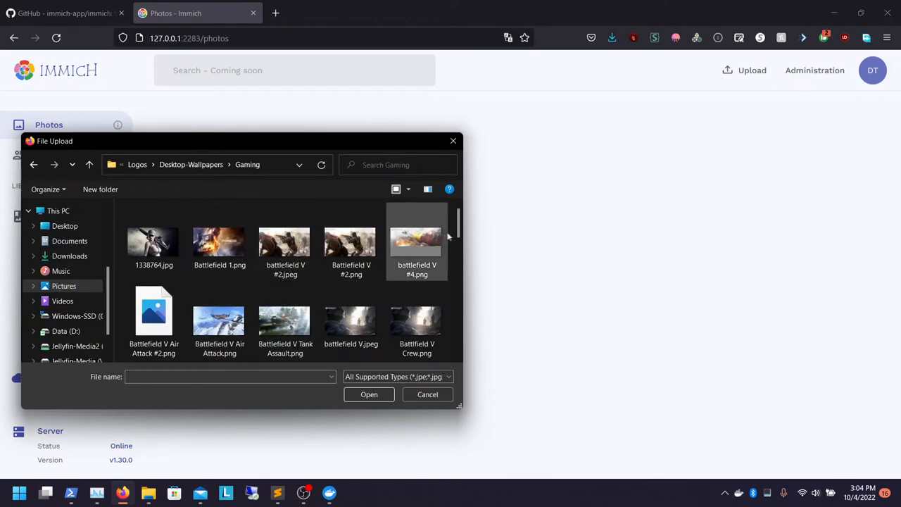
scroll("down", 3)
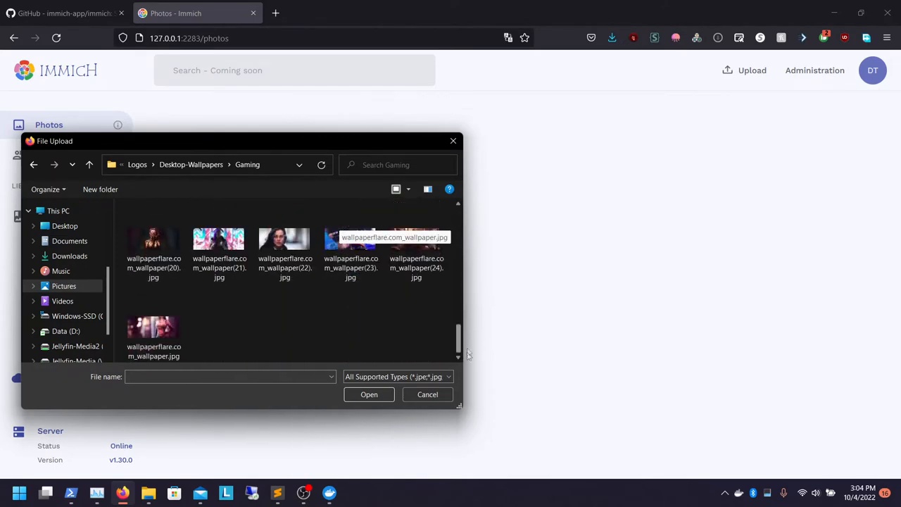
left_click(192, 163)
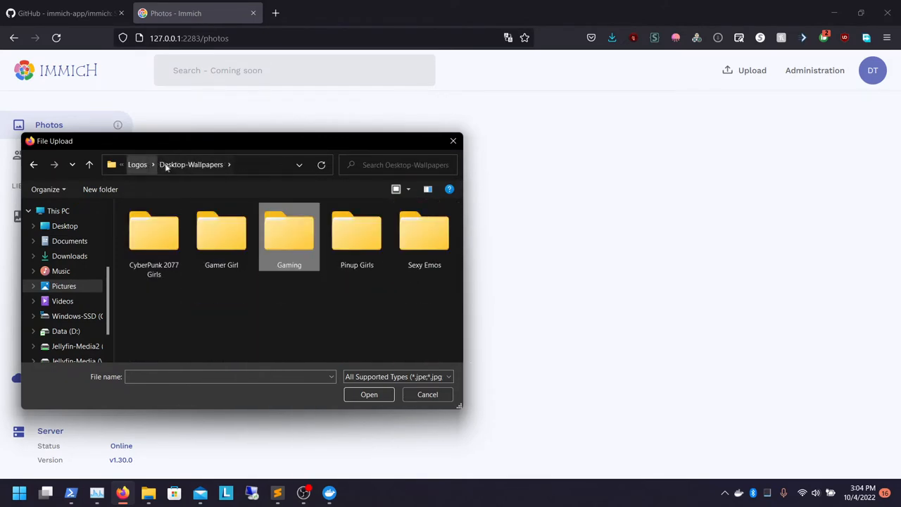
left_click(138, 163)
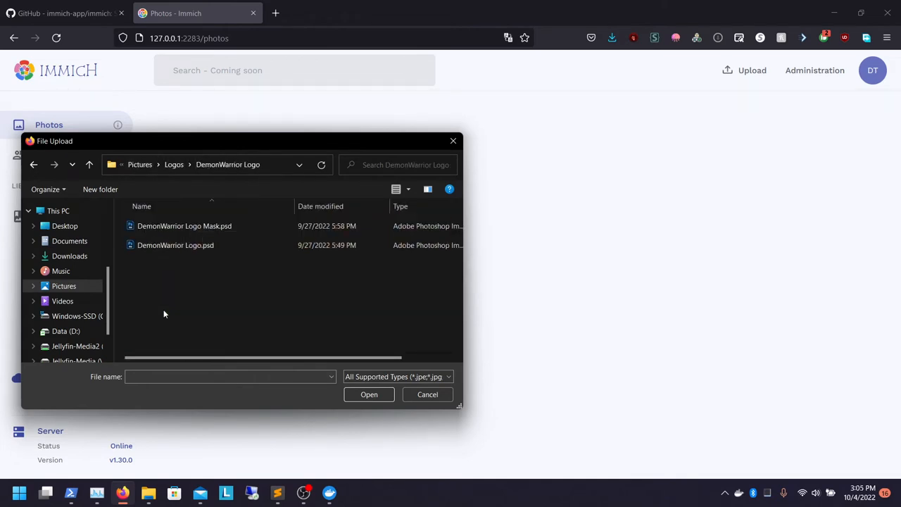
left_click(175, 163)
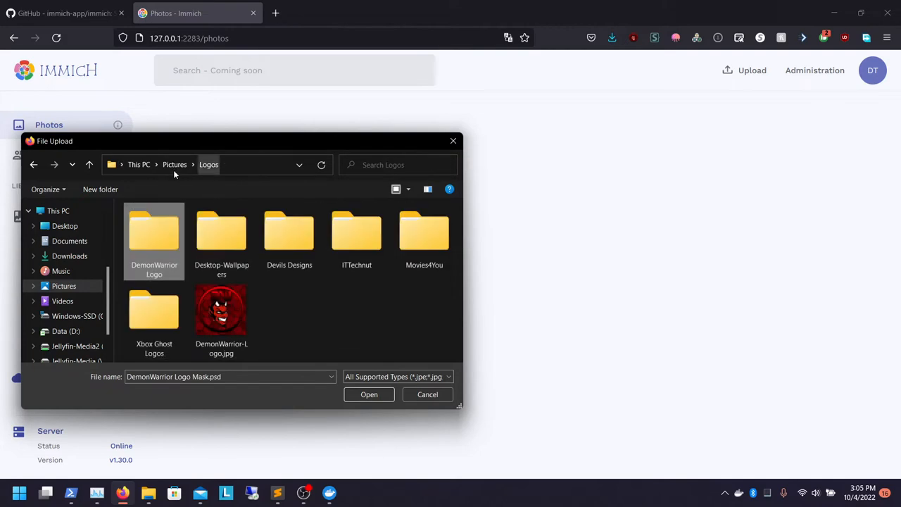
Upload IT TECH NUT LOGO.png from the ITTechnut folder into the photo library
double_click(356, 233)
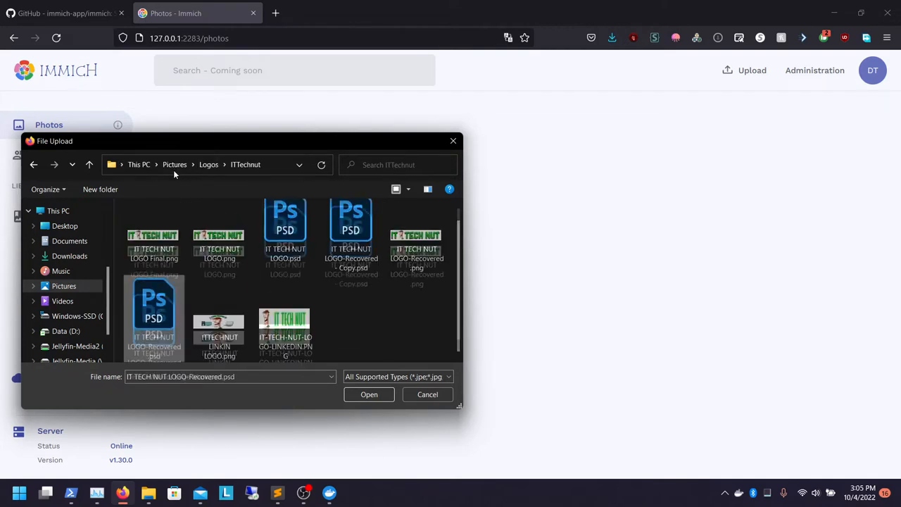
left_click(220, 232)
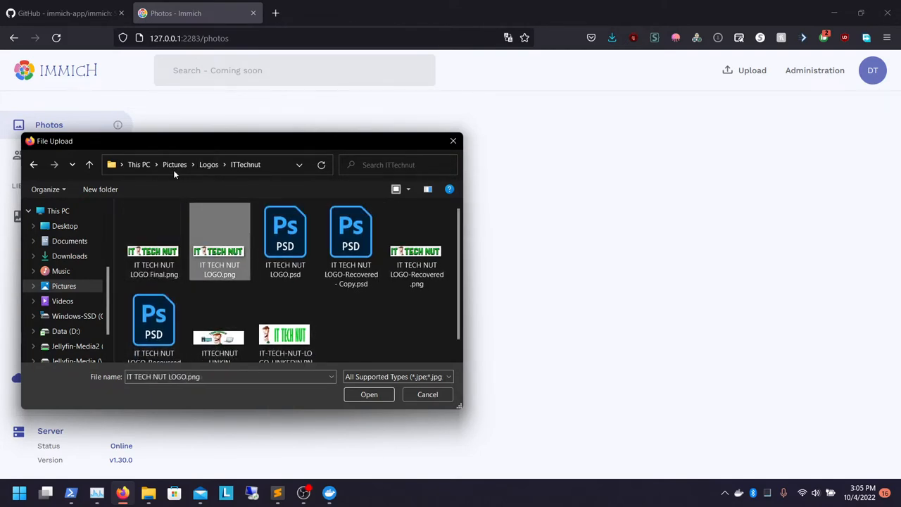
left_click(369, 394)
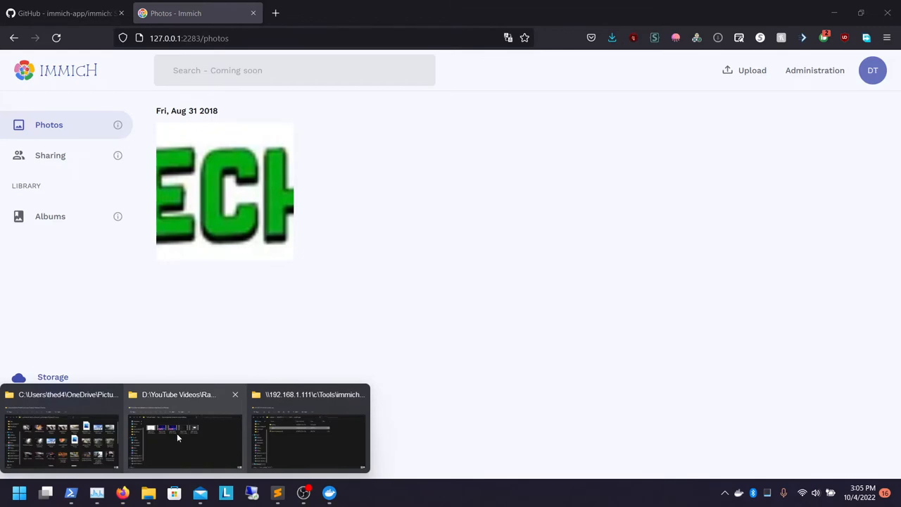
left_click(62, 434)
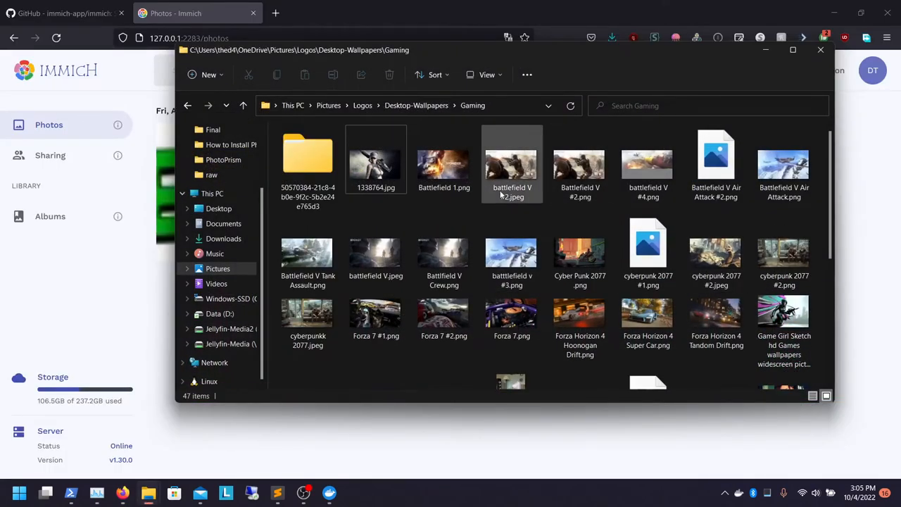
double_click(307, 155)
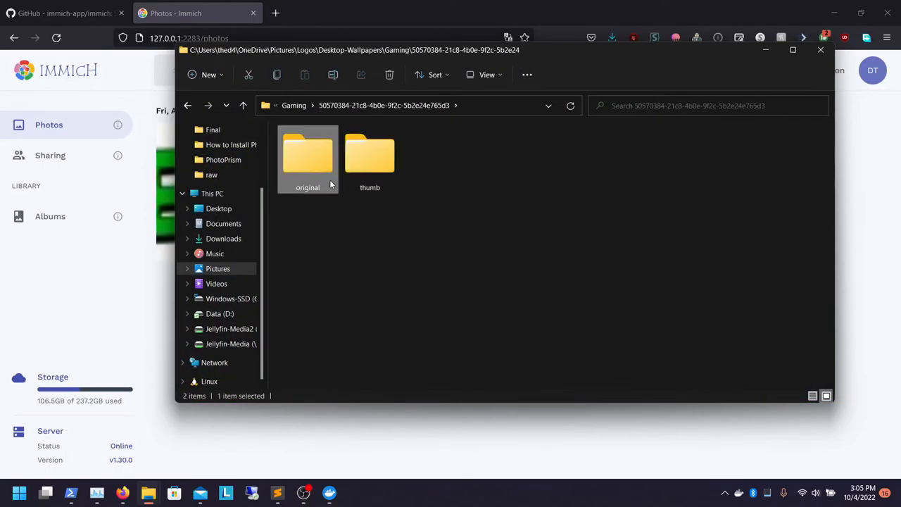
double_click(307, 153)
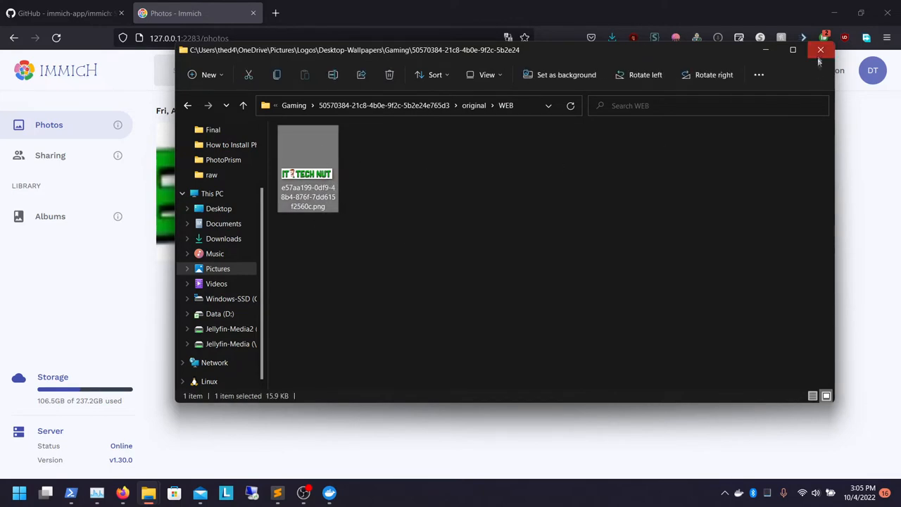
left_click(820, 51)
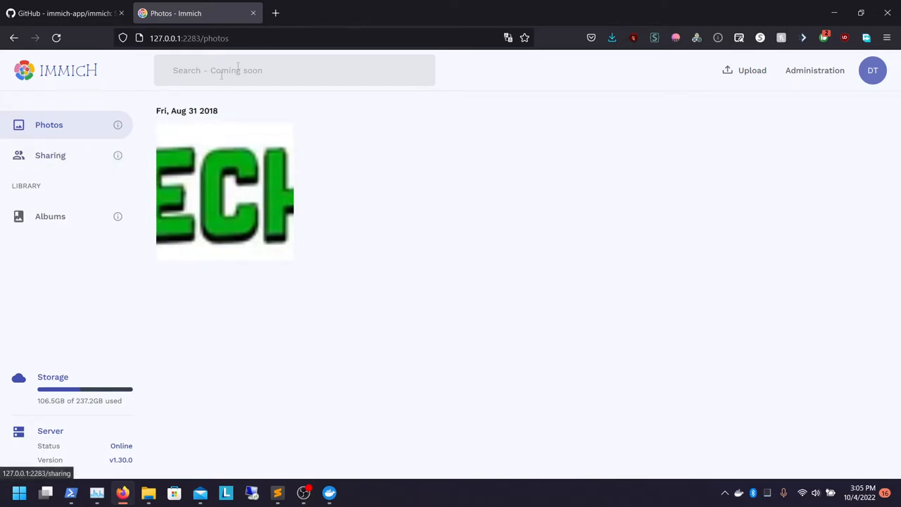
mouse_move(321, 242)
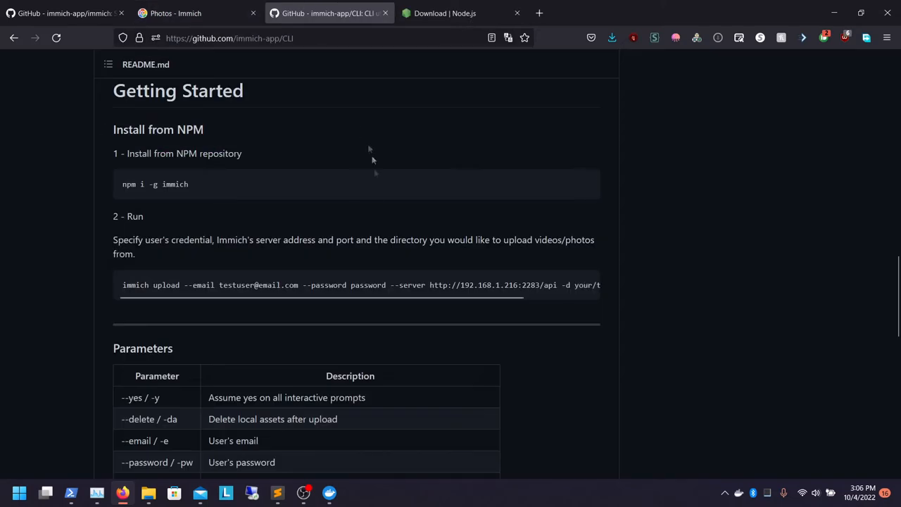
mouse_move(265, 188)
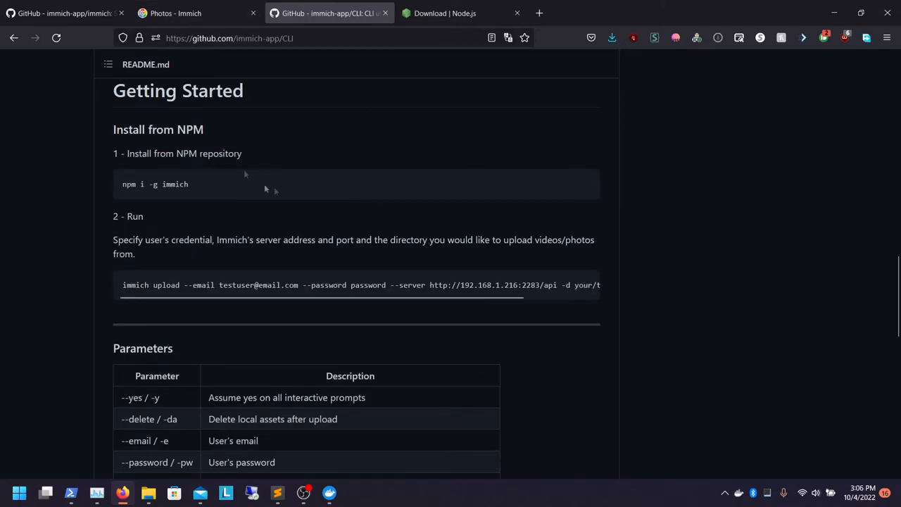
Locate the Install from source section of the CLI README and highlight its git clone command
scroll("up", 3)
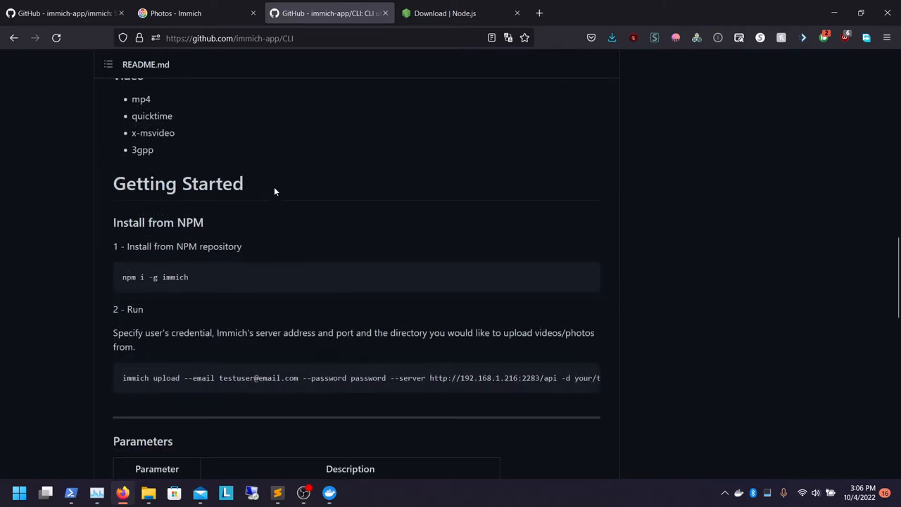
scroll("down", 3)
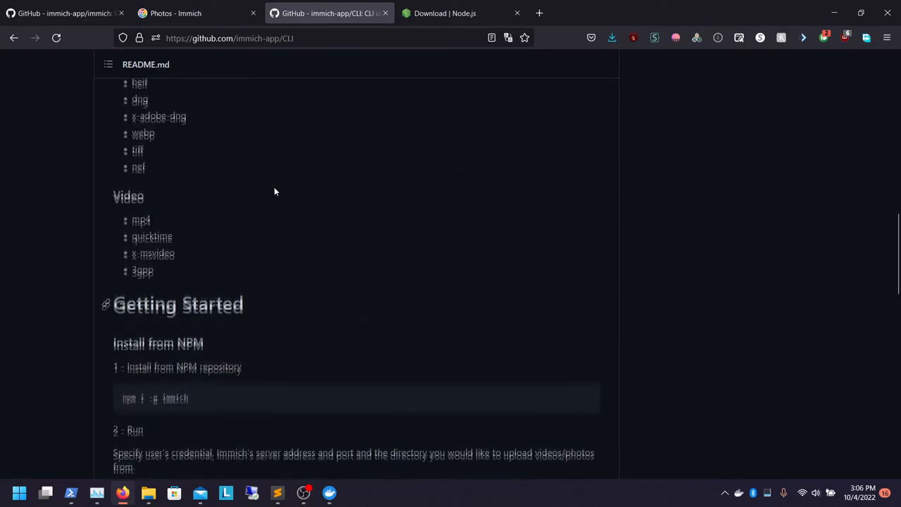
scroll("up", 3)
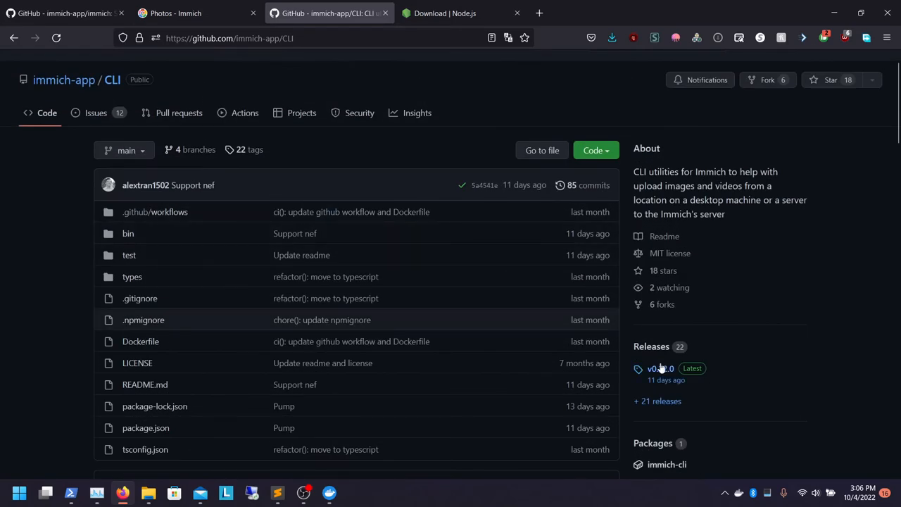
left_click(145, 384)
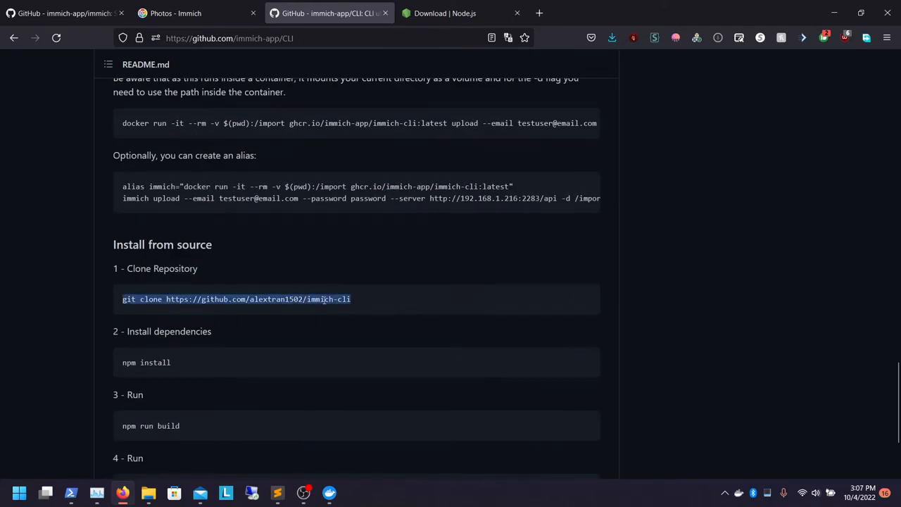
mouse_move(70, 493)
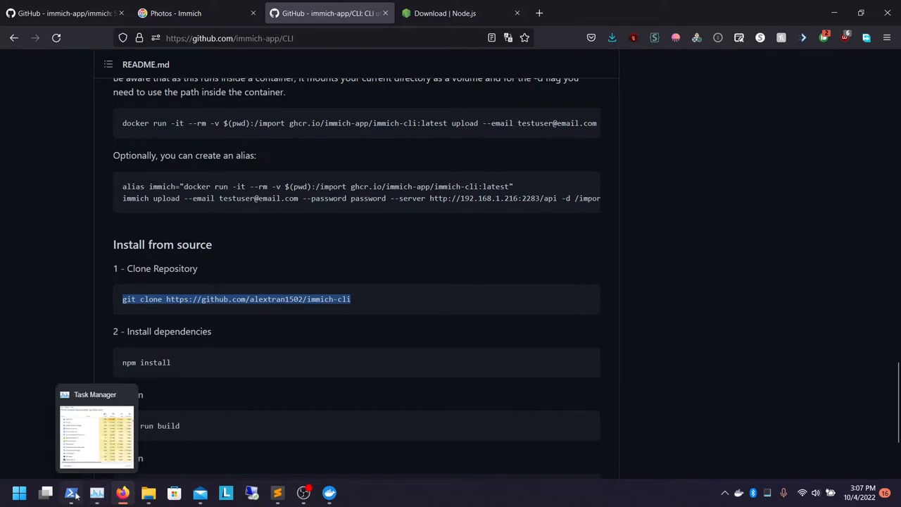
left_click(70, 493)
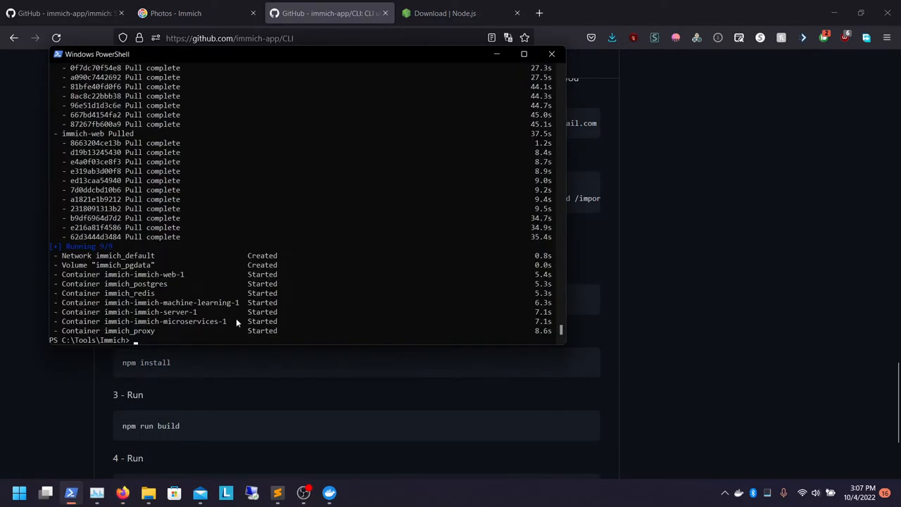
type("git clone https://github.com/alextran1502/immich-cli")
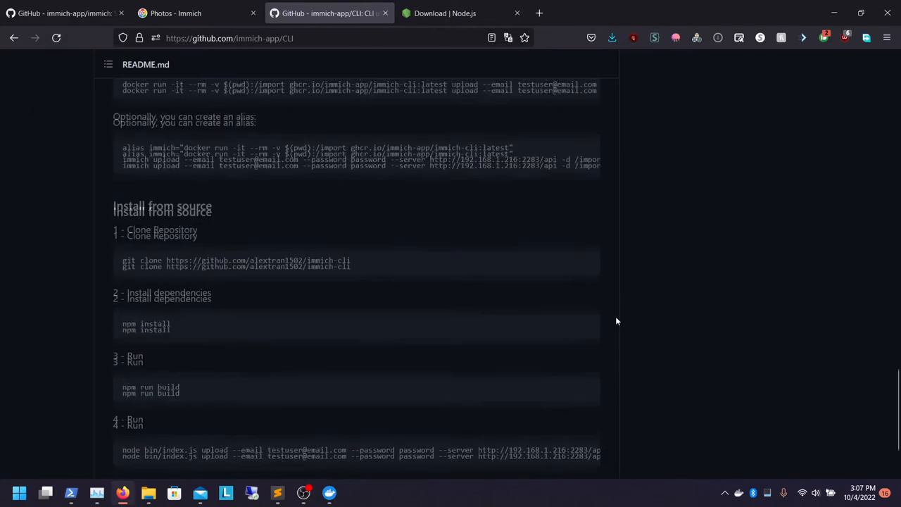
Download the Node.js 16.17.1 x64 Windows installer to Downloads from nodejs.org
left_click(444, 12)
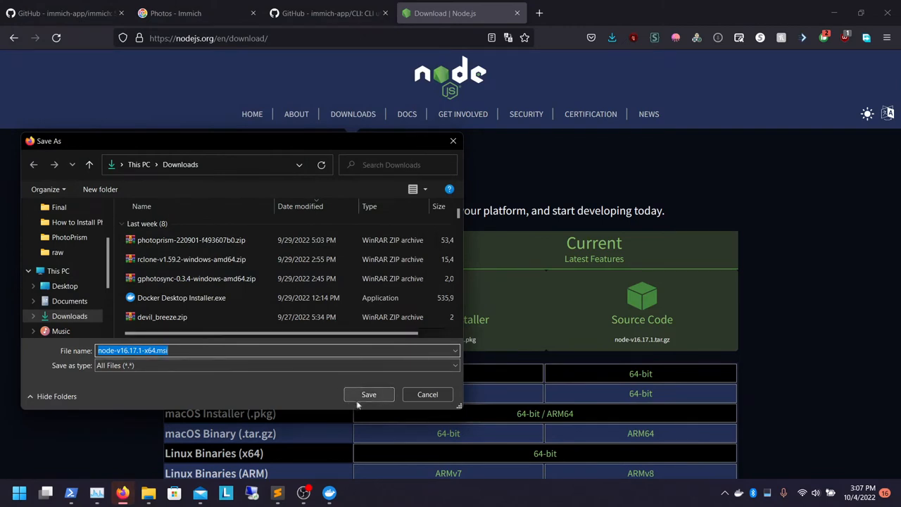
left_click(428, 395)
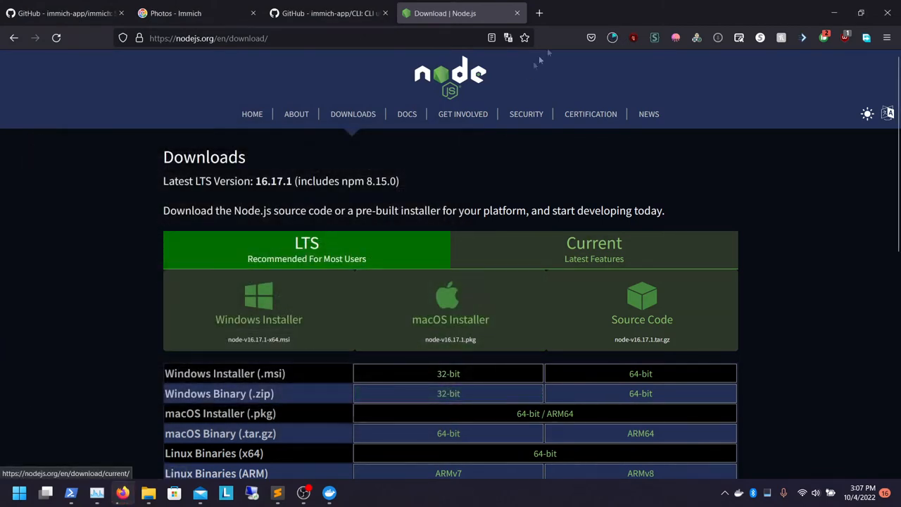
mouse_move(611, 36)
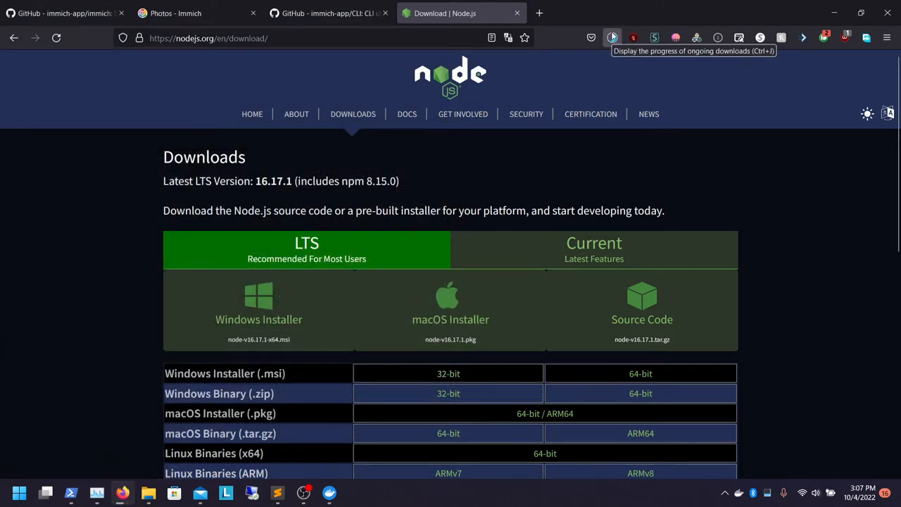
mouse_move(613, 57)
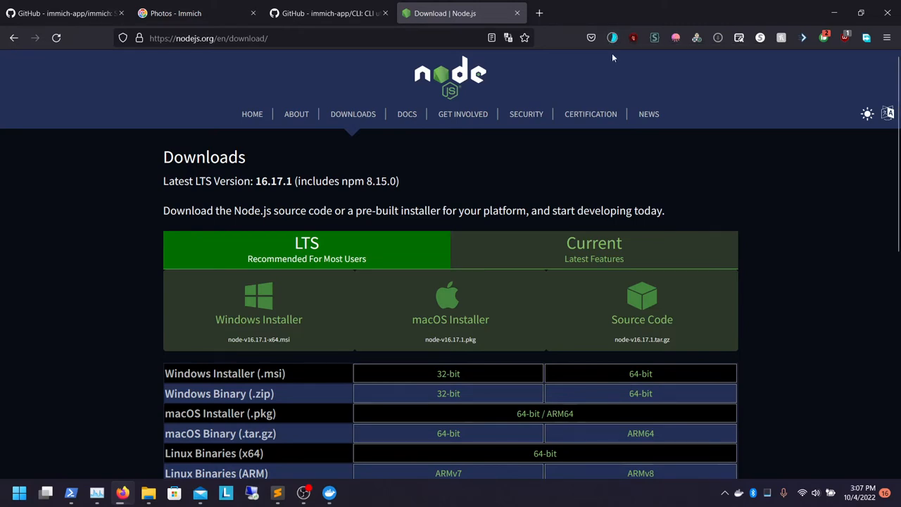
mouse_move(611, 37)
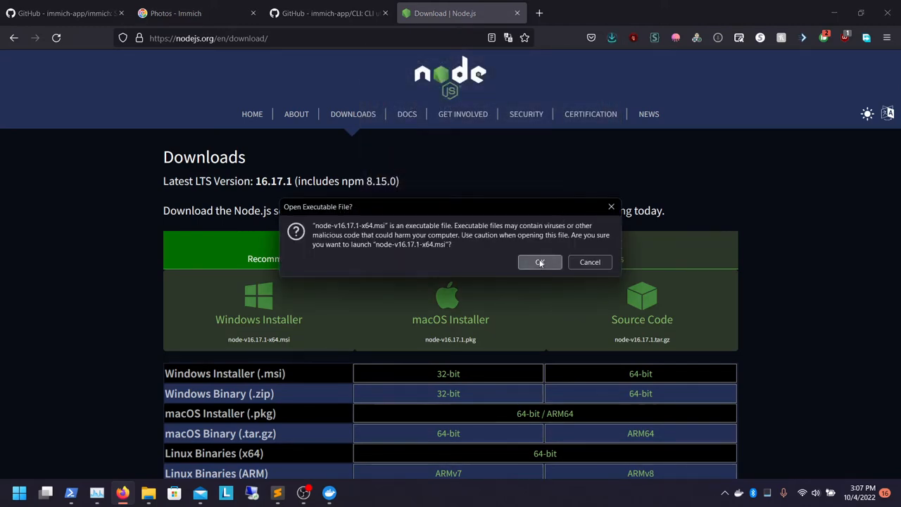
Launch the Node.js installer past the security warning and install with the default destination
left_click(539, 262)
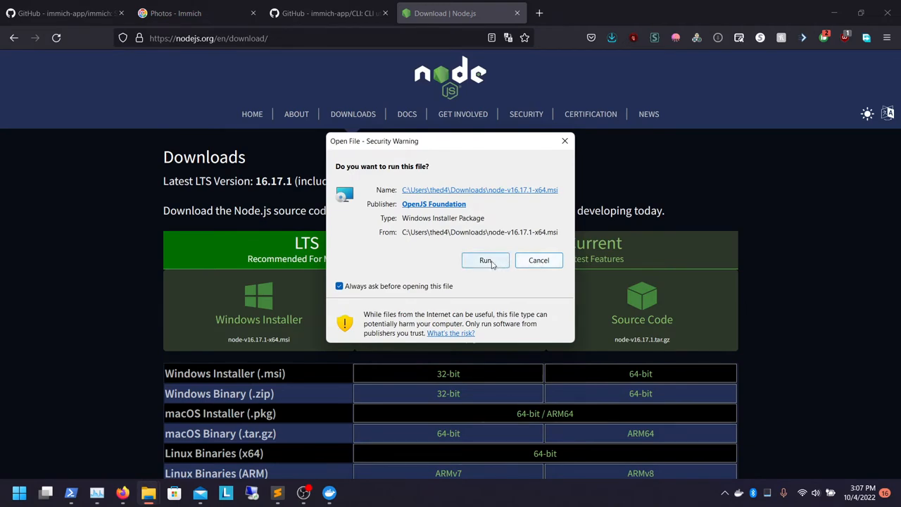
left_click(484, 259)
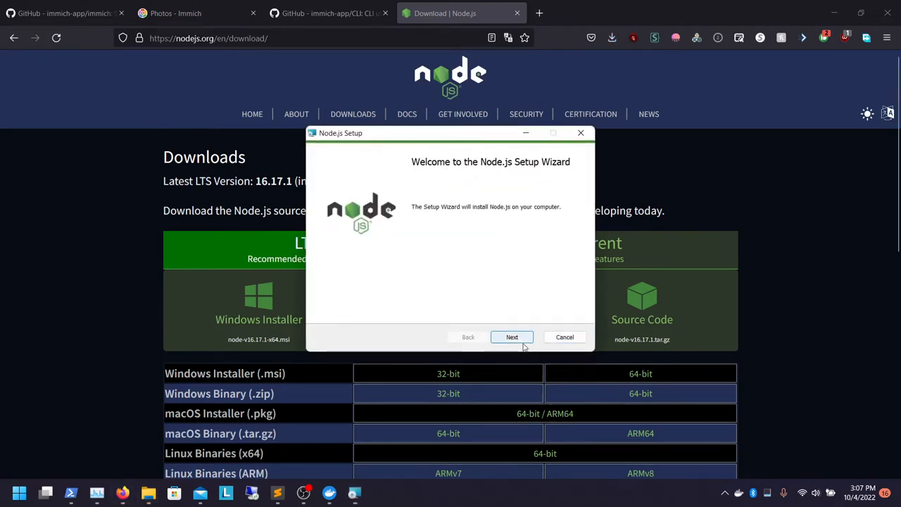
left_click(512, 337)
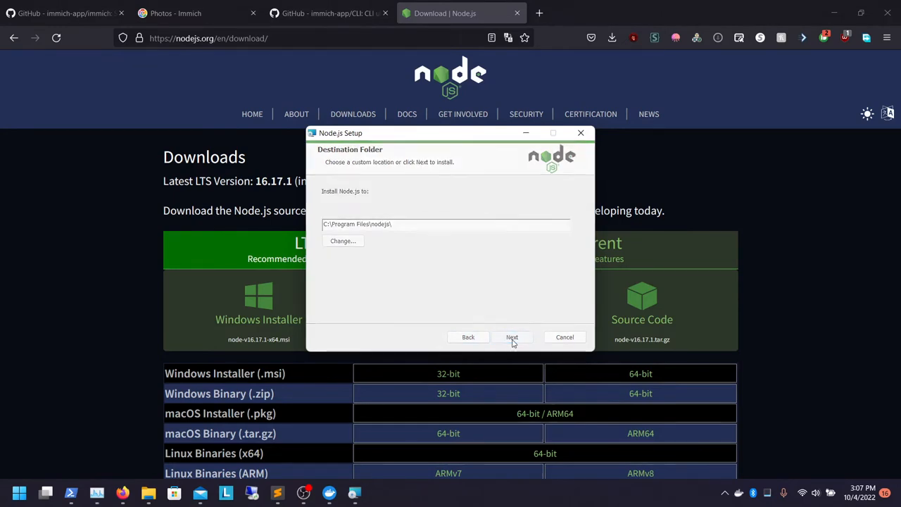
left_click(513, 336)
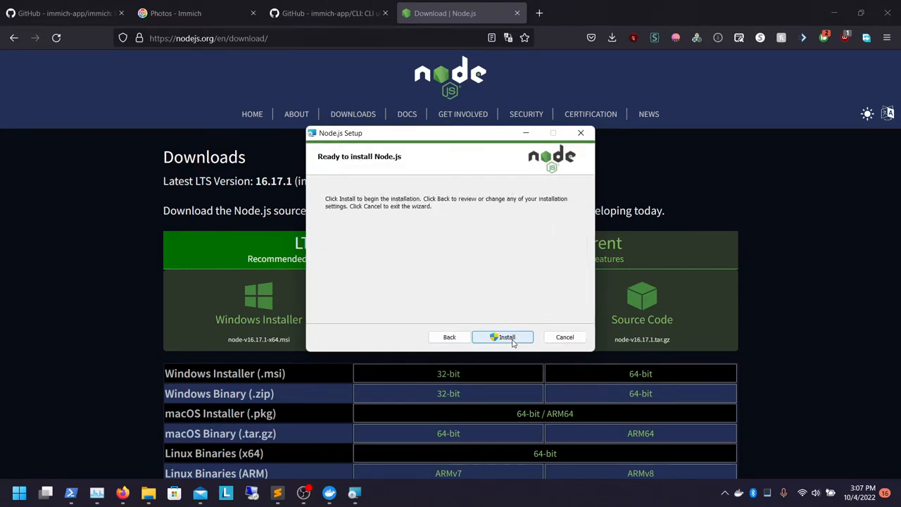
left_click(501, 336)
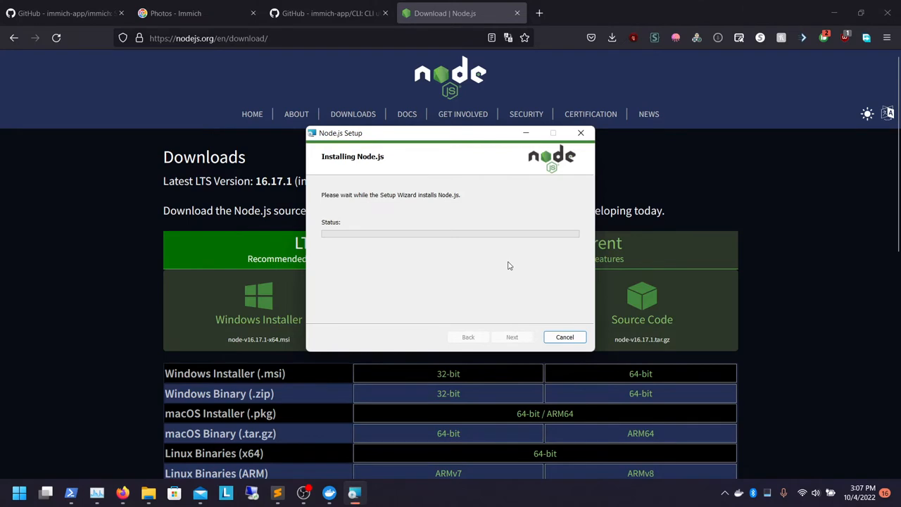
mouse_move(435, 289)
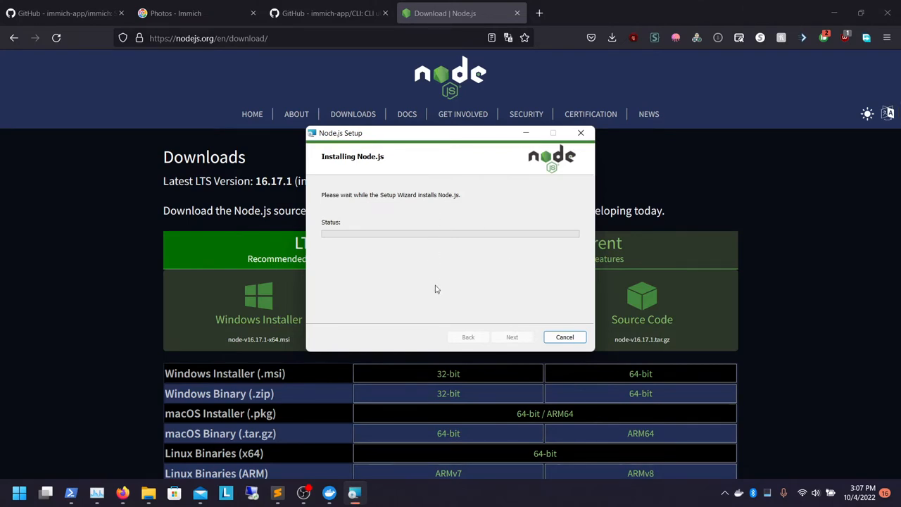
mouse_move(439, 256)
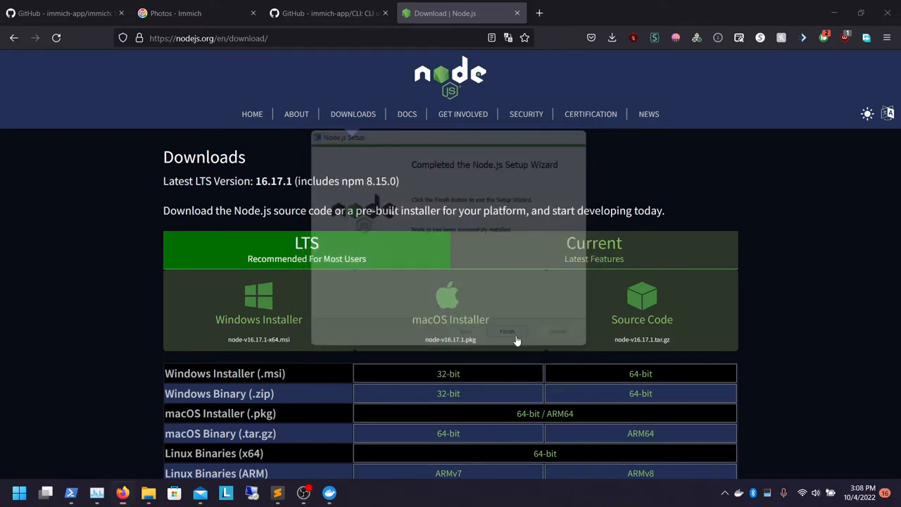
Copy the 'npm install' command from the immich CLI readme on GitHub
left_click(507, 331)
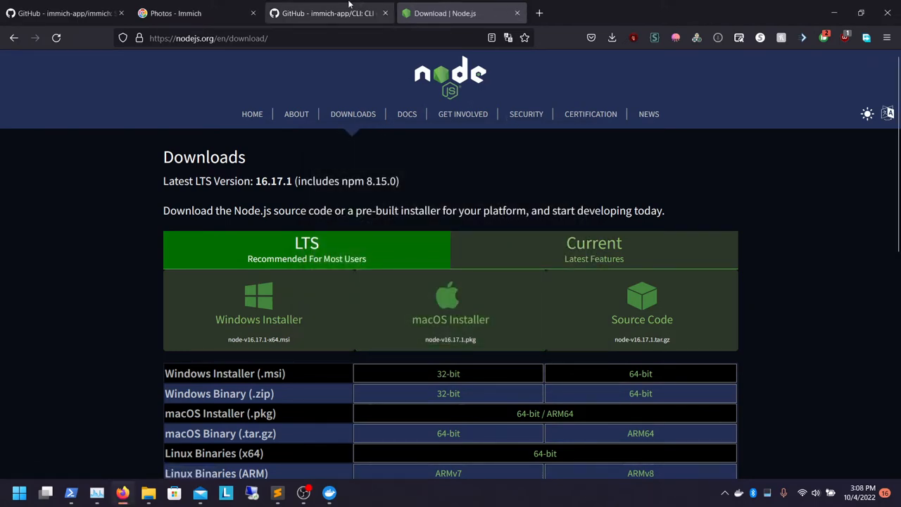
left_click(327, 12)
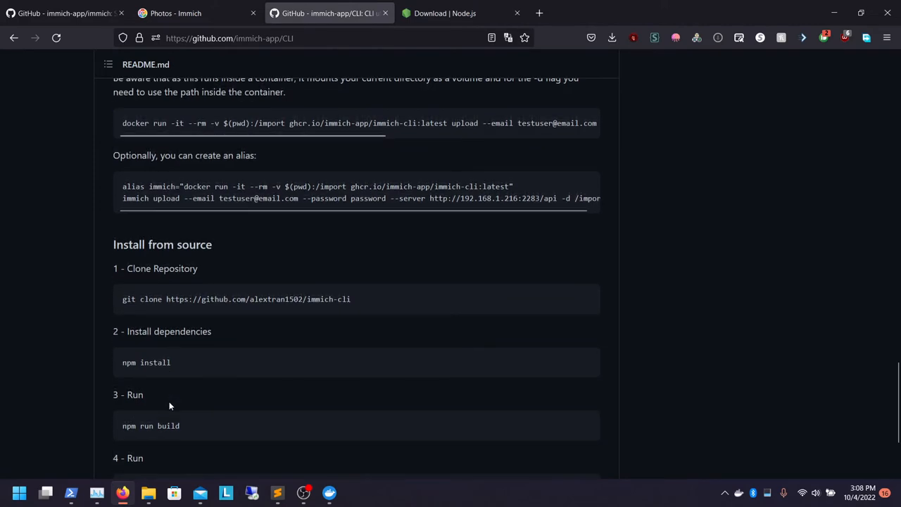
double_click(147, 362)
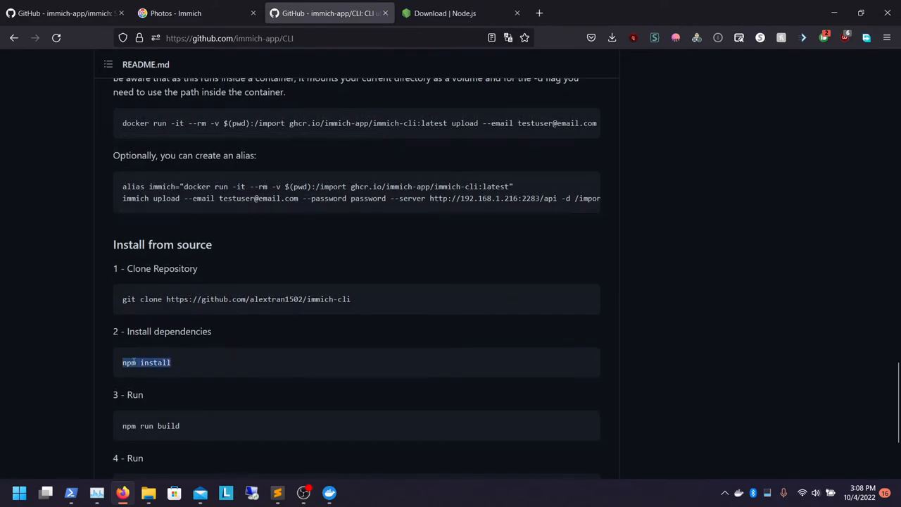
mouse_move(122, 492)
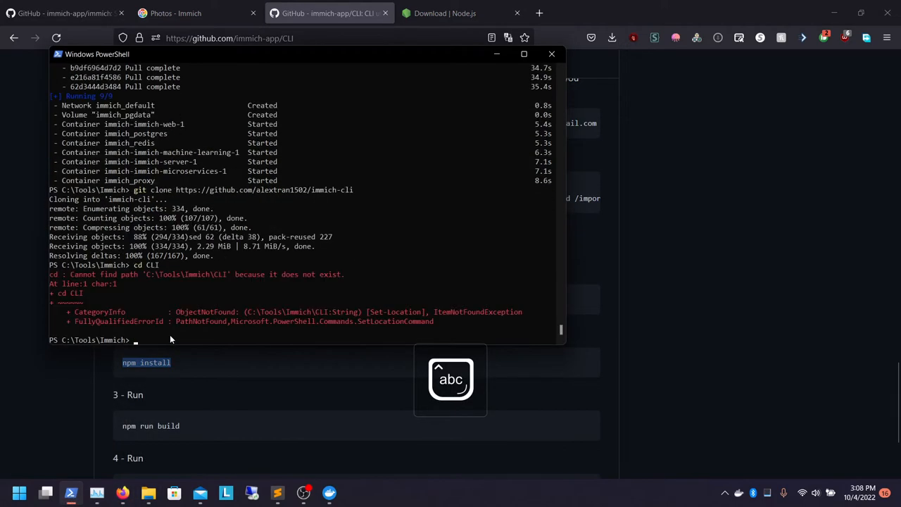
Run ls in the Immich folder, then cd into the cloned immich-cli folder
type("ls")
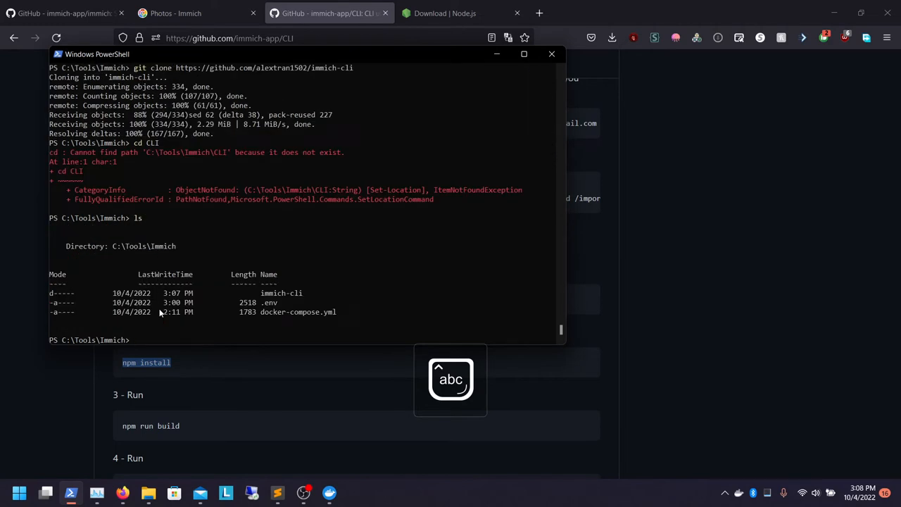
type("cd i")
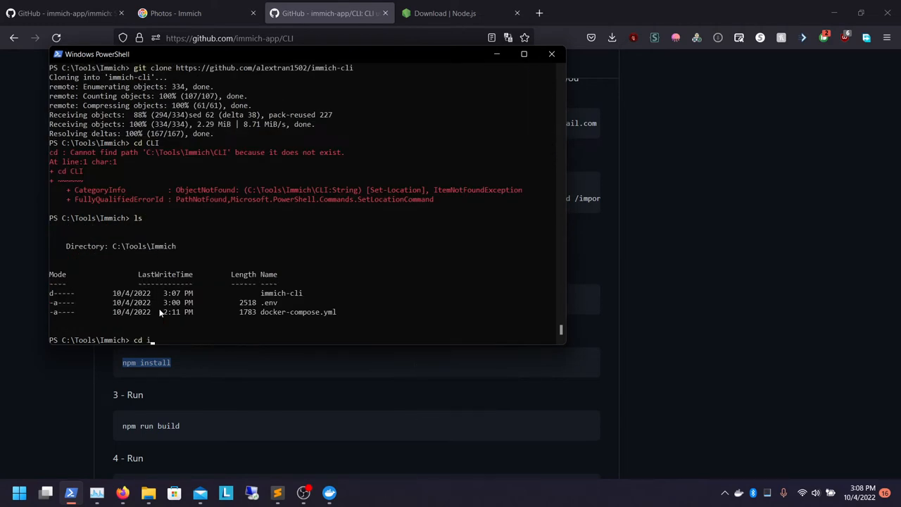
type("mmich")
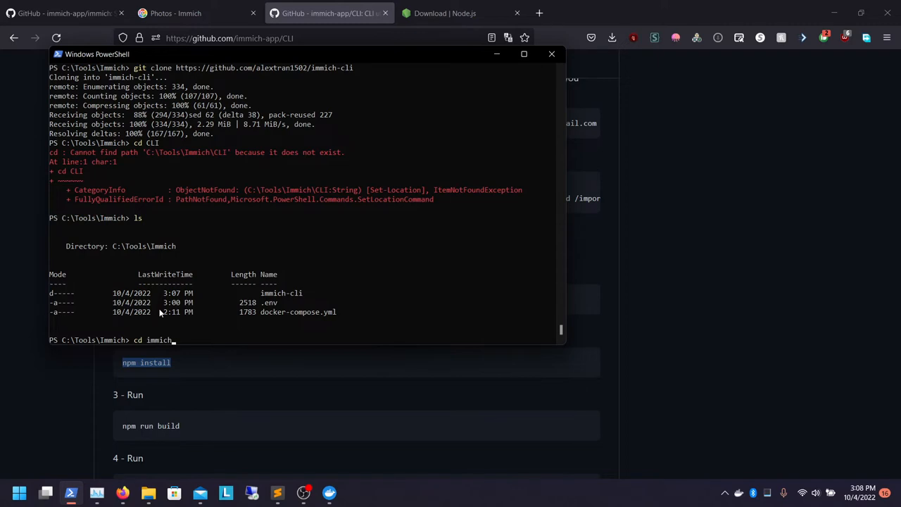
key("Enter")
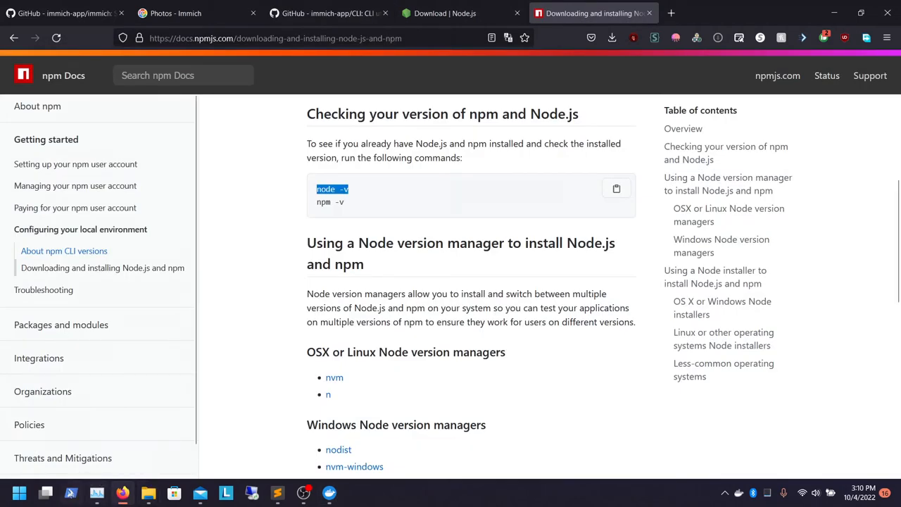
In a fresh PowerShell, cd to C:\Tools\Immich\immich-cli and run npm install (62 packages, 0 vulnerabilities)
left_click(71, 493)
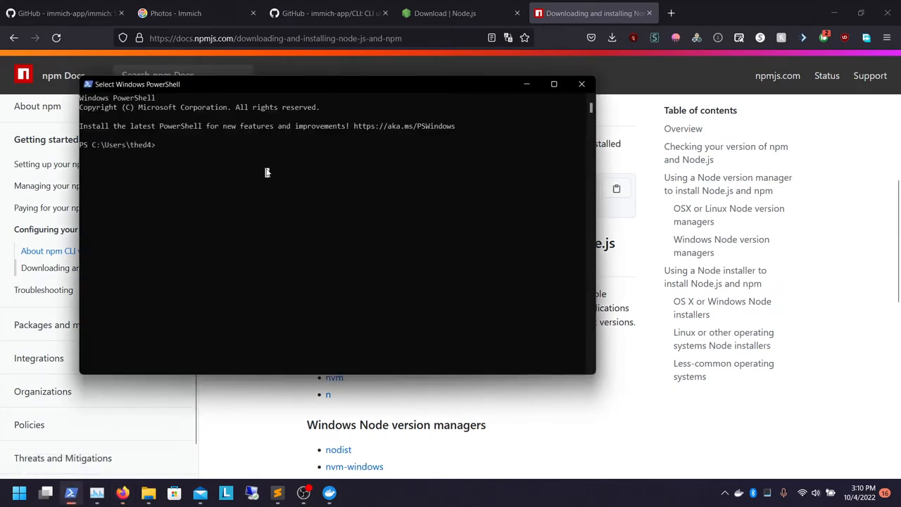
type("cd C")
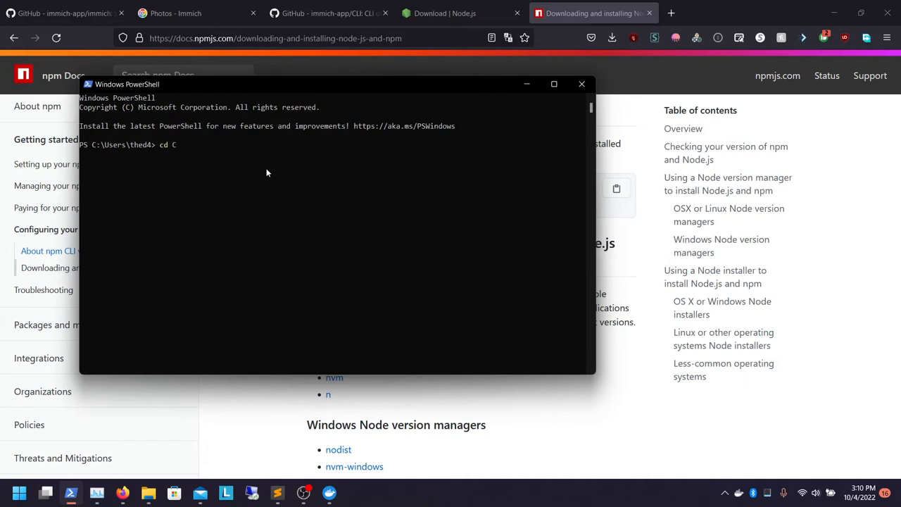
type(":\\")
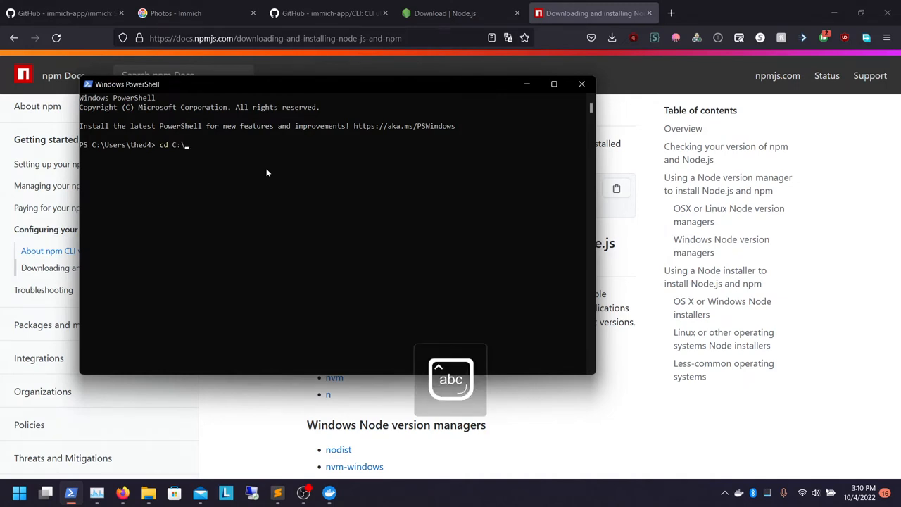
type("Tools\\")
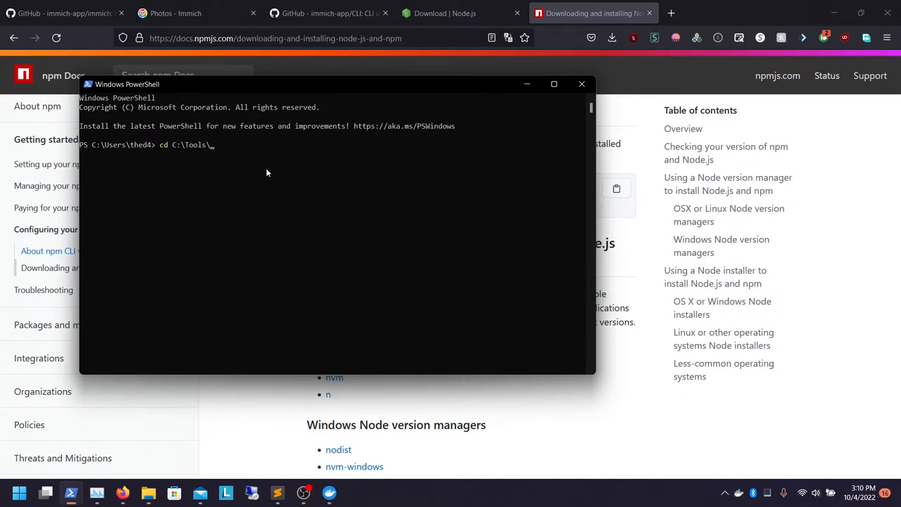
type("Immich")
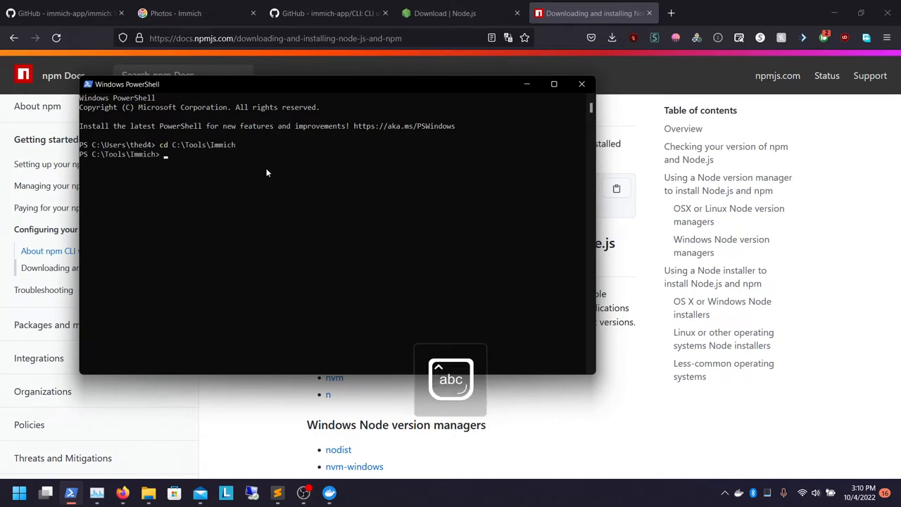
type("cd immich-cl")
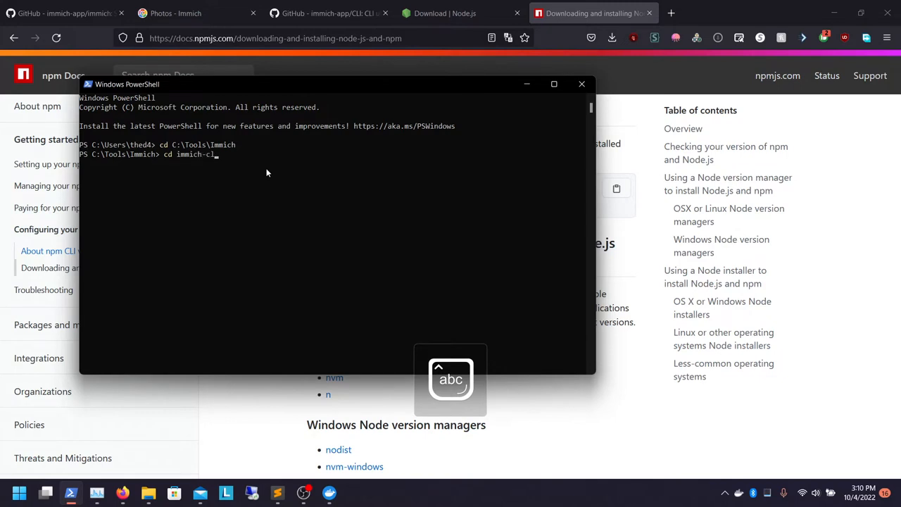
type("npm")
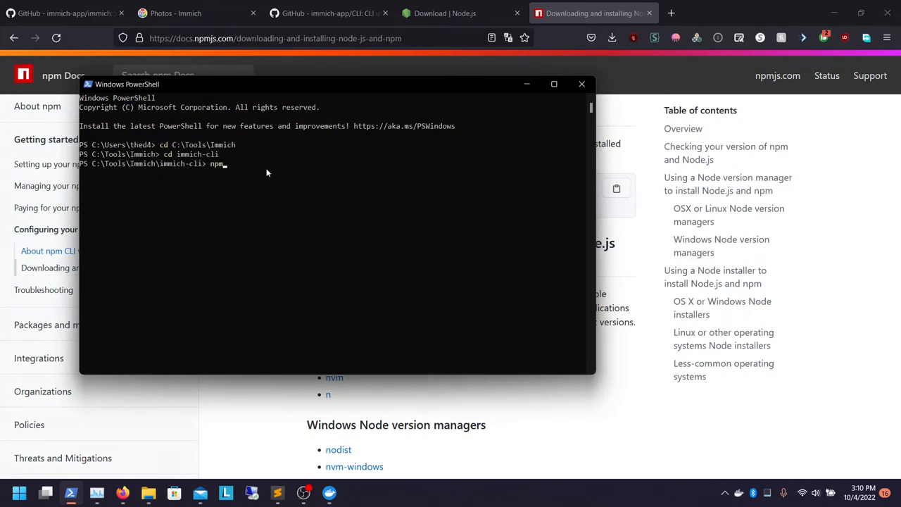
type("install")
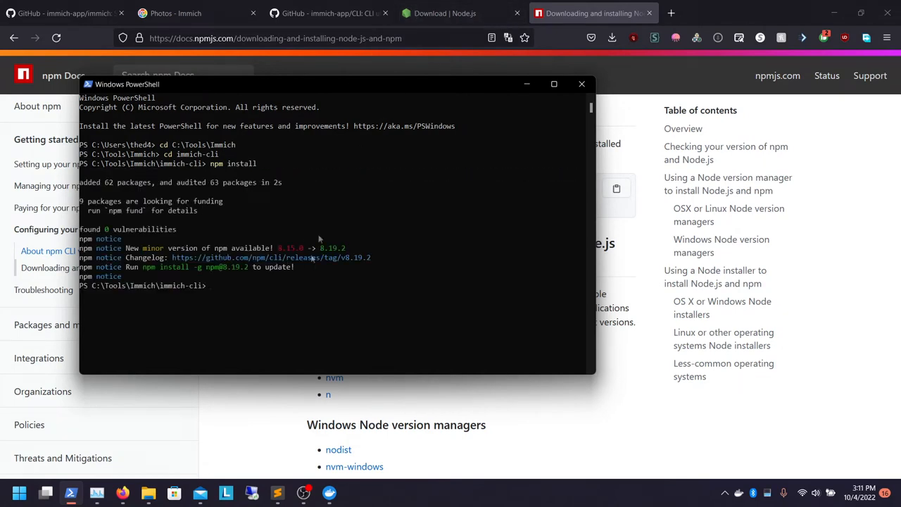
Bring up the immich CLI readme and scroll to its Install from source run command
left_click(327, 13)
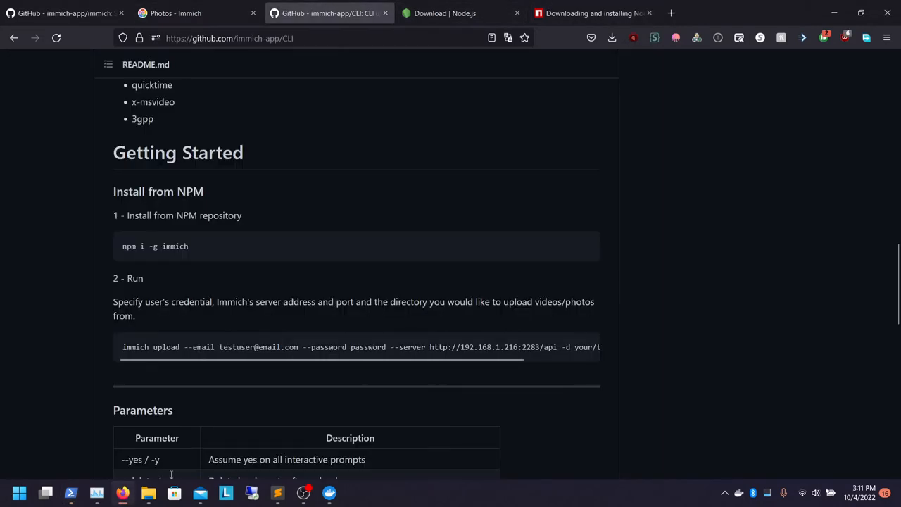
scroll("down", 3)
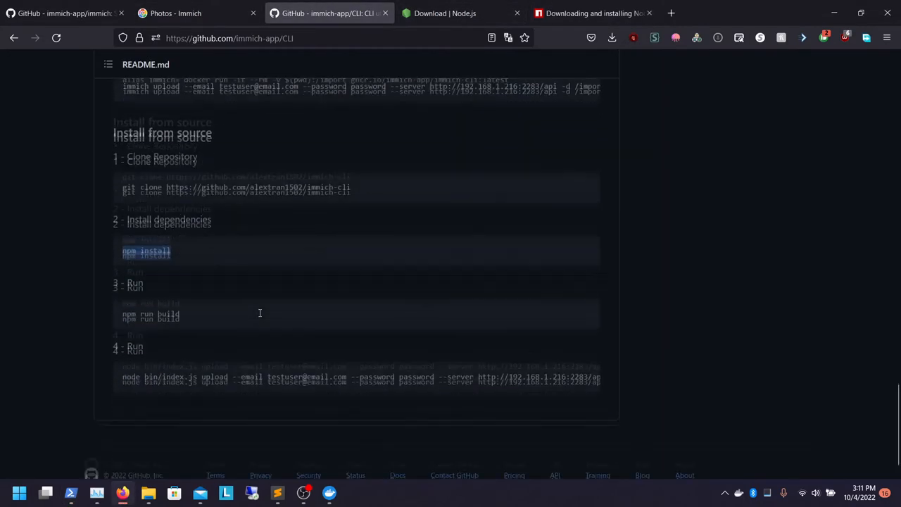
scroll("down", 3)
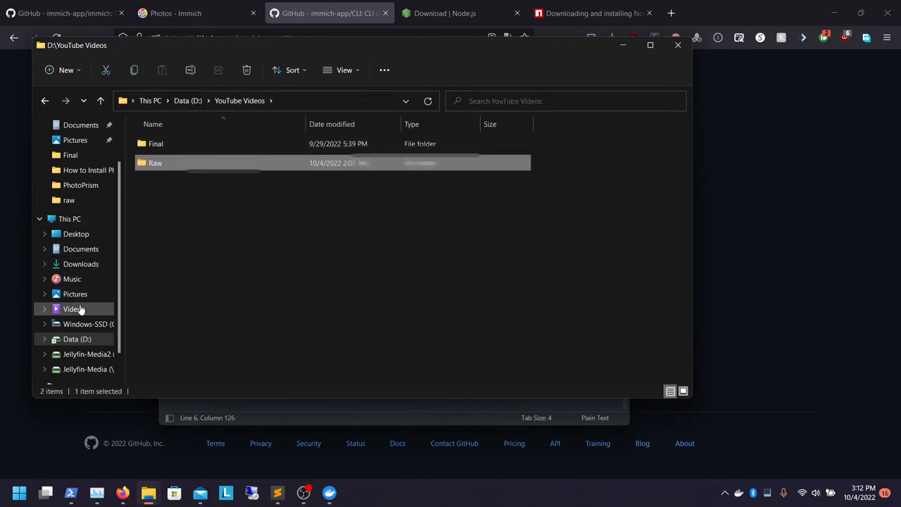
Open Pictures > DemonWarrior Logos and queue its four logo images for the Immich CLI upload
left_click(73, 308)
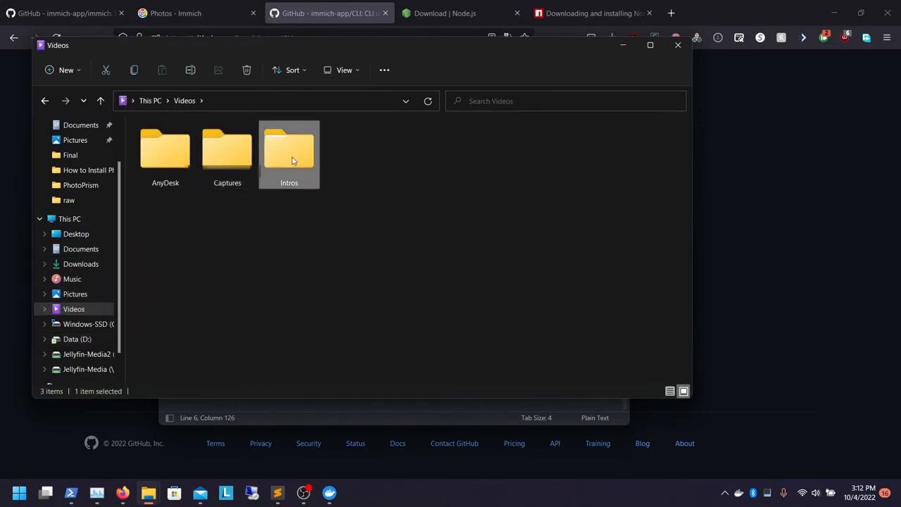
double_click(289, 148)
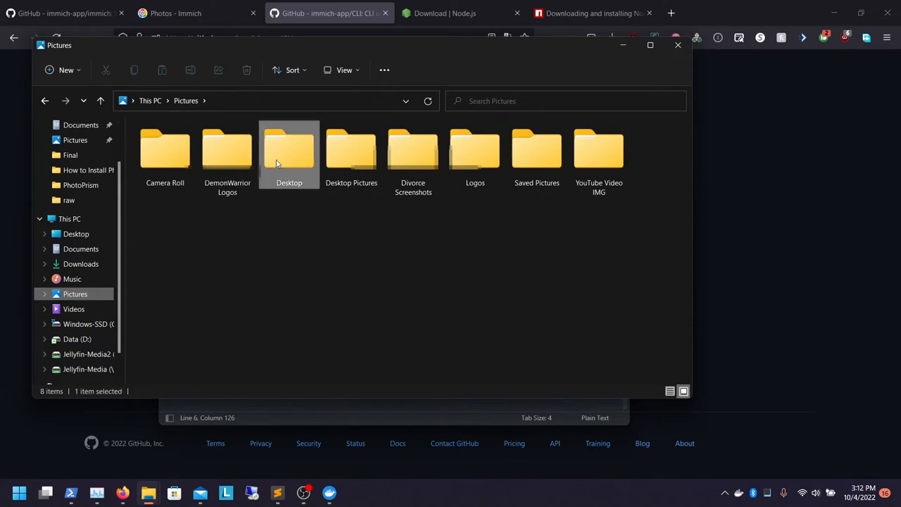
left_click(226, 149)
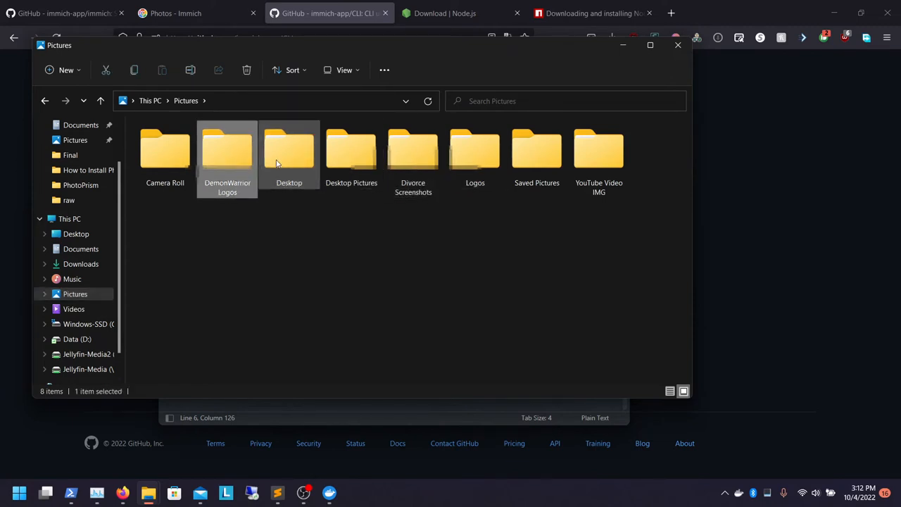
double_click(227, 150)
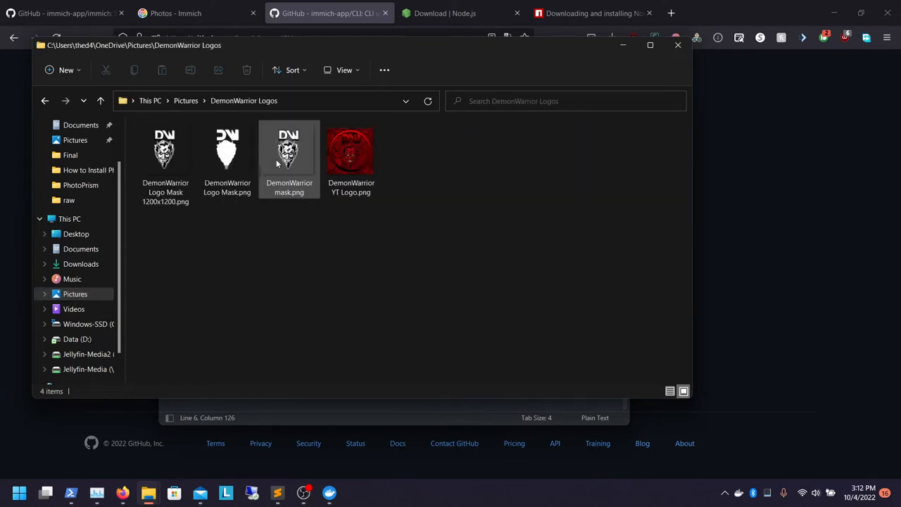
left_click(226, 152)
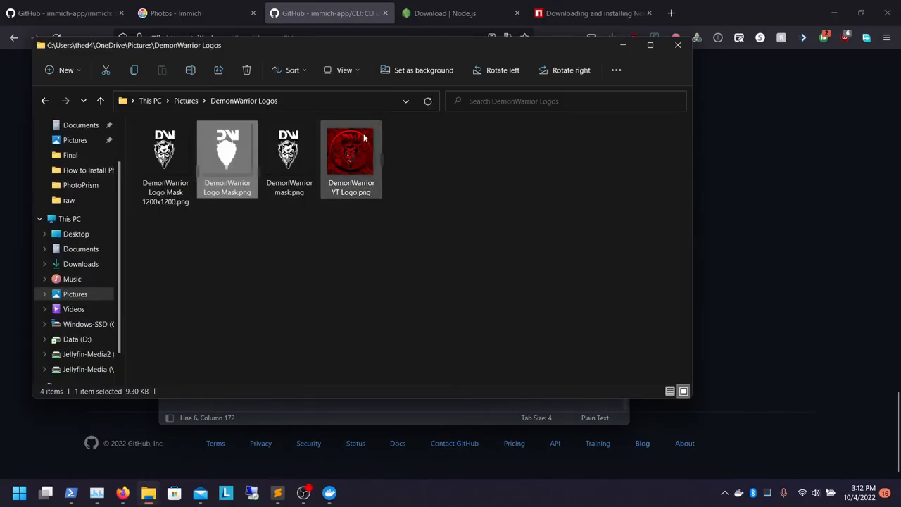
left_click(226, 152)
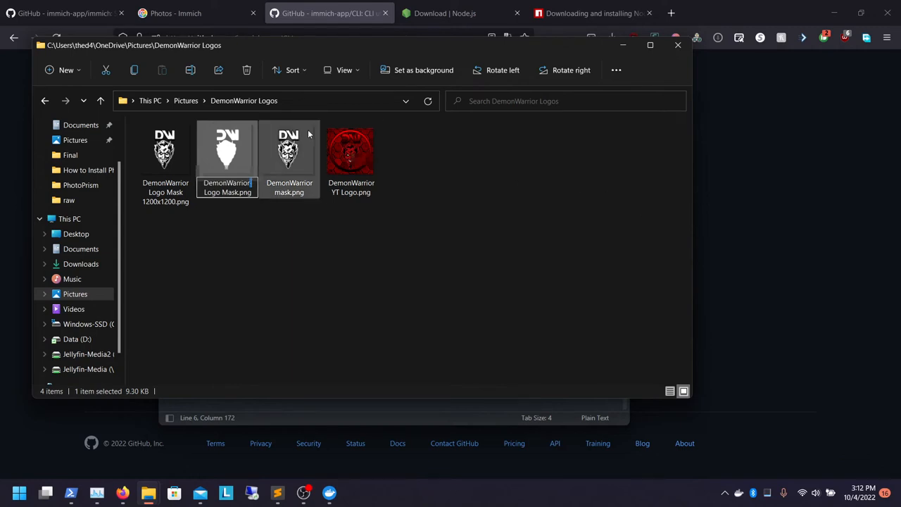
left_click(45, 100)
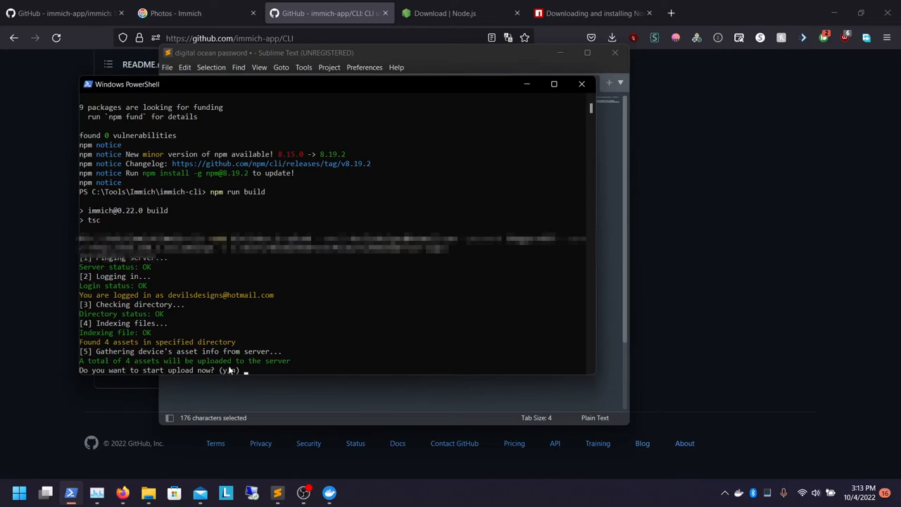
mouse_move(352, 346)
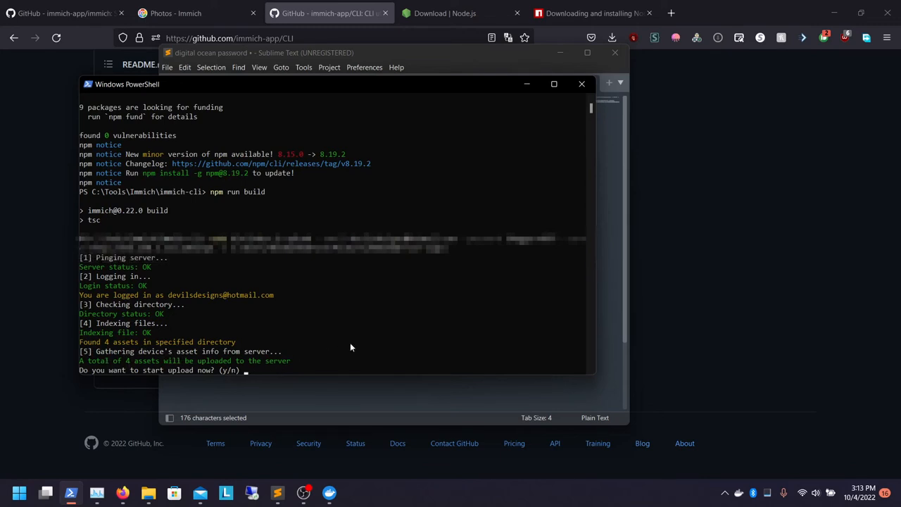
Answer y to the Immich CLI prompt so all 4 logo files upload to the server
type("y")
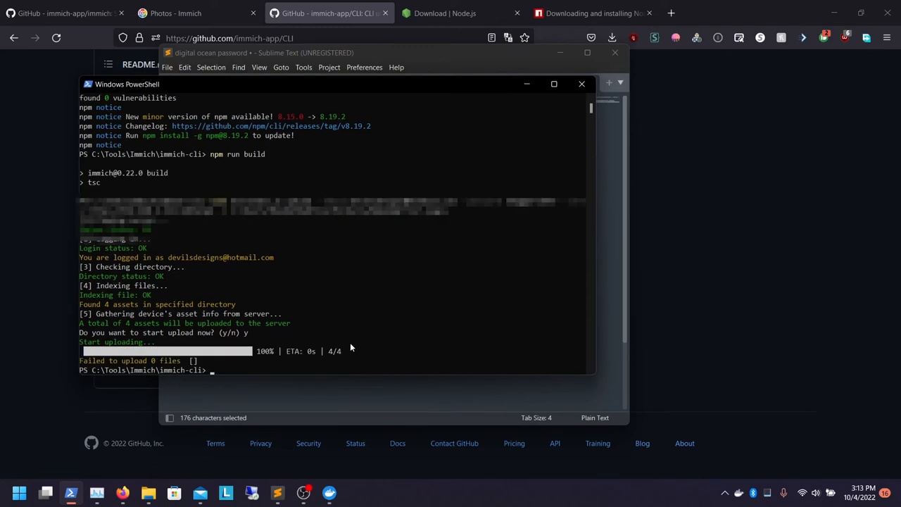
mouse_move(124, 366)
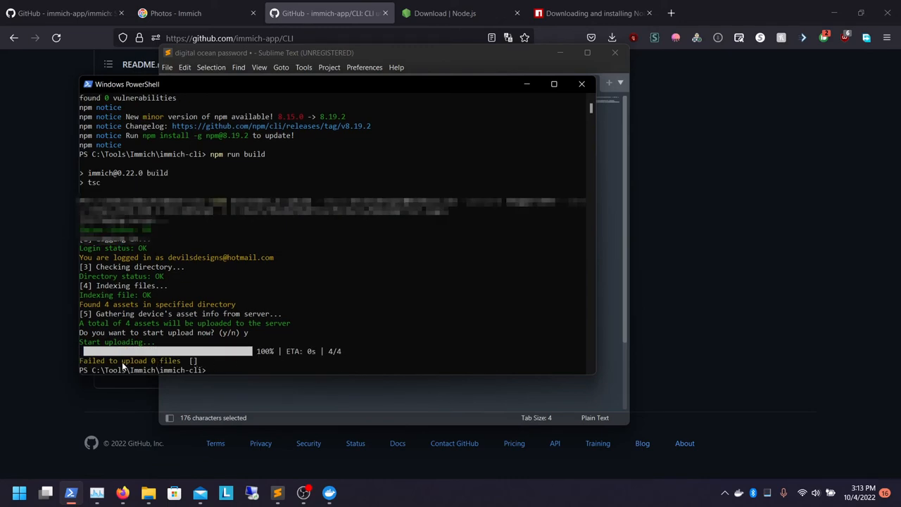
mouse_move(330, 358)
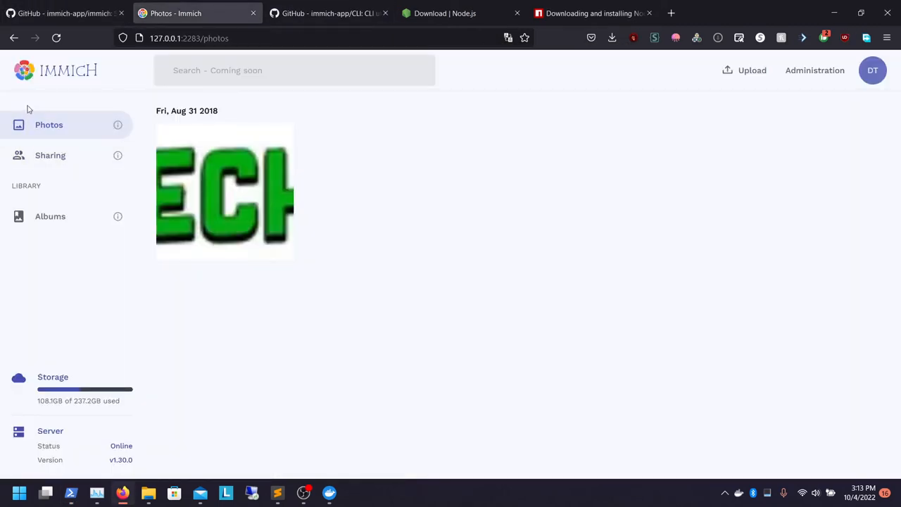
mouse_move(465, 155)
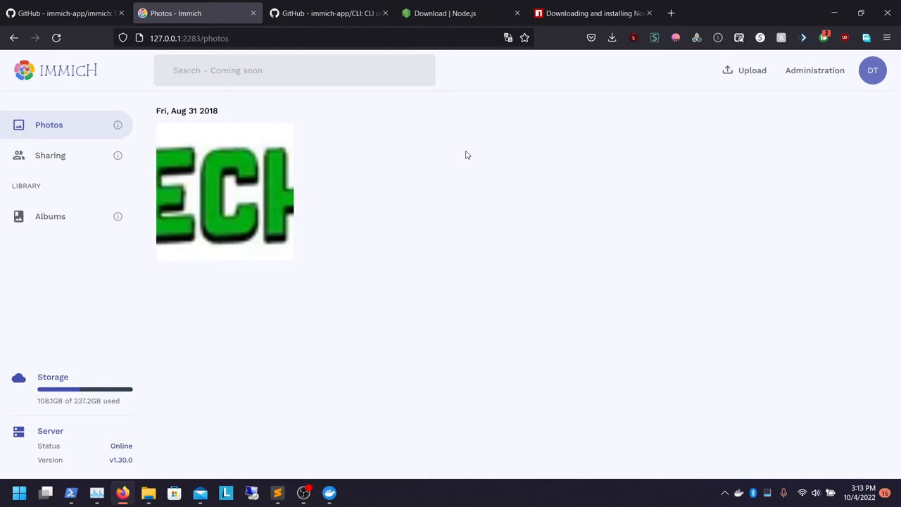
mouse_move(317, 211)
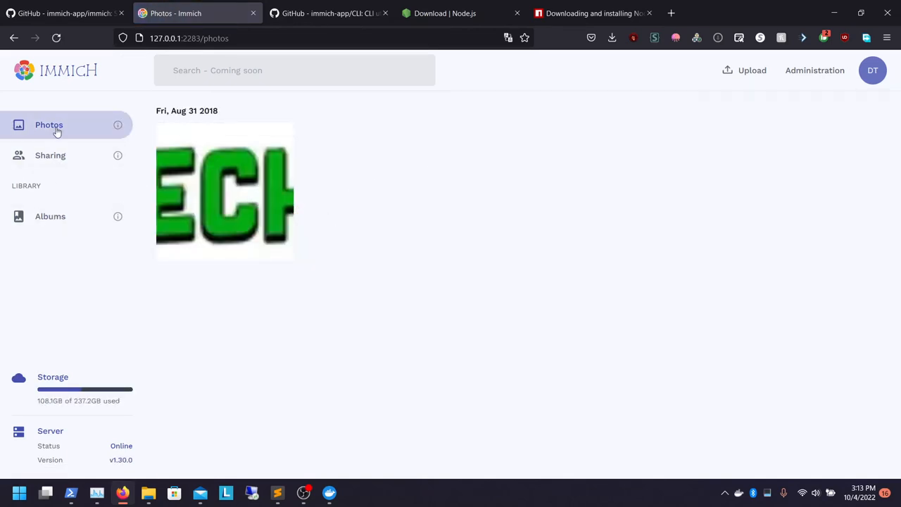
Check the account panel and the empty Albums list, then return to the photo timeline
left_click(873, 70)
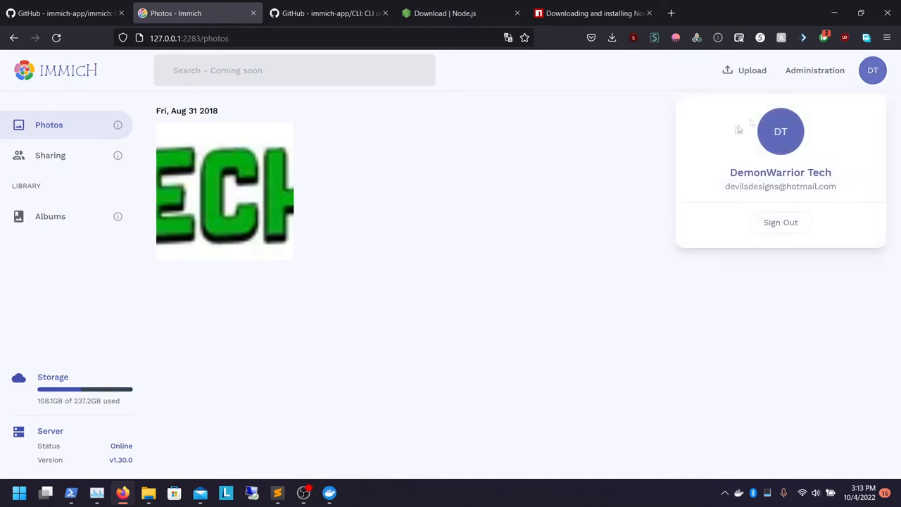
left_click(224, 191)
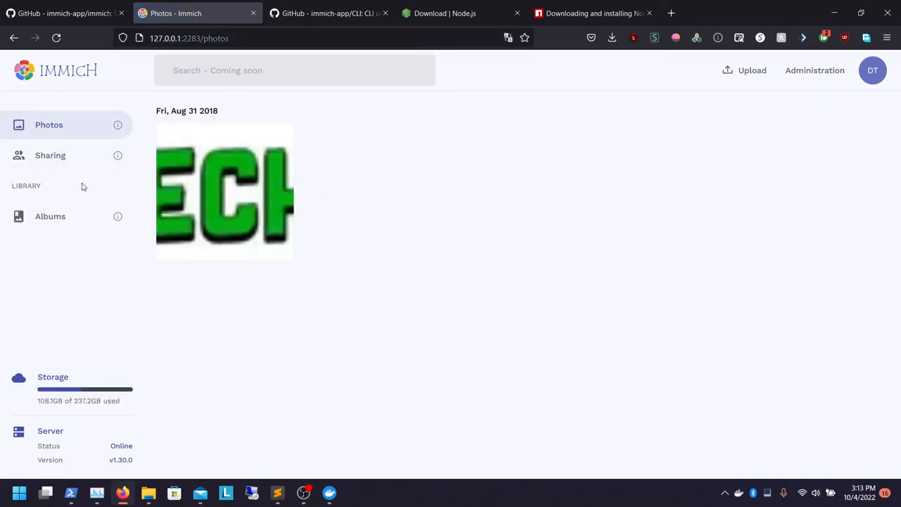
left_click(51, 217)
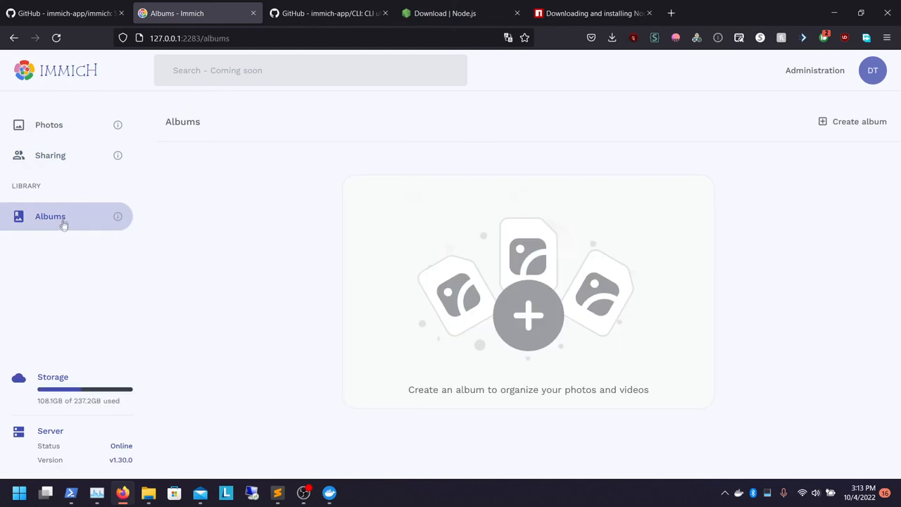
left_click(48, 124)
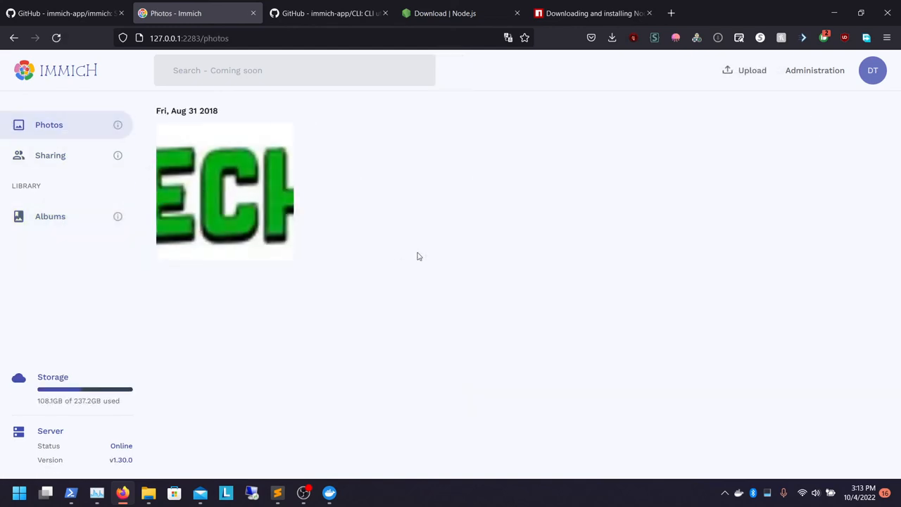
mouse_move(406, 273)
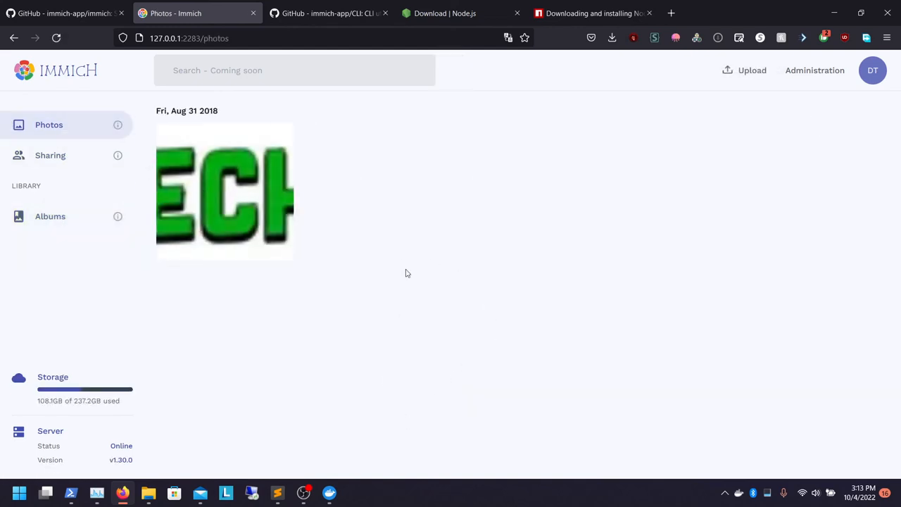
mouse_move(874, 70)
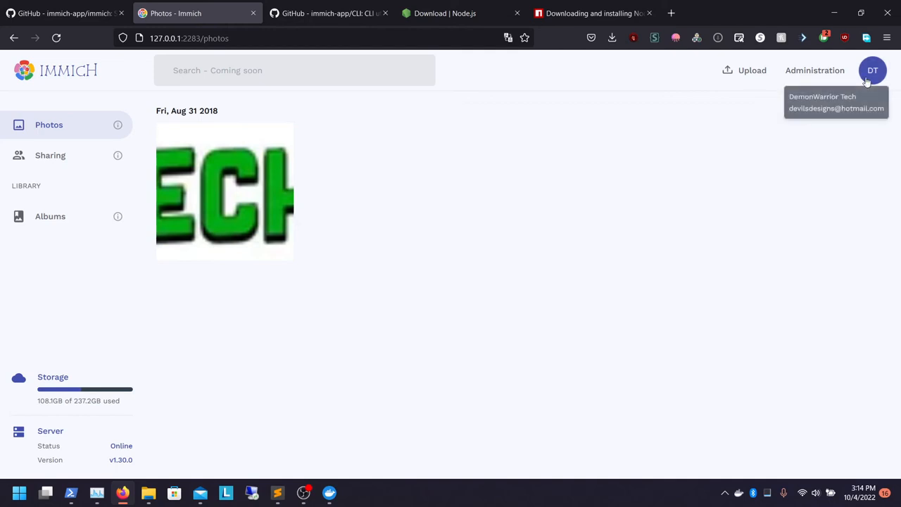
Create a new user IT Admin with email and password from the Administration page
left_click(873, 71)
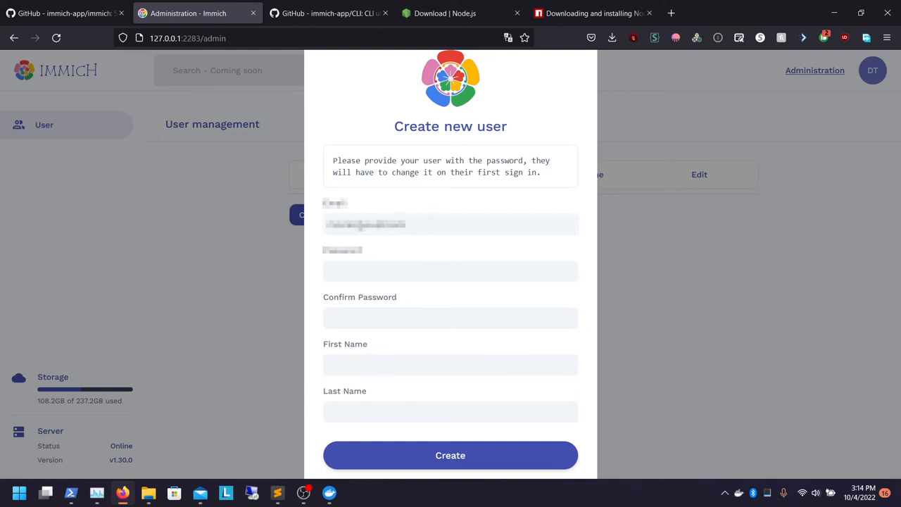
left_click(451, 224)
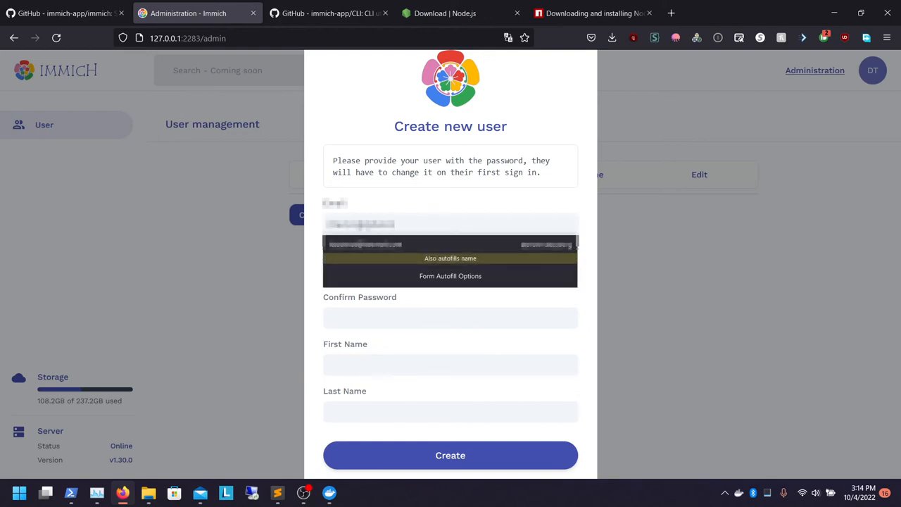
type("••")
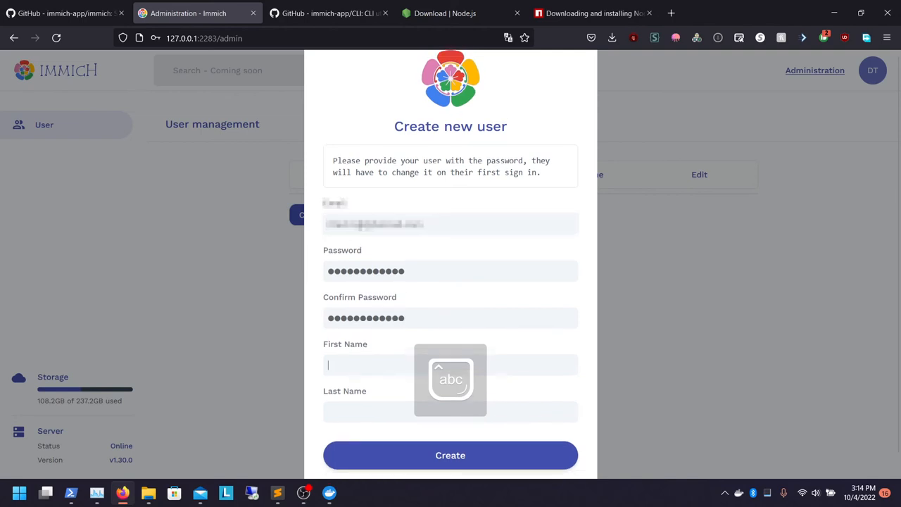
type("De")
left_click(451, 411)
type("Admin")
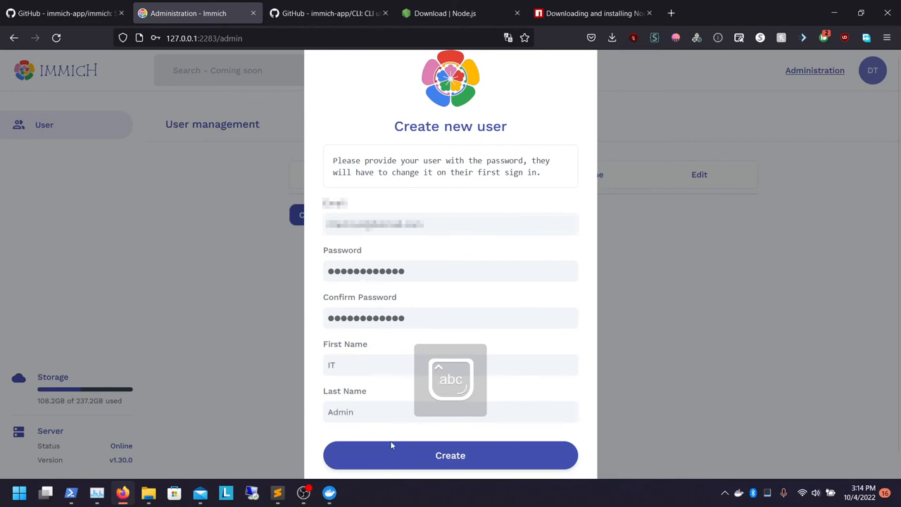
left_click(451, 455)
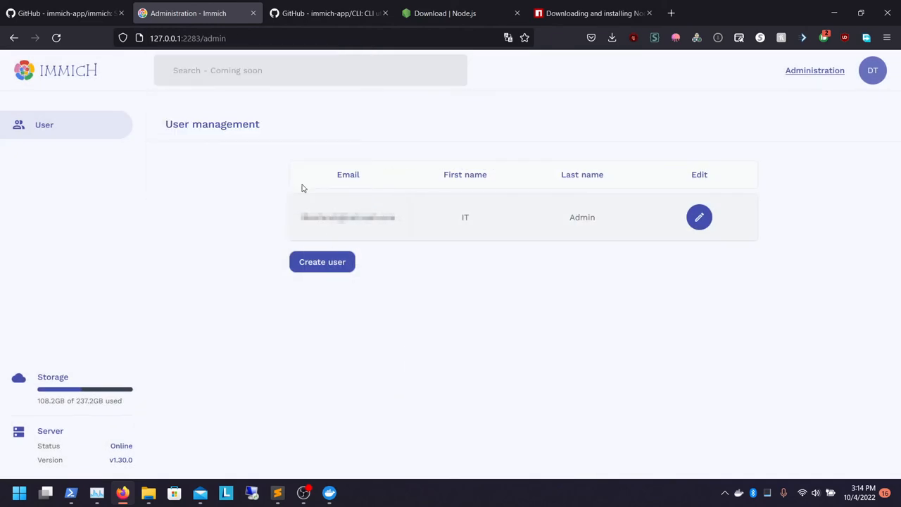
mouse_move(632, 90)
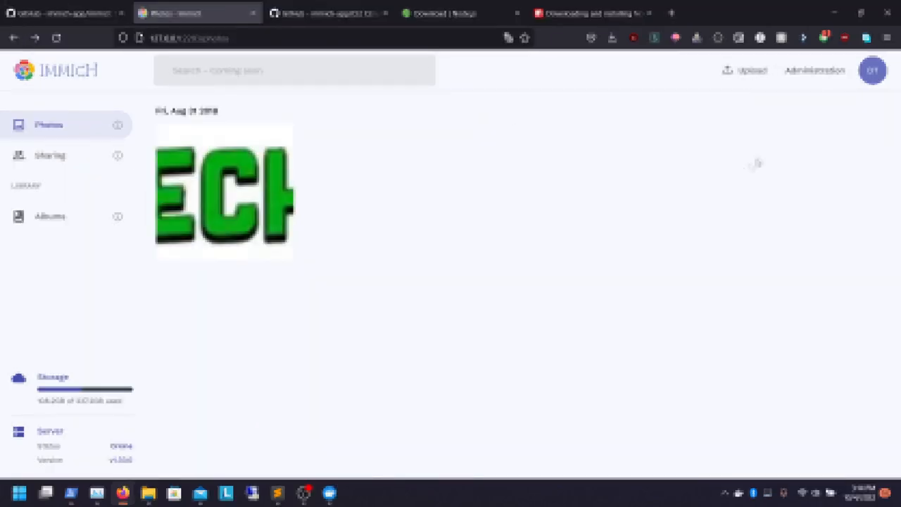
Recheck the account panel and user management list, then return to the photo timeline
left_click(872, 70)
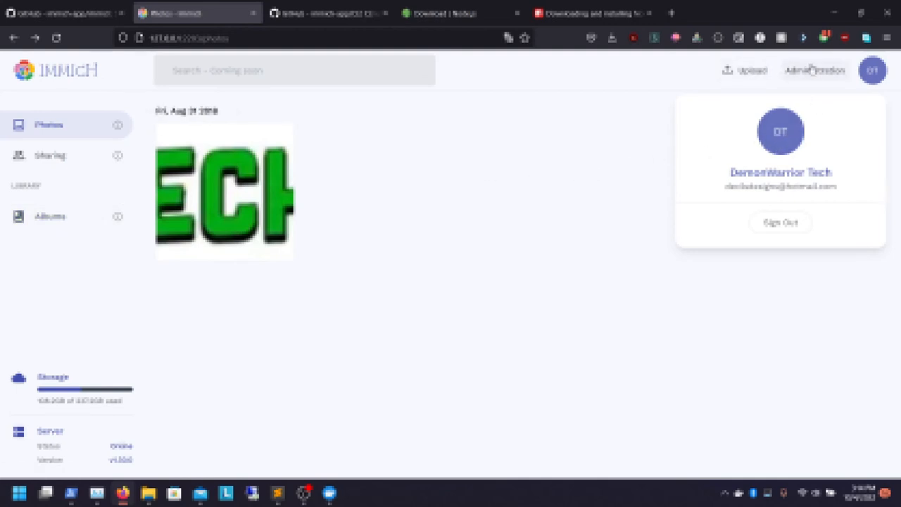
left_click(814, 70)
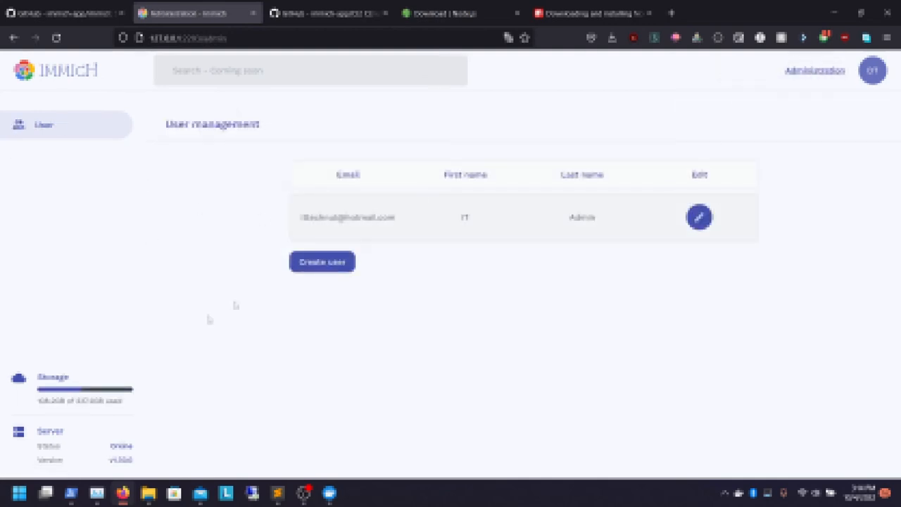
left_click(873, 70)
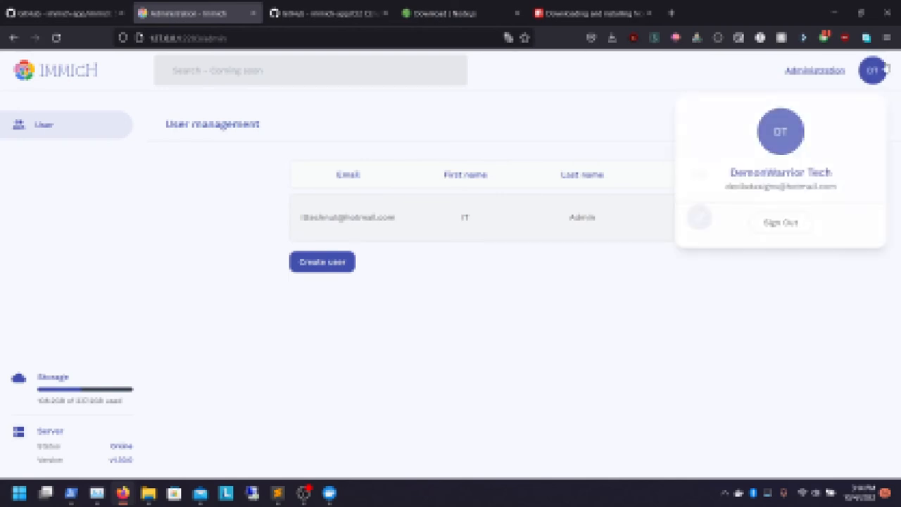
left_click(873, 70)
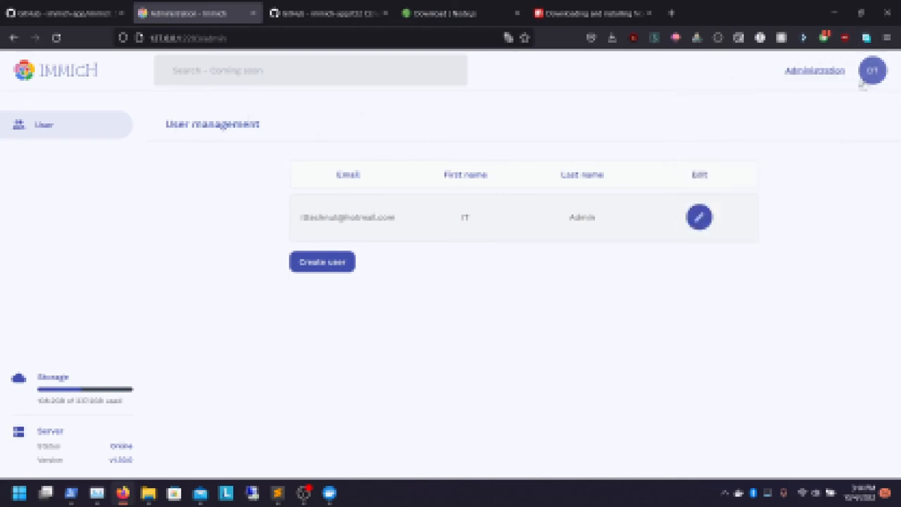
left_click(48, 124)
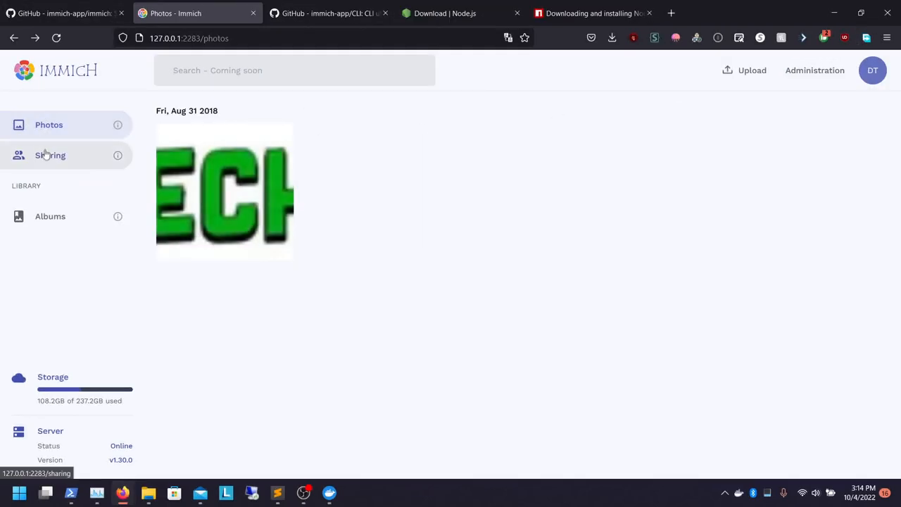
Create an album titled Logos containing the green logo photo from Aug 31 2018
left_click(51, 217)
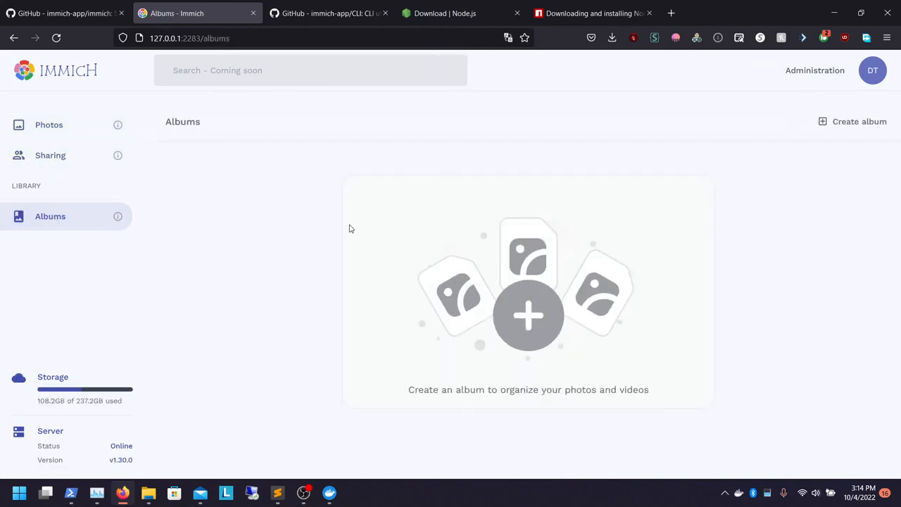
left_click(859, 121)
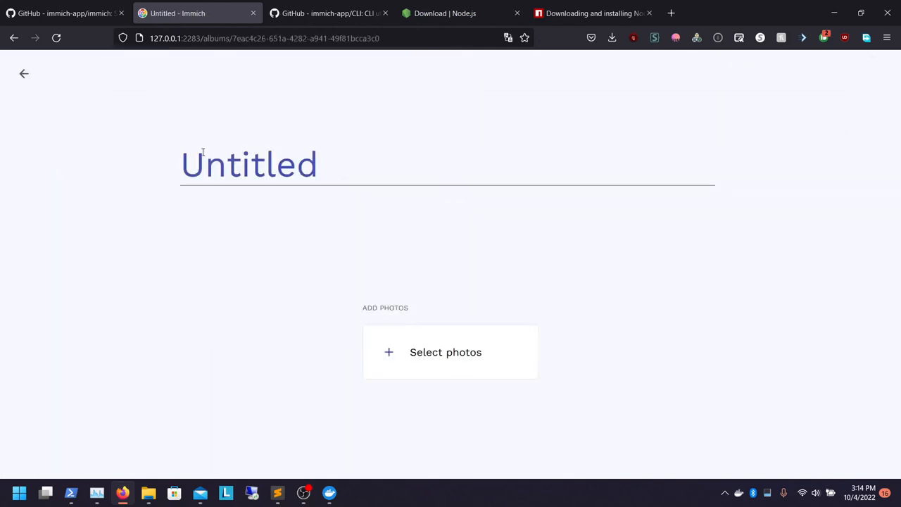
type("Lo")
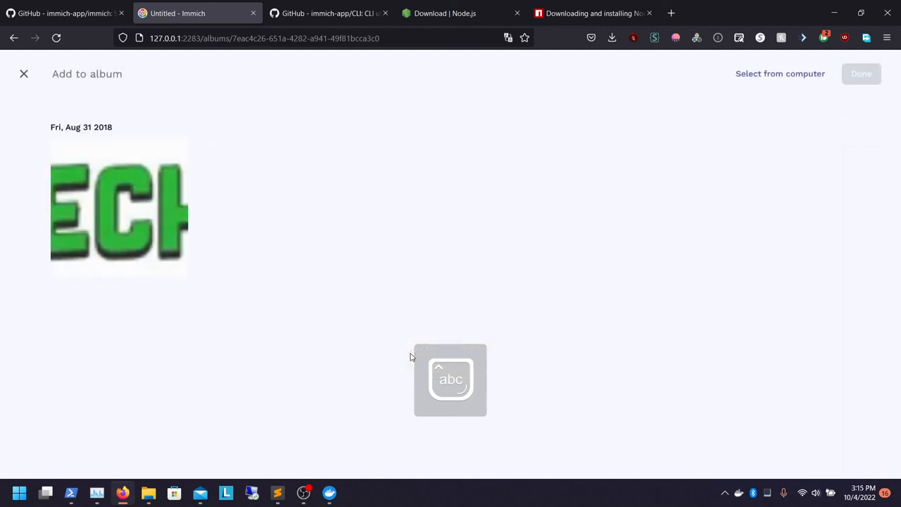
left_click(118, 208)
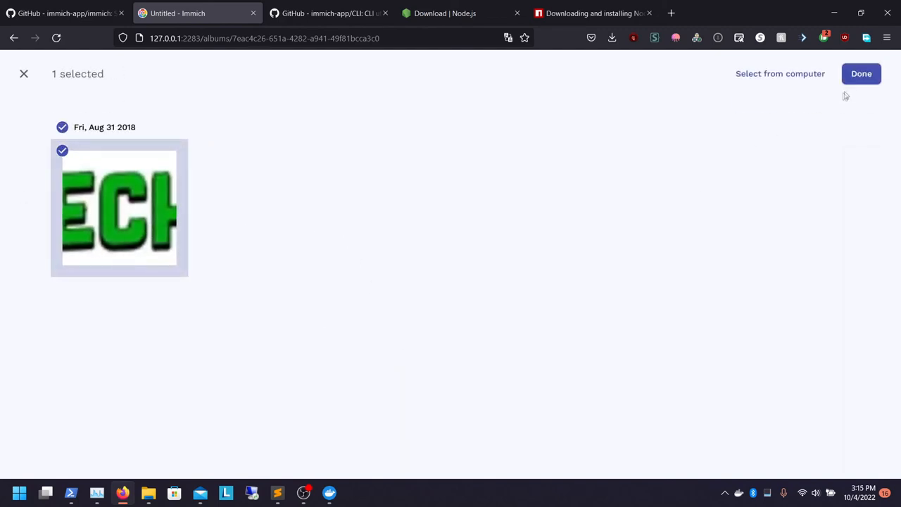
left_click(861, 73)
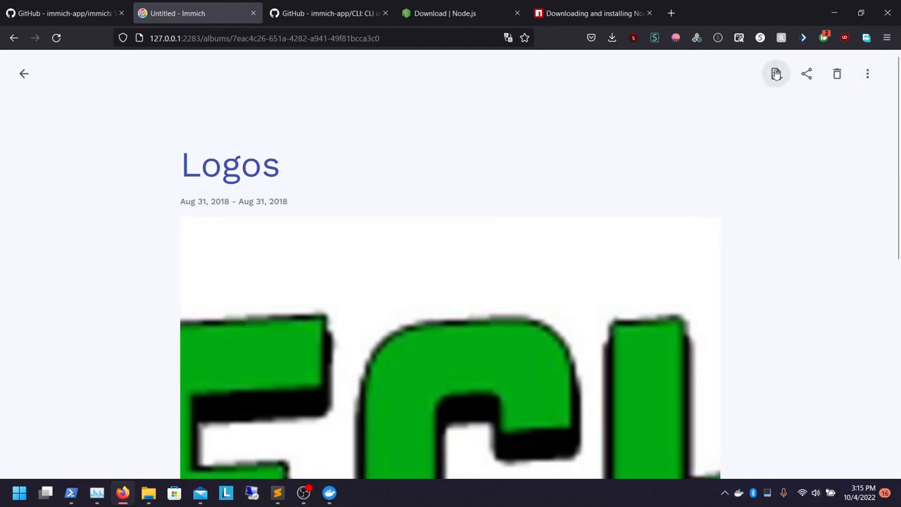
Upload four more logo images from the Pictures folder into the Logos album
left_click(774, 73)
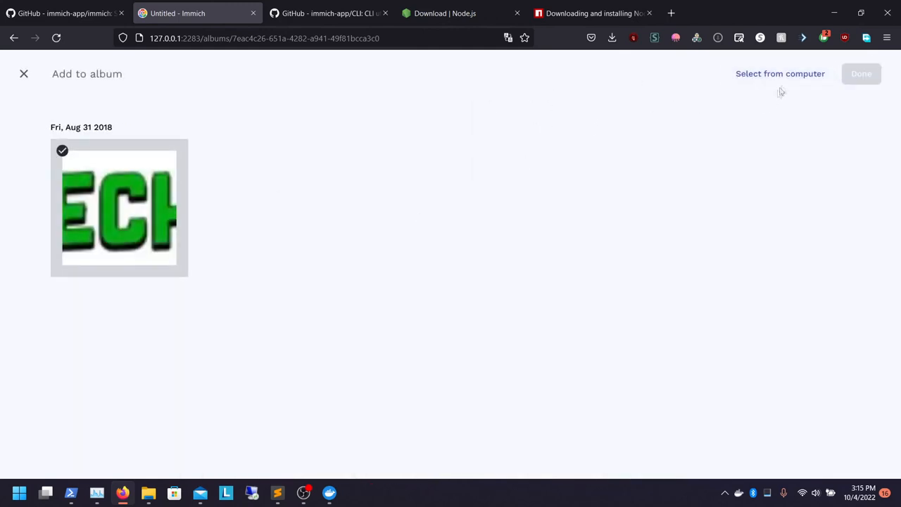
left_click(780, 73)
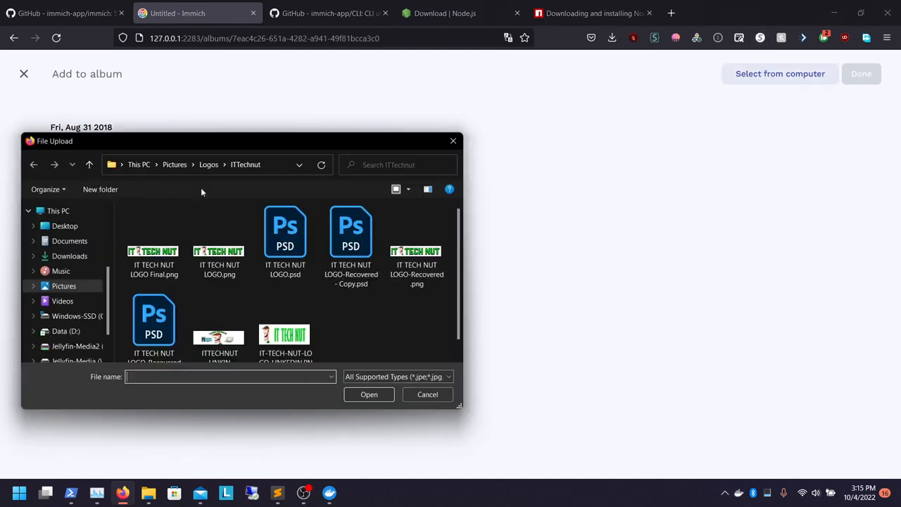
left_click(175, 164)
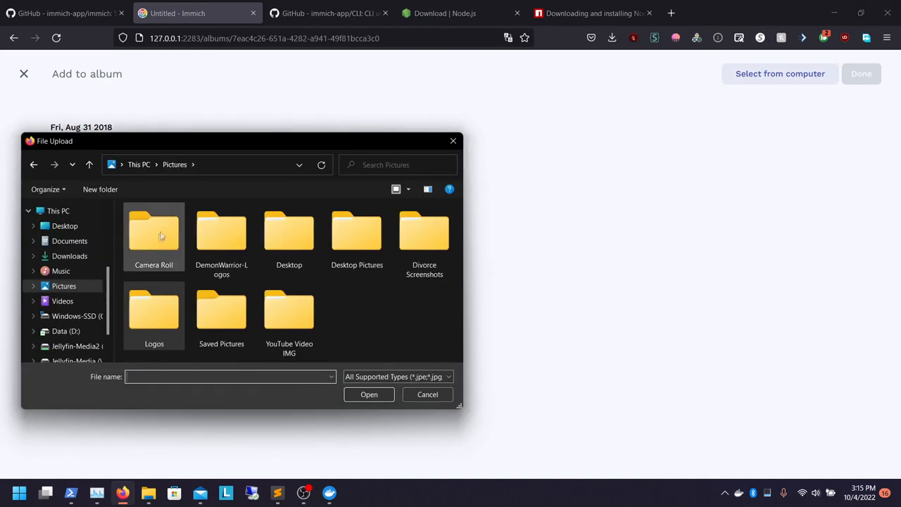
double_click(221, 233)
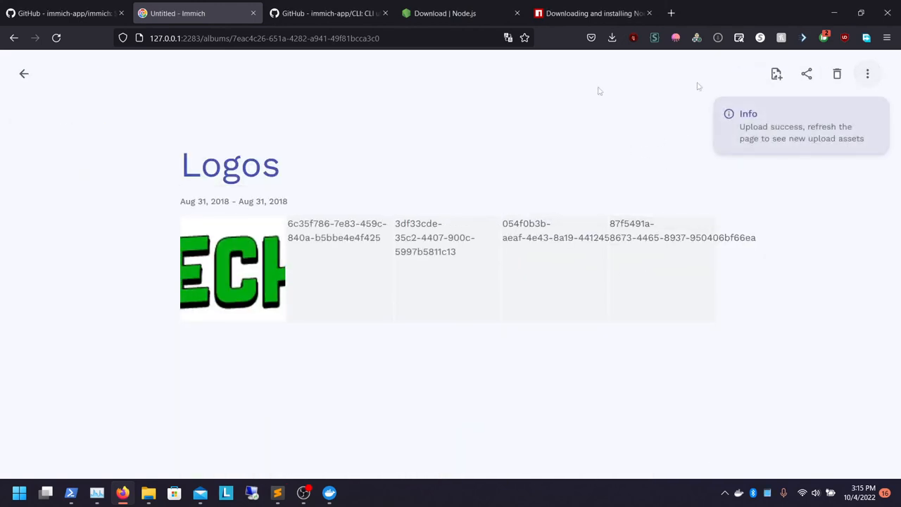
Leave the Logos album and go to the Sharing page
left_click(24, 73)
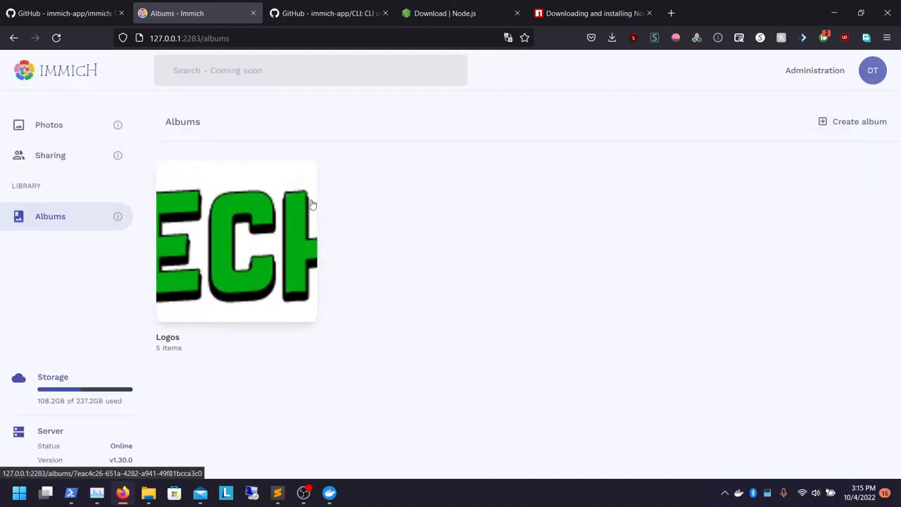
left_click(237, 241)
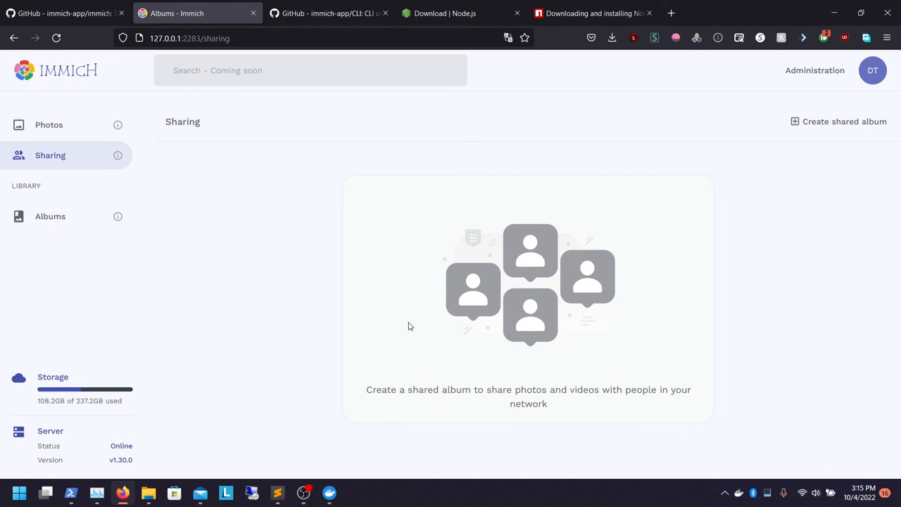
Create a shared album titled Logos holding all five logos, then view the albums list showing two Logos albums
left_click(838, 121)
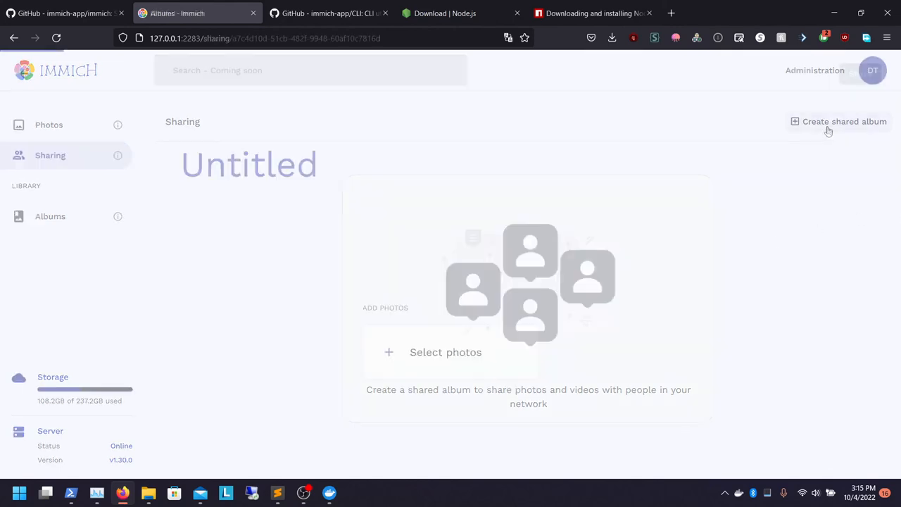
left_click(840, 121)
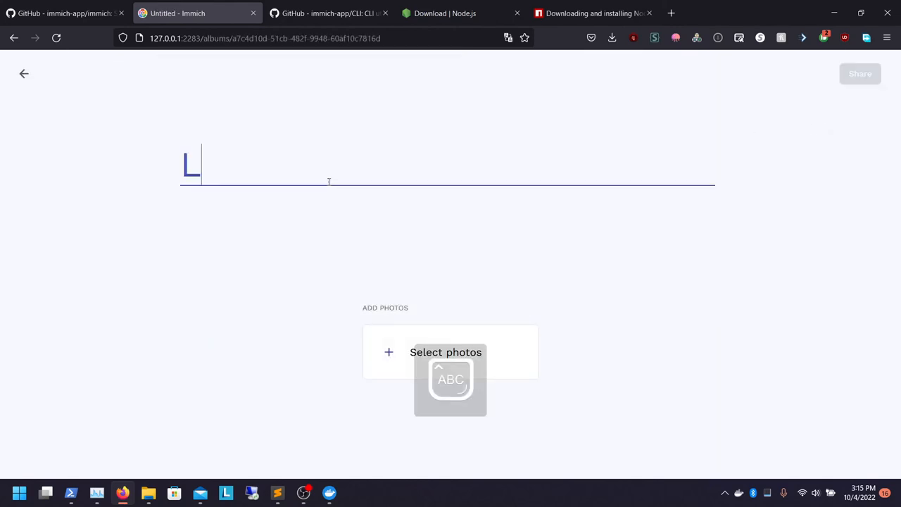
type("ogos")
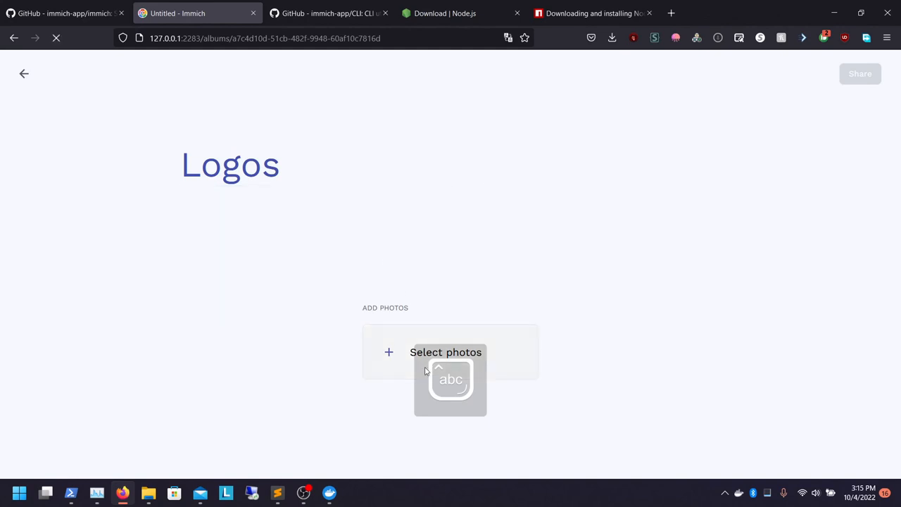
left_click(445, 352)
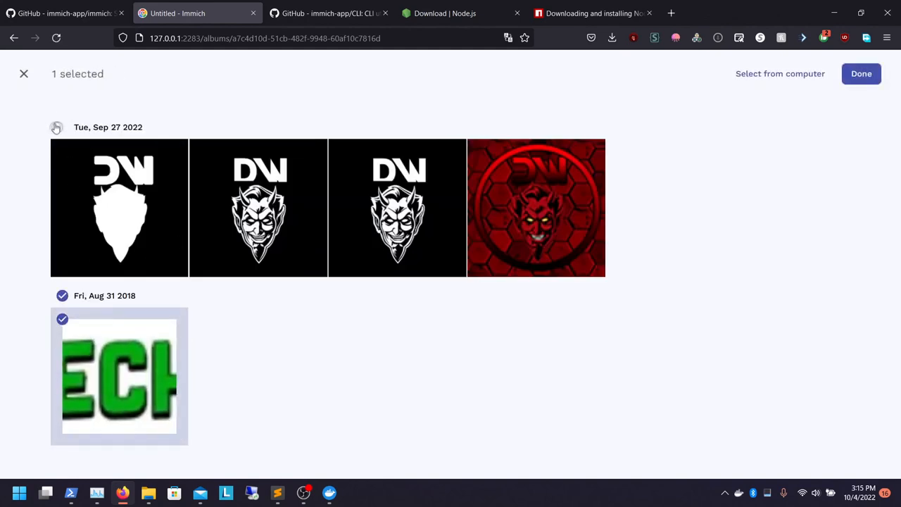
left_click(862, 73)
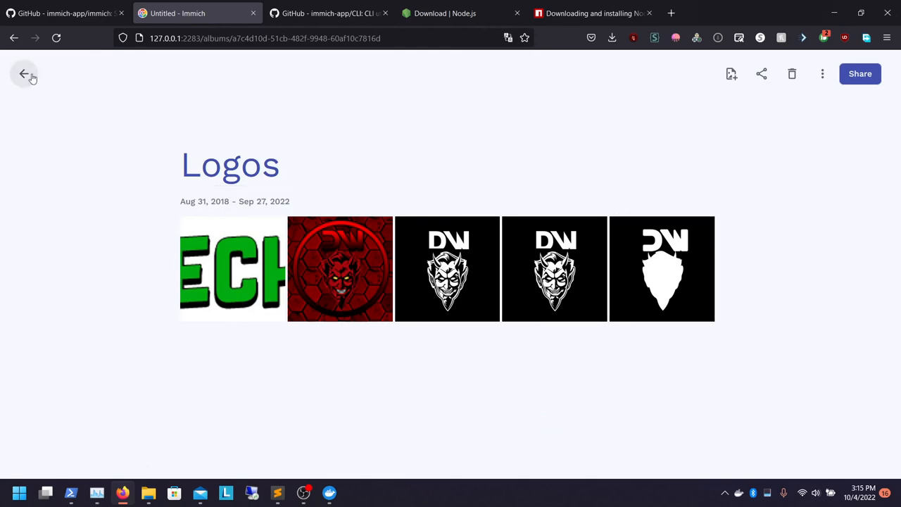
left_click(26, 74)
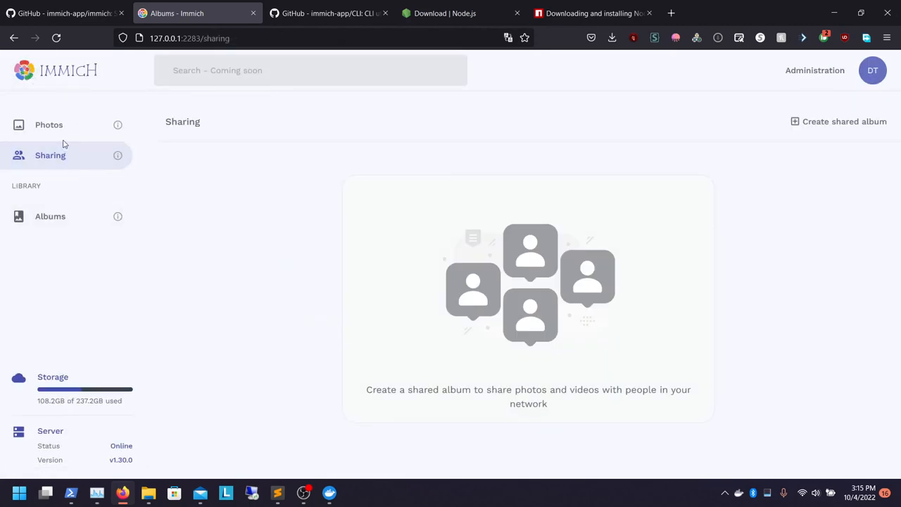
mouse_move(485, 267)
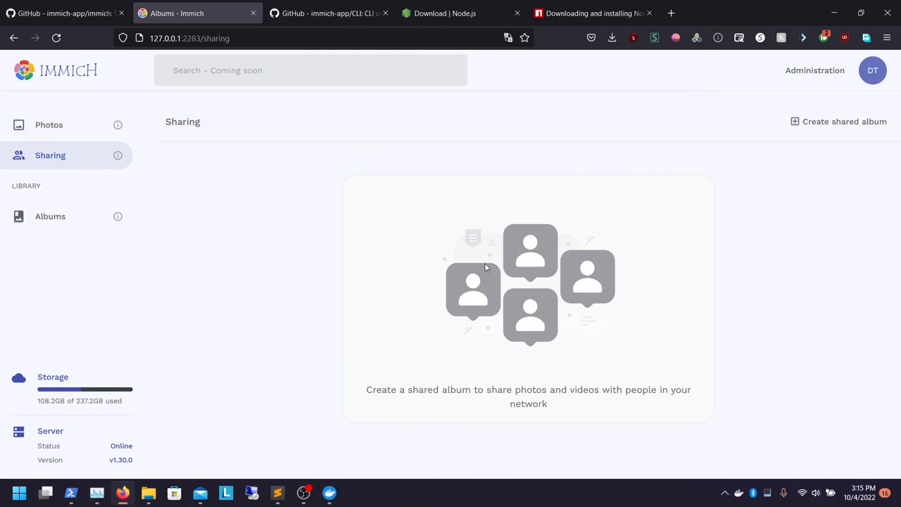
mouse_move(434, 354)
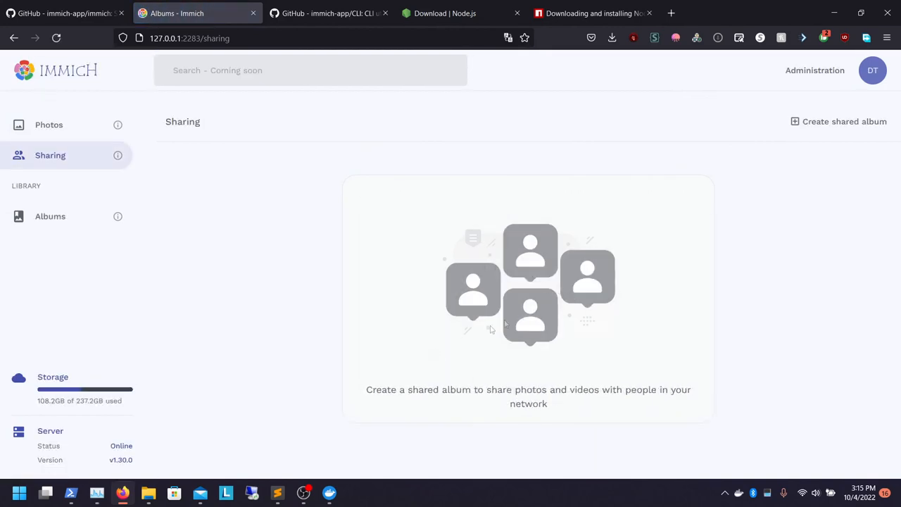
left_click(51, 217)
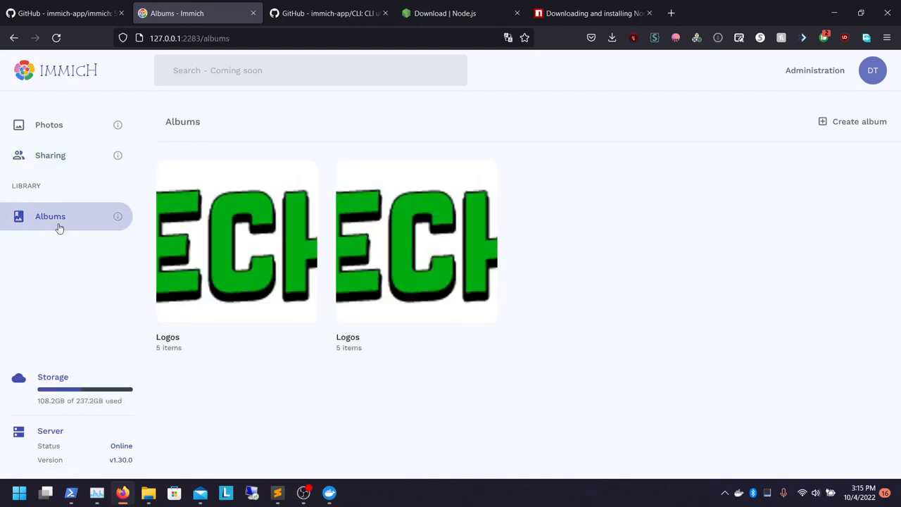
Share the new Logos album with IT Admin and confirm it appears under Sharing
left_click(237, 241)
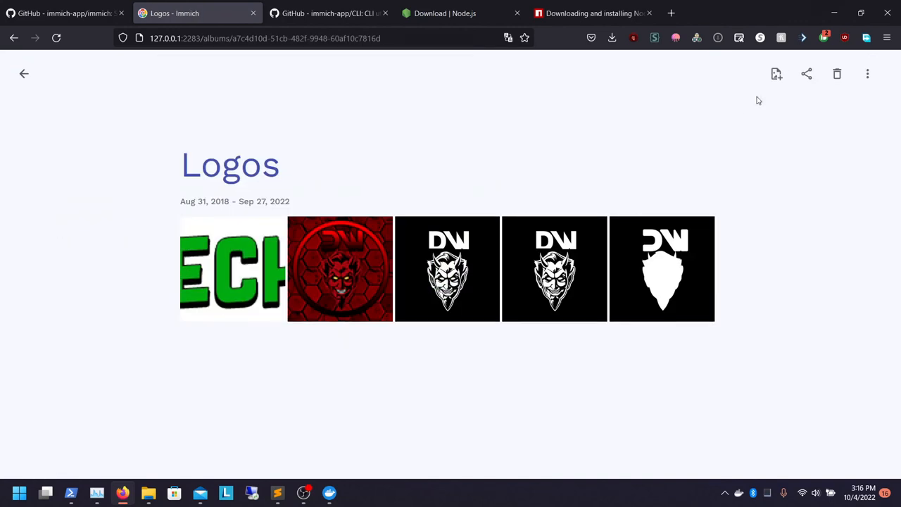
mouse_move(758, 92)
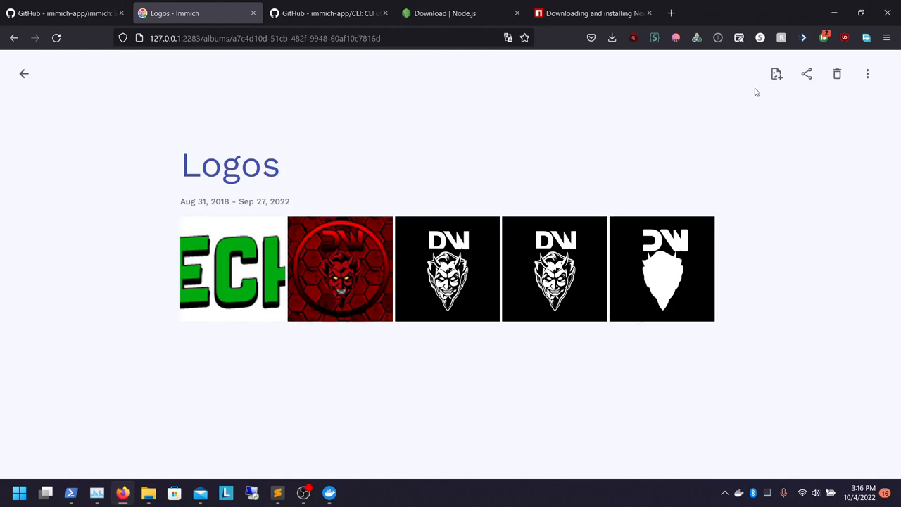
left_click(805, 73)
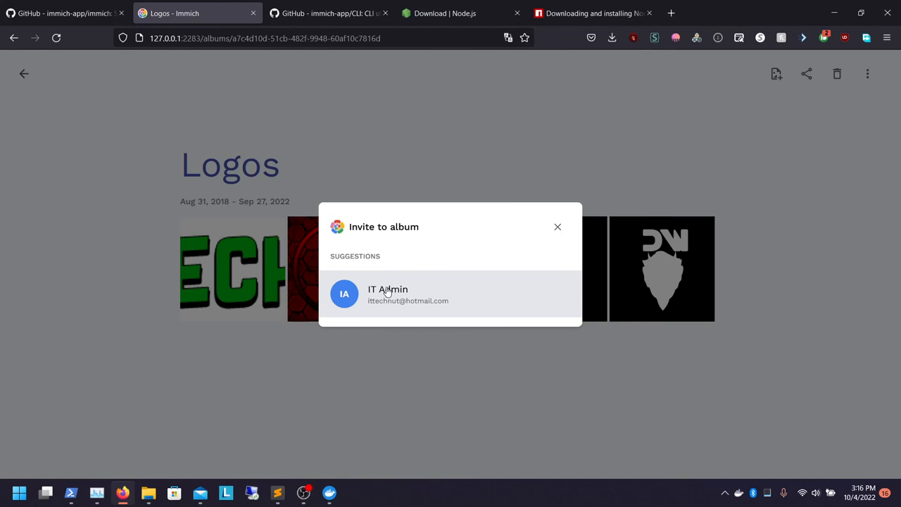
left_click(387, 294)
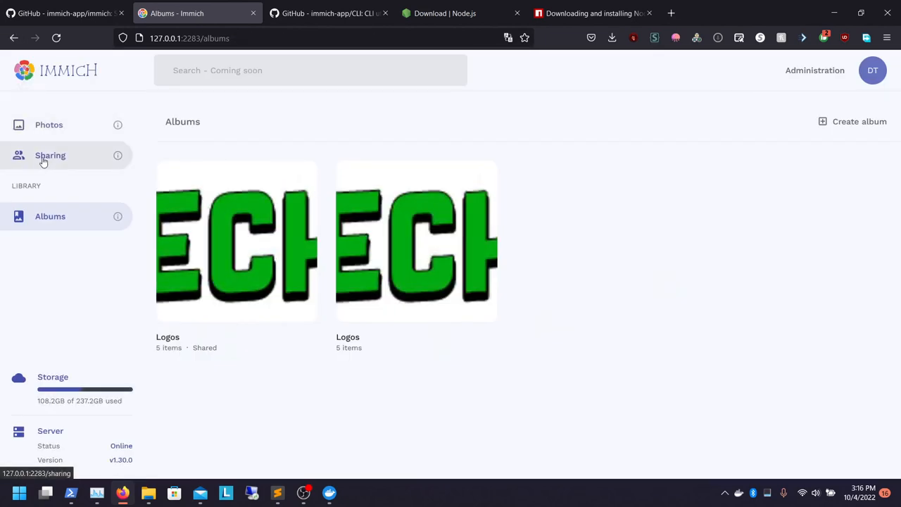
left_click(51, 155)
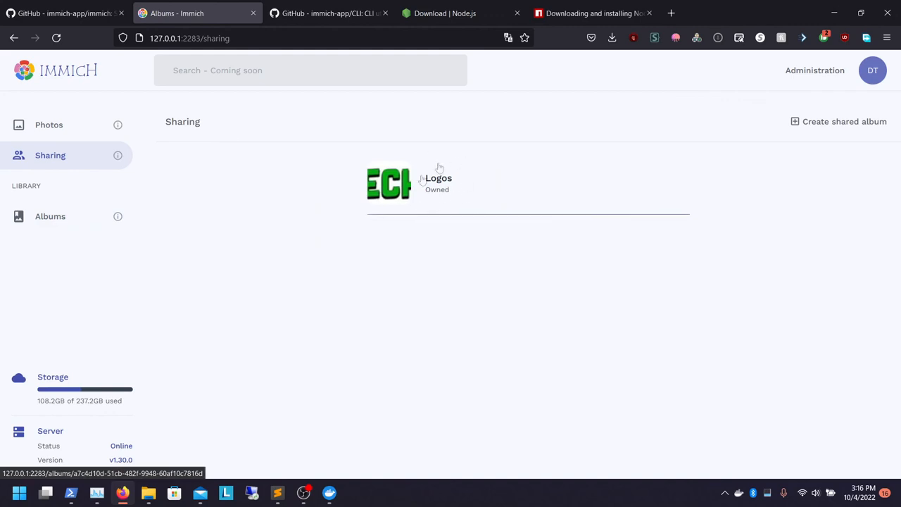
mouse_move(426, 209)
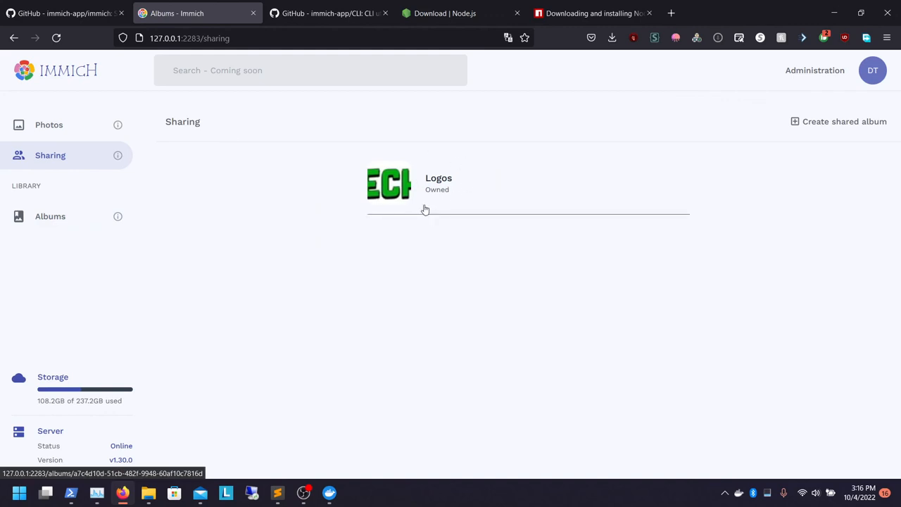
left_click(48, 124)
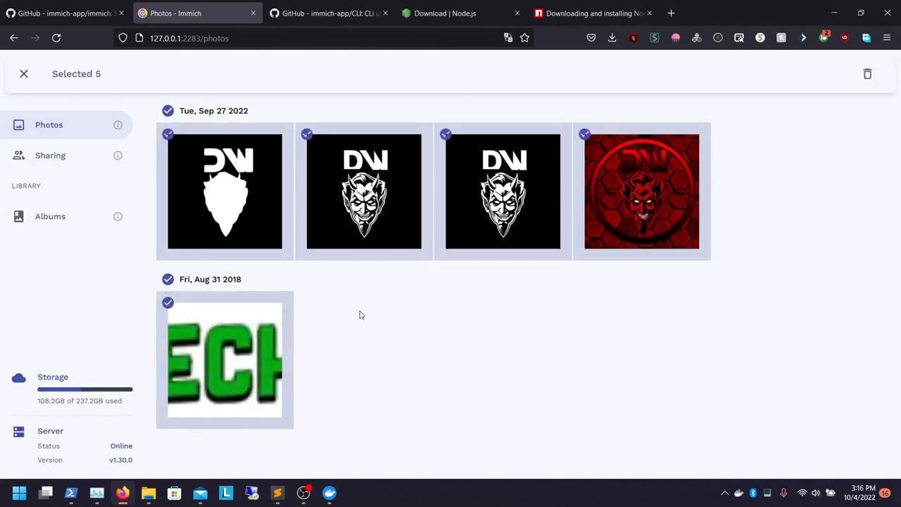
mouse_move(425, 130)
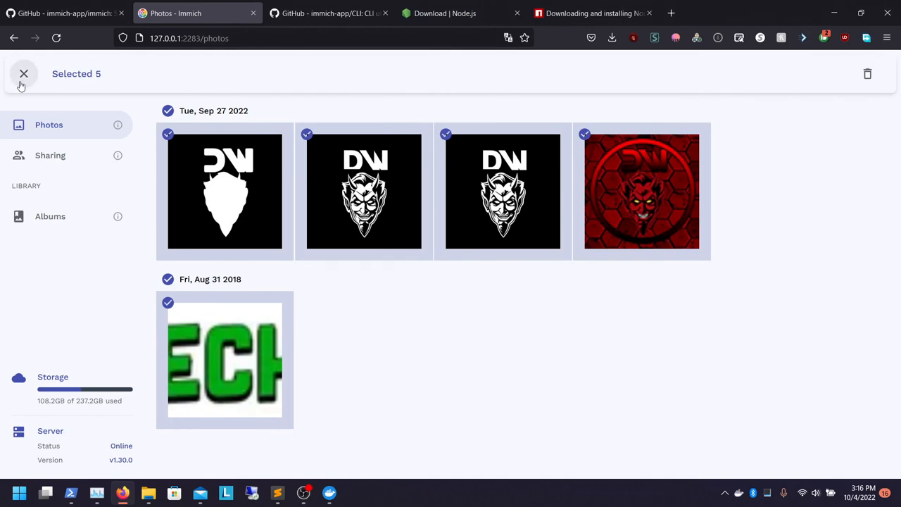
Clear the selection of the five logos to return the timeline to normal browsing
left_click(22, 73)
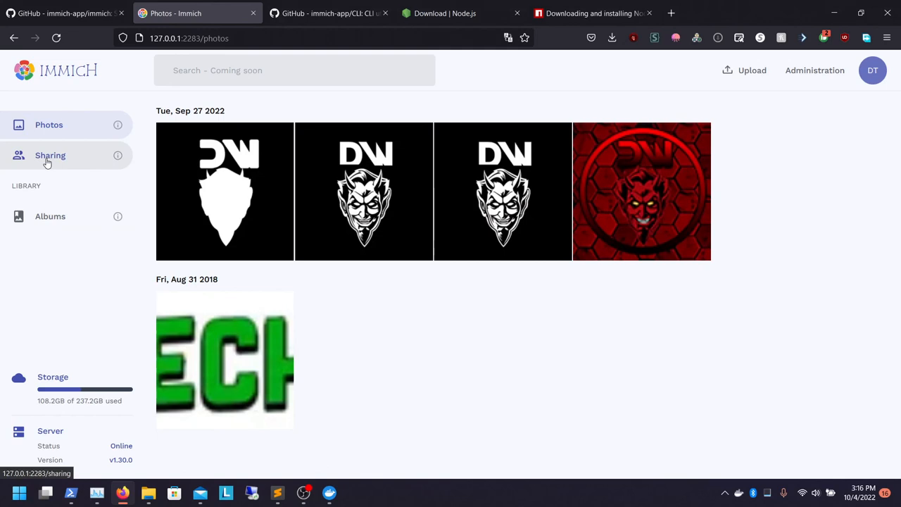
mouse_move(51, 217)
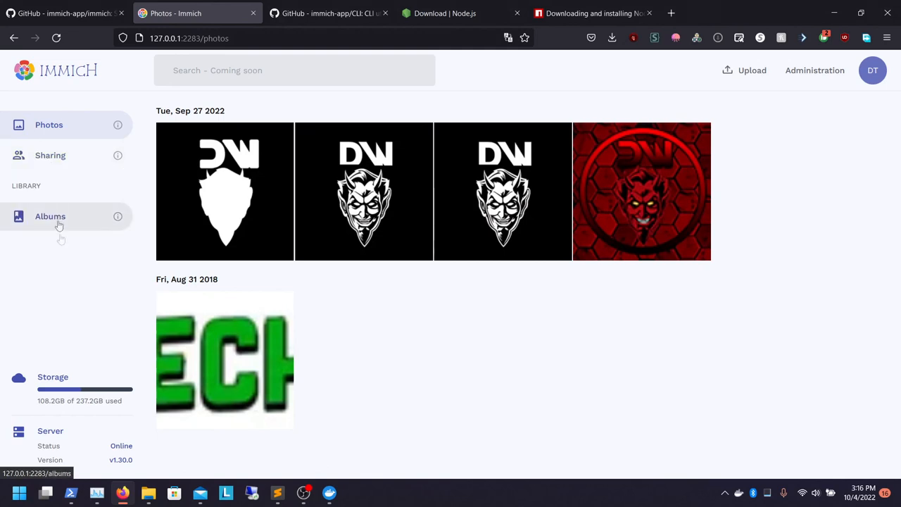
mouse_move(118, 393)
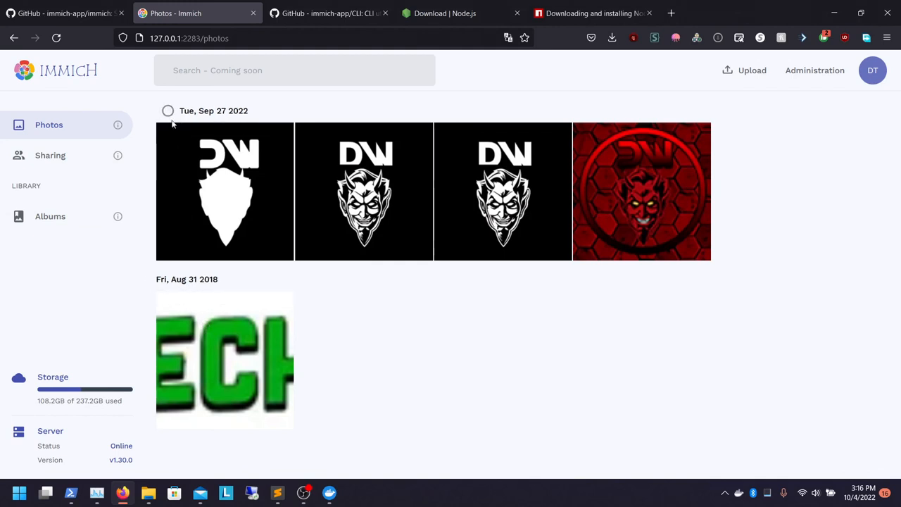
left_click(168, 134)
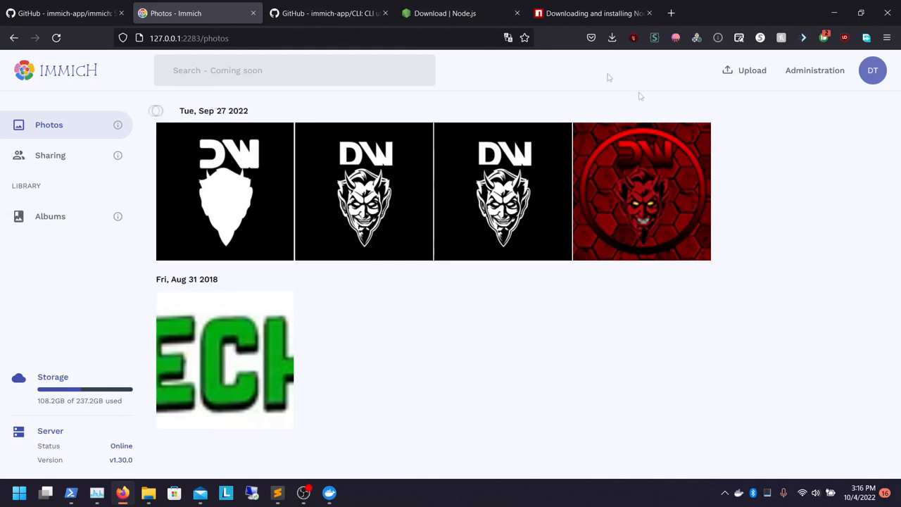
mouse_move(330, 13)
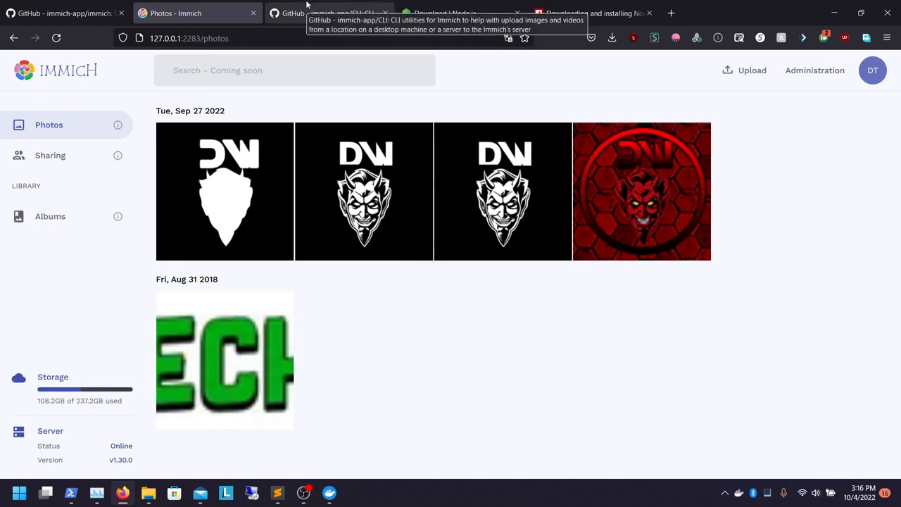